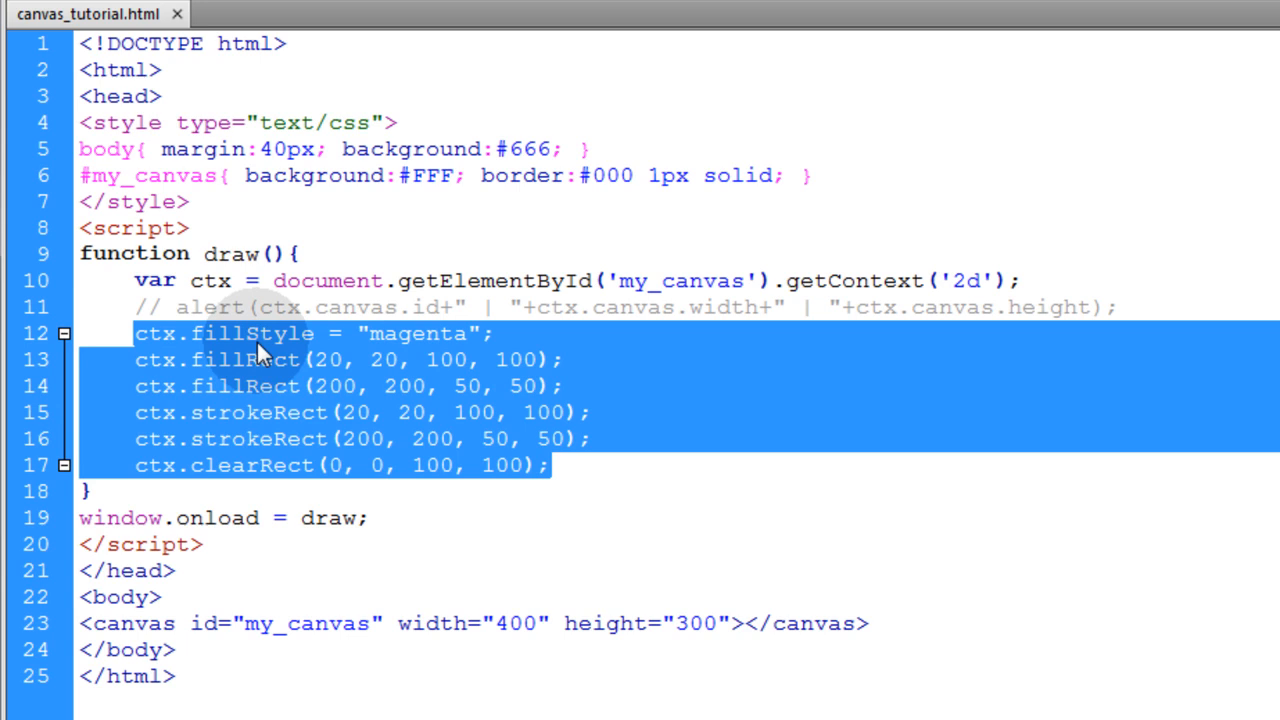
mouse_move(385, 383)
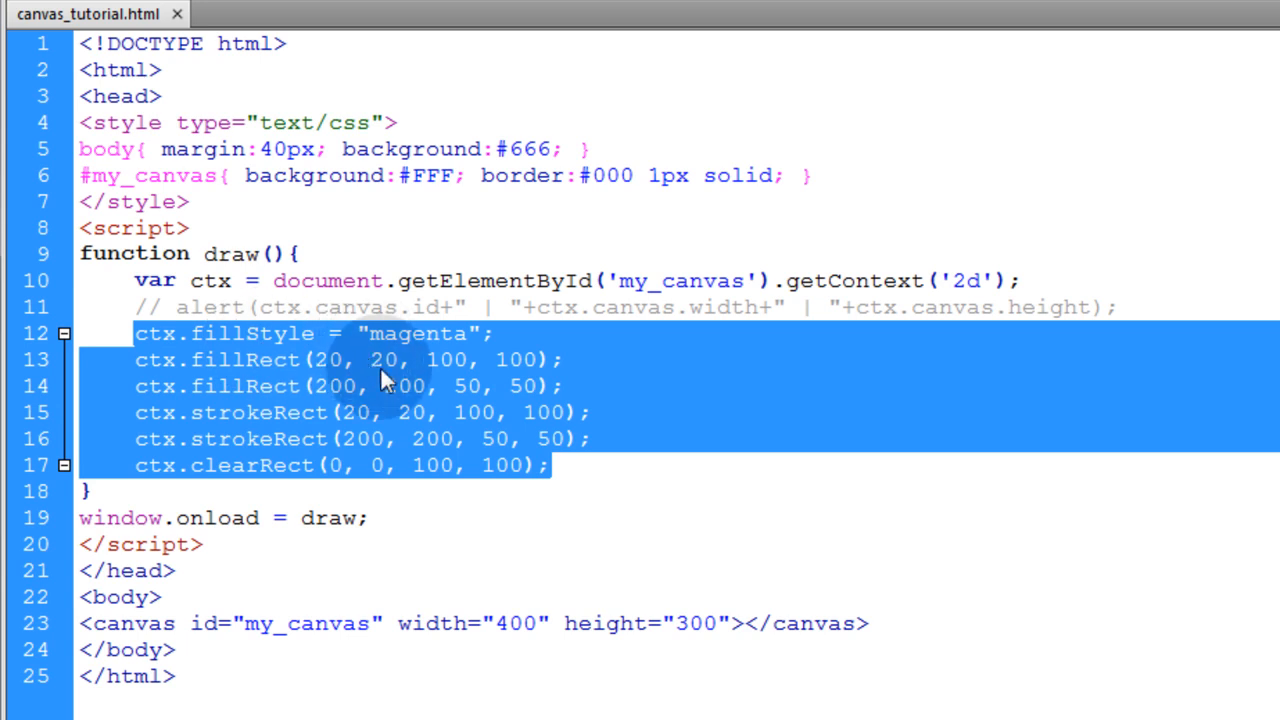
Write the comment //ctx.fillStyle = color || hex || rgba() || gradient || pattern, highlighting fillStyle and color.
type("//ctx.fillStyle = color || hex || rgba() || gradient || pattern")
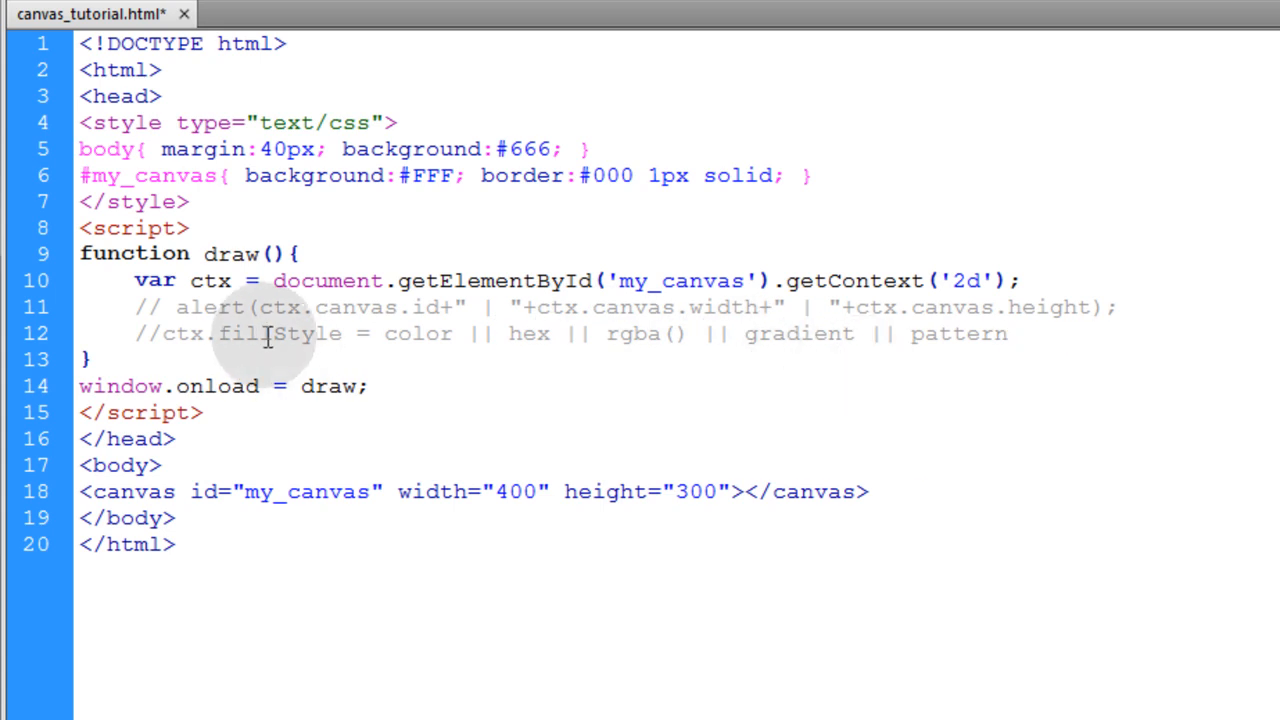
double_click(280, 333)
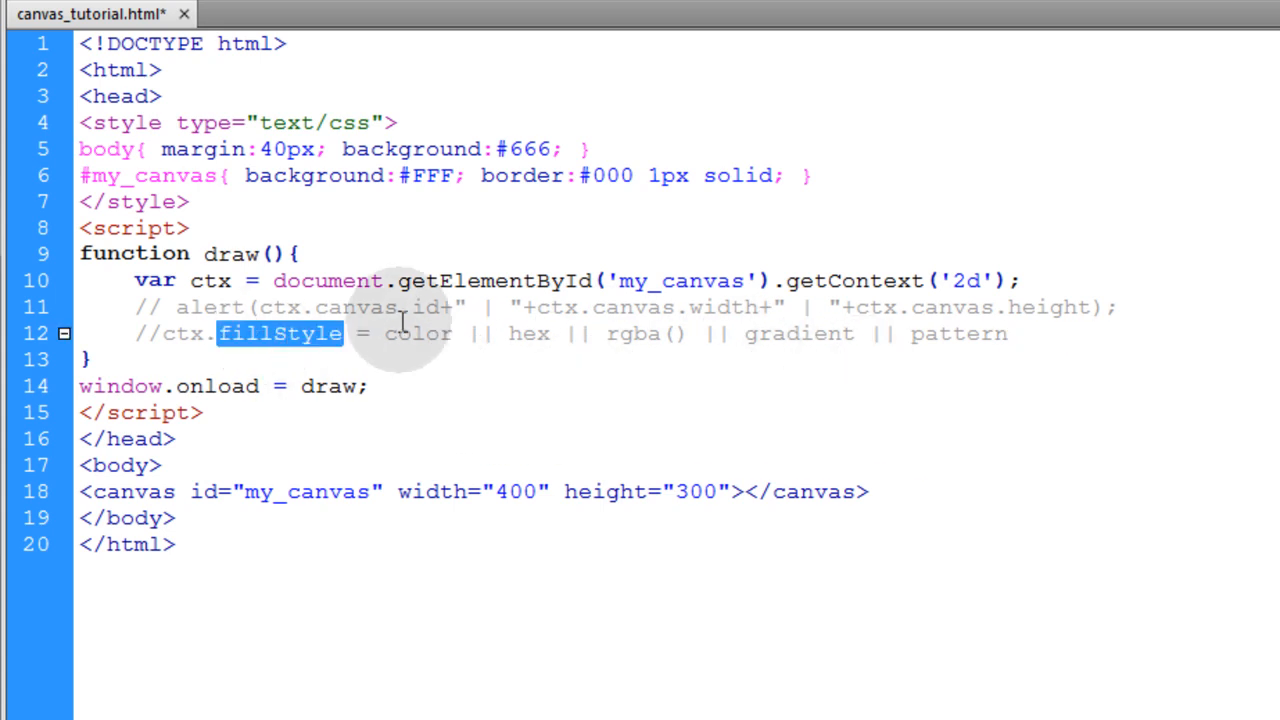
double_click(418, 333)
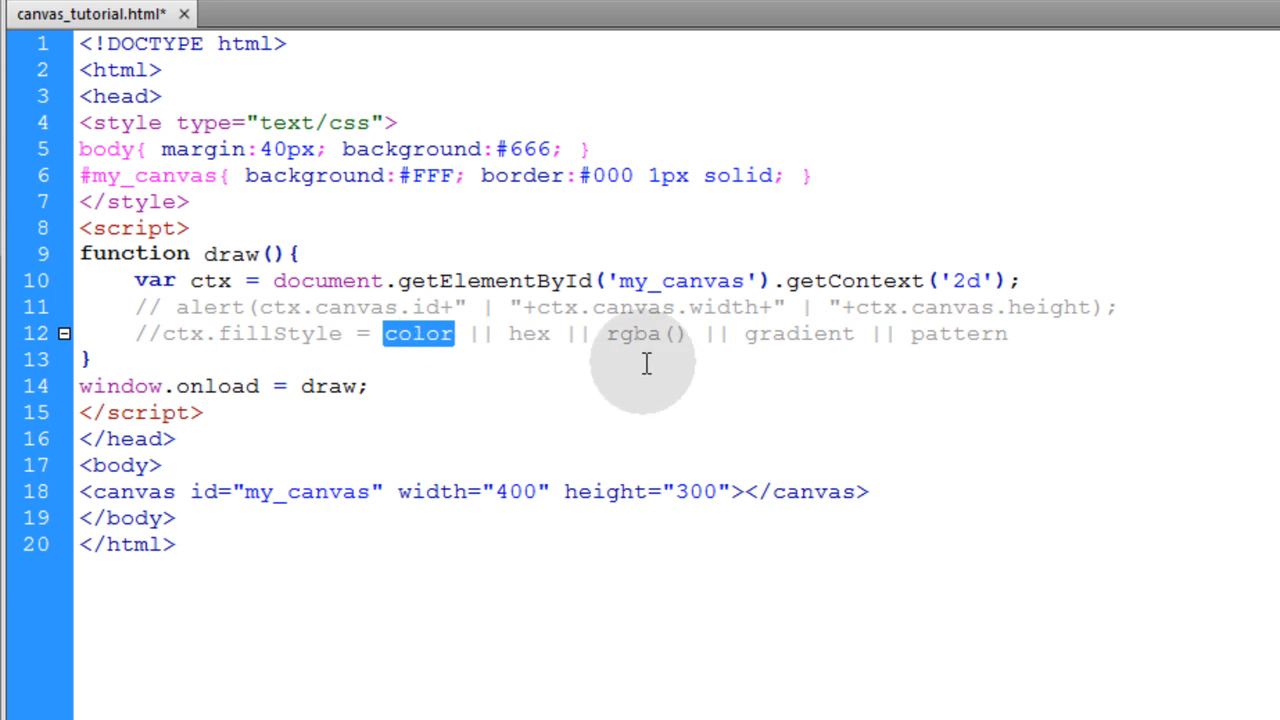
mouse_move(644, 362)
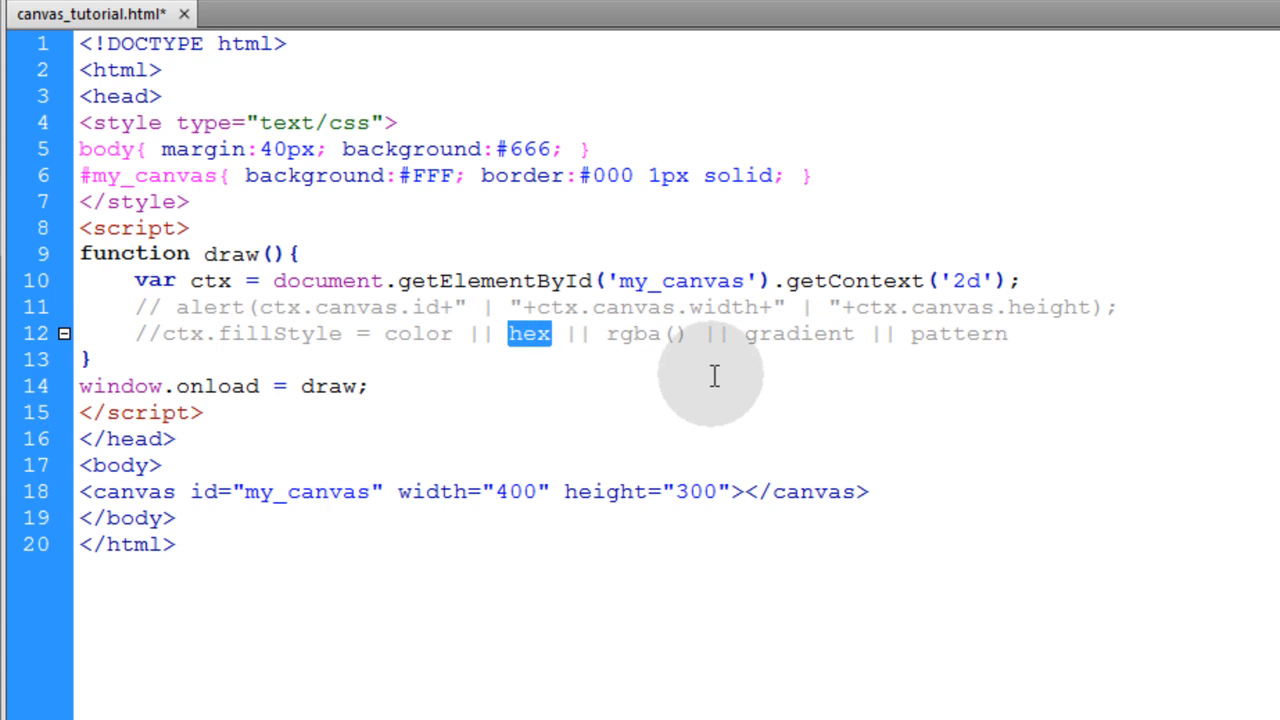
Highlight the hex, rgba() alpha, gradient and pattern options in the comment.
left_click(72, 358)
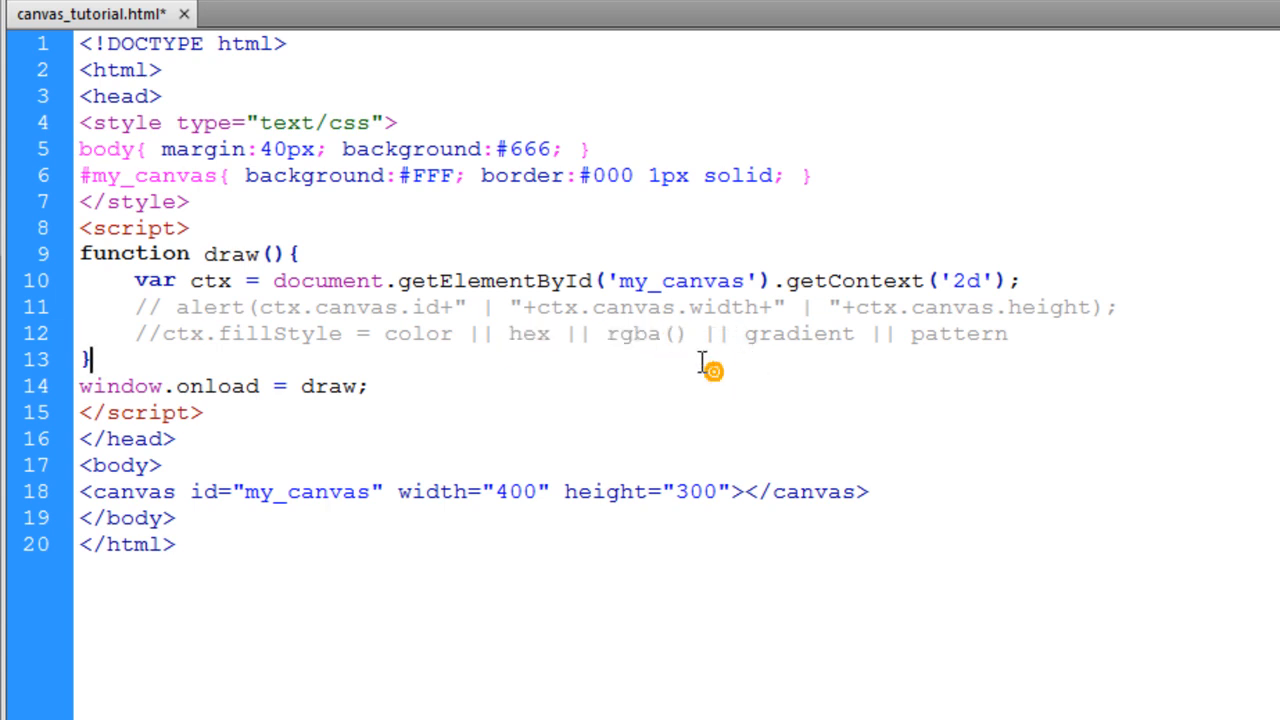
double_click(647, 333)
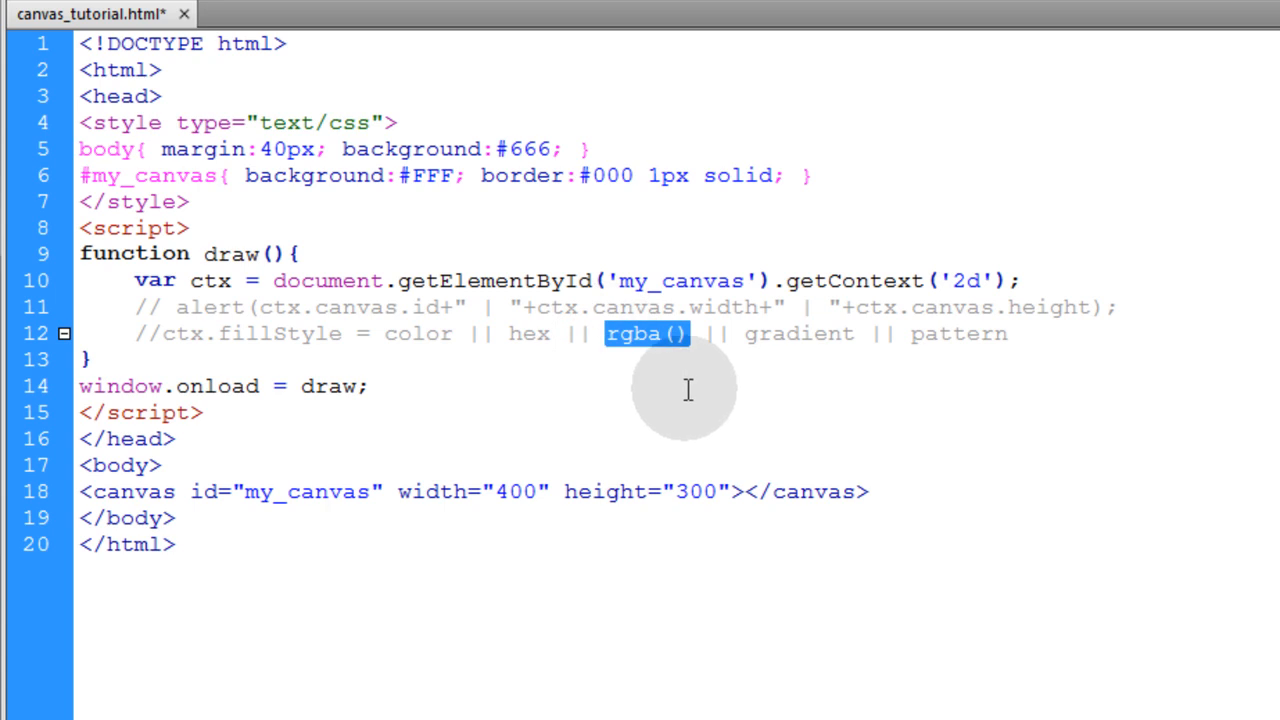
left_click(635, 333)
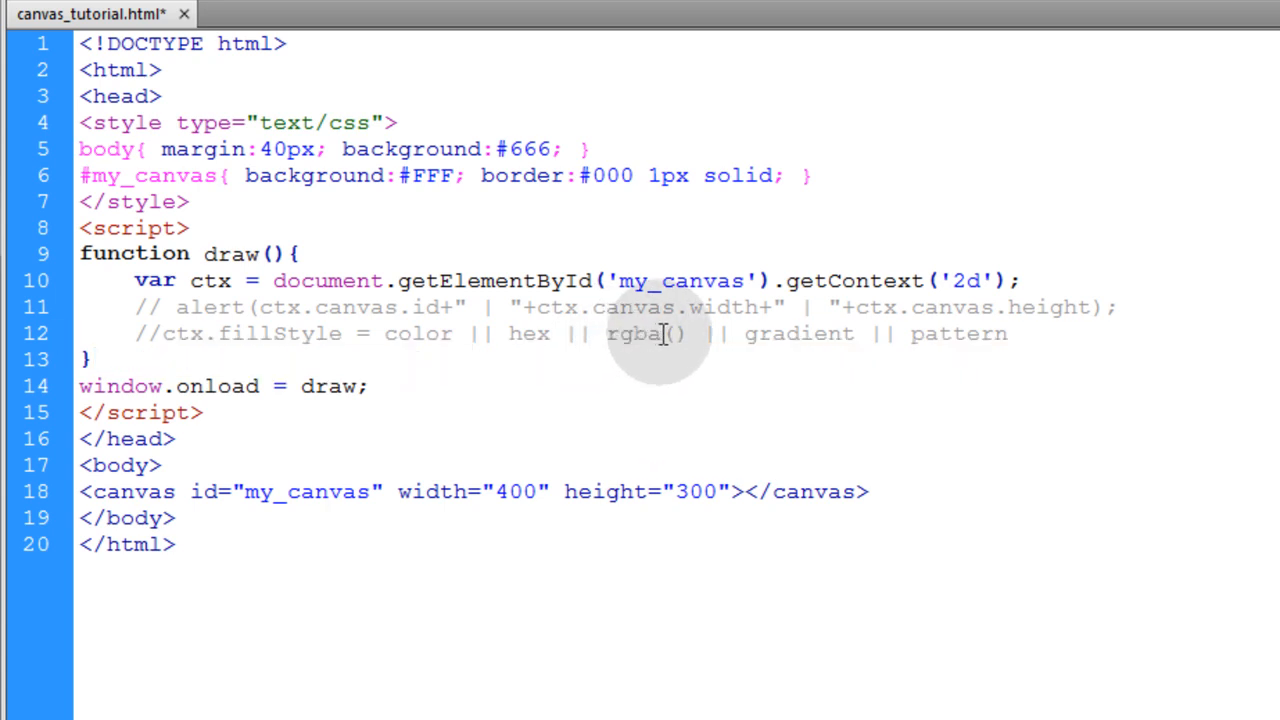
double_click(648, 333)
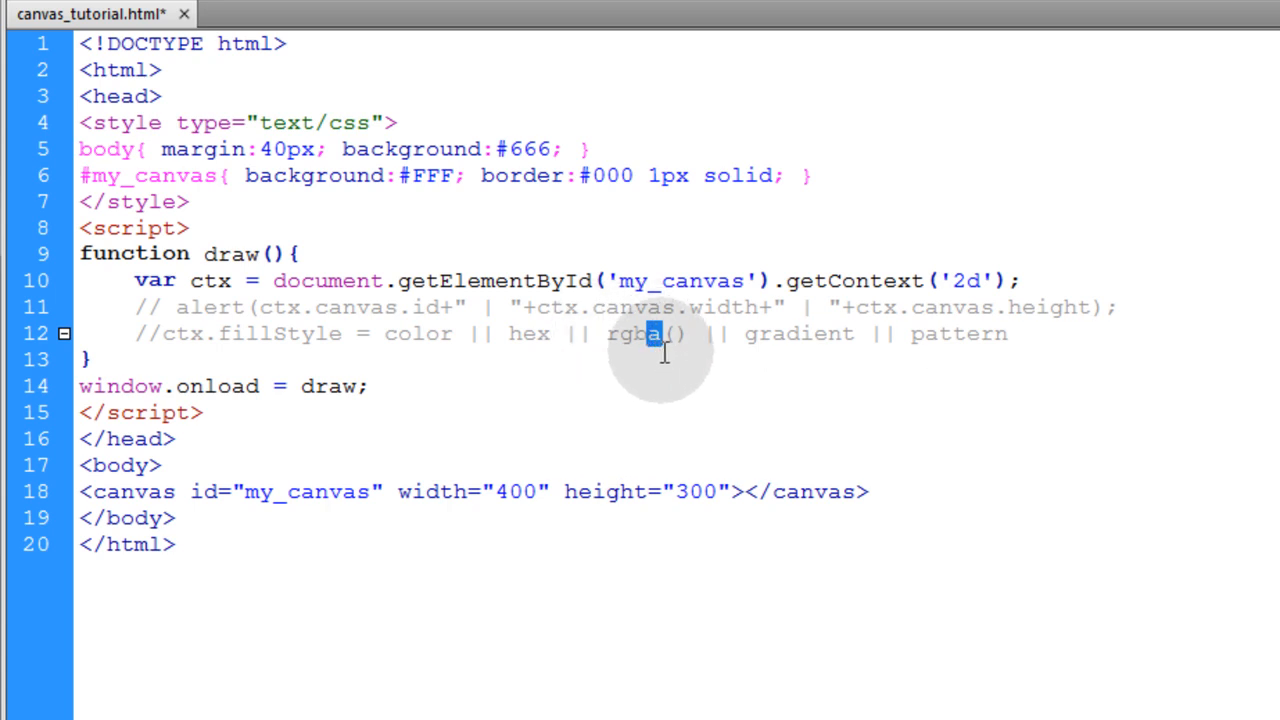
mouse_move(678, 371)
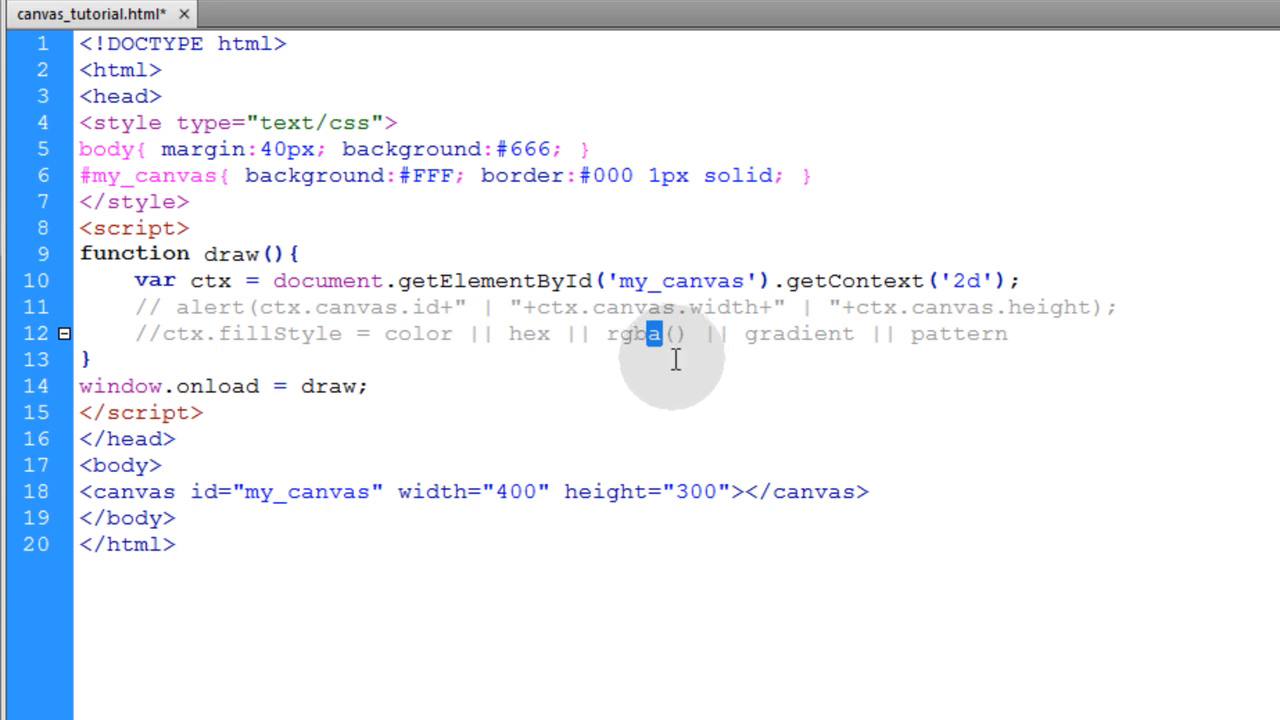
double_click(955, 333)
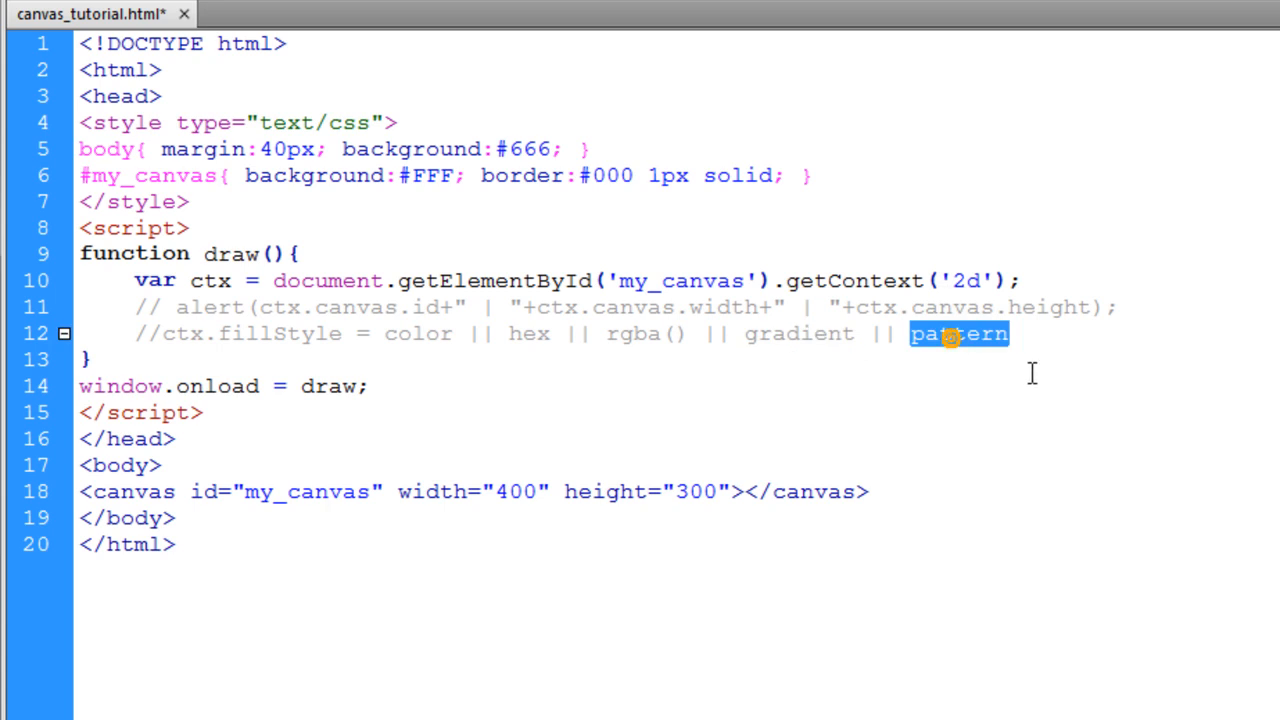
double_click(799, 333)
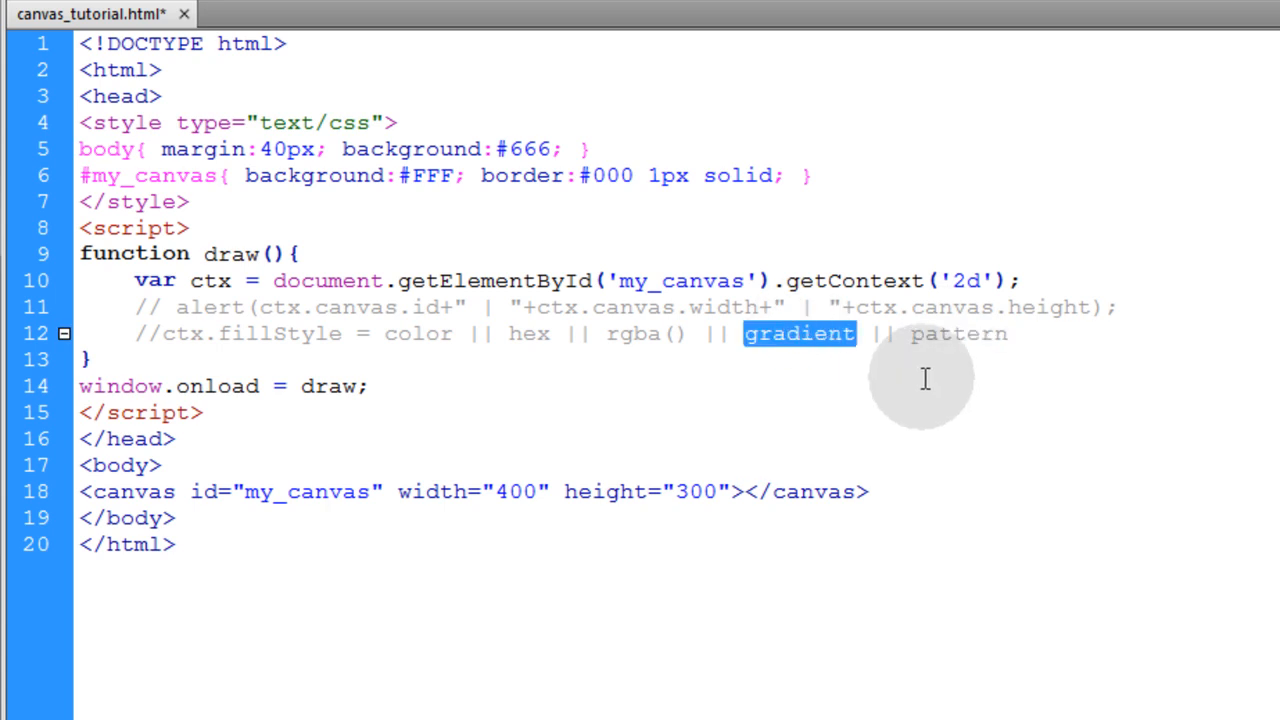
double_click(955, 333)
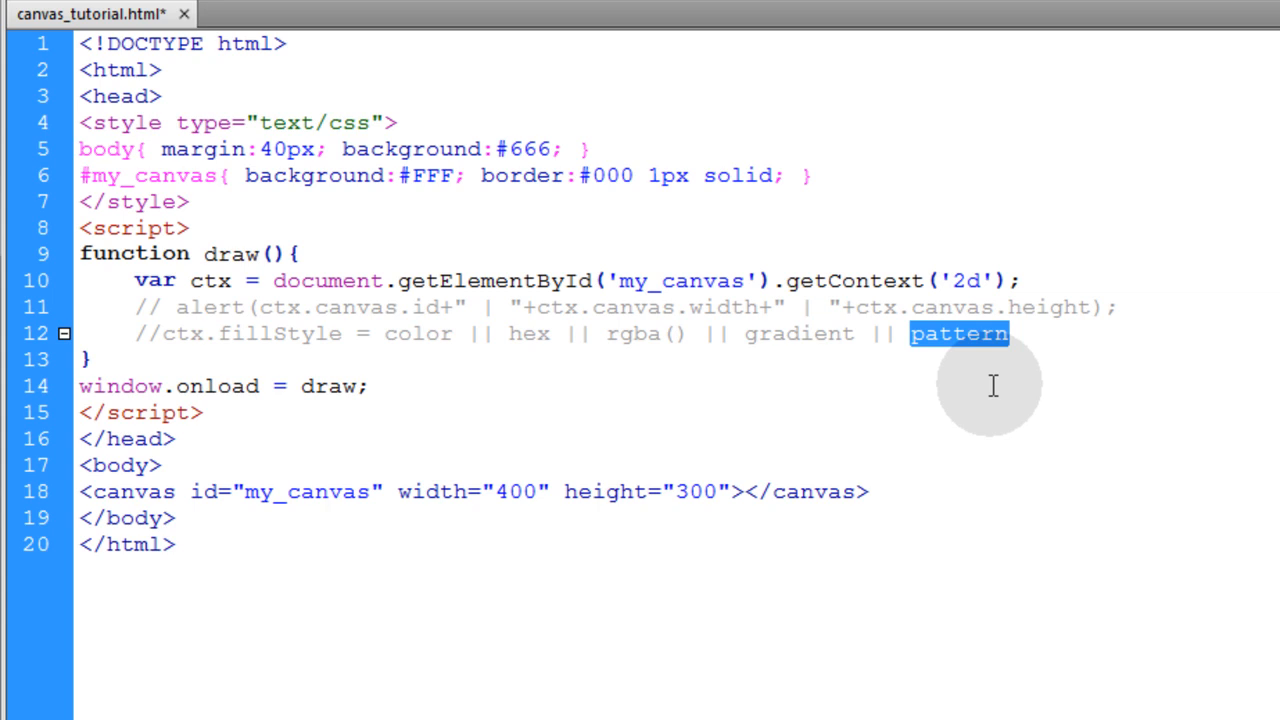
Write ctx.fillStyle = "green" and ctx.fillRect(100, 100, 150, 150) in draw().
type("ctx")
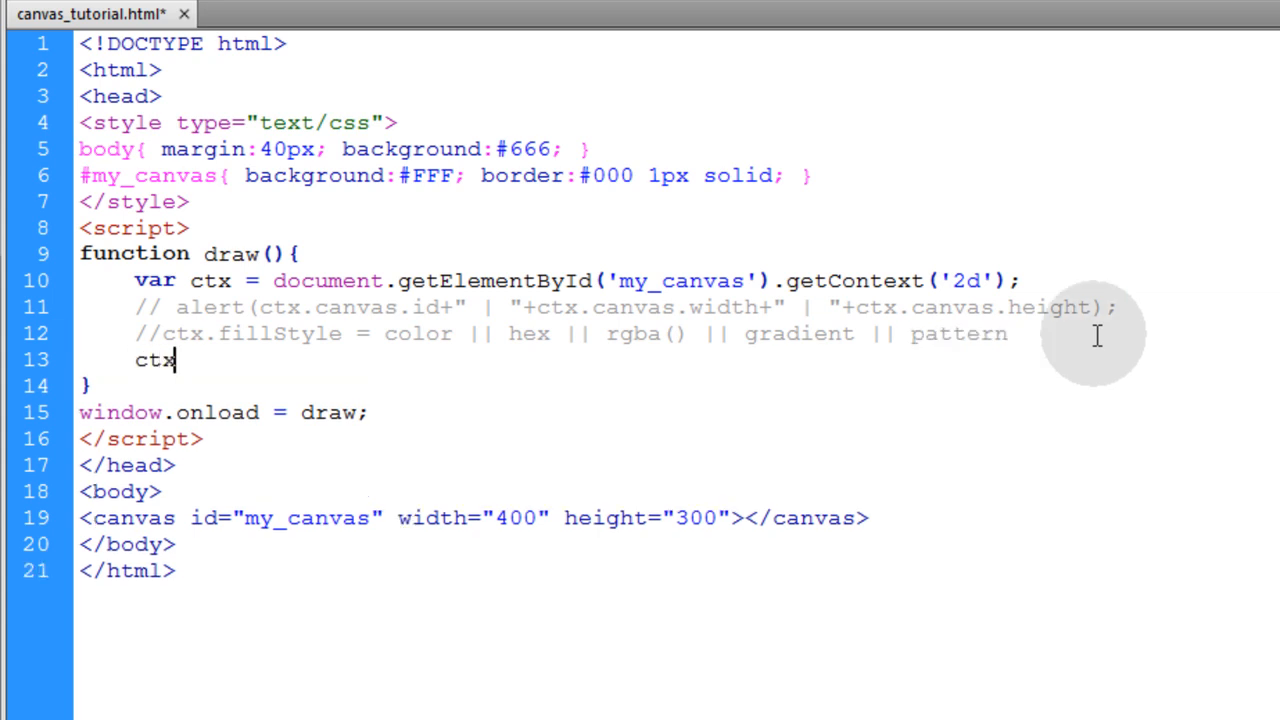
type(".f")
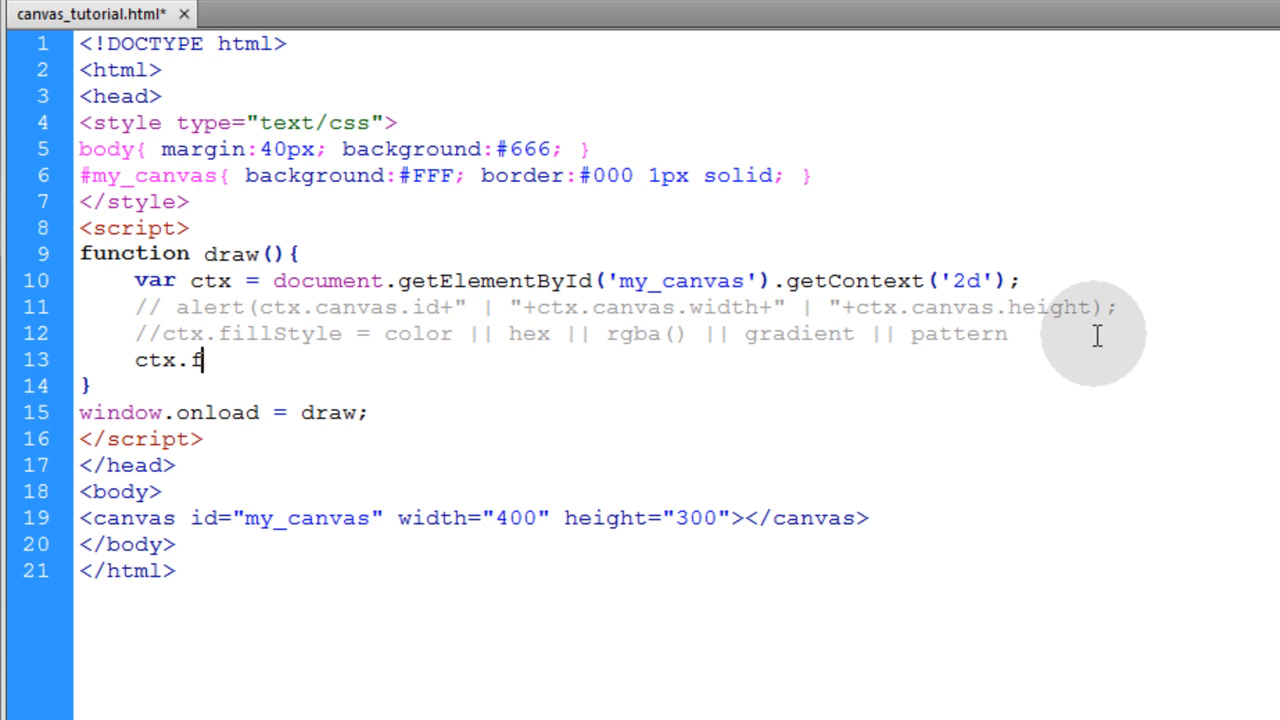
type("illStyle = \"gr\";")
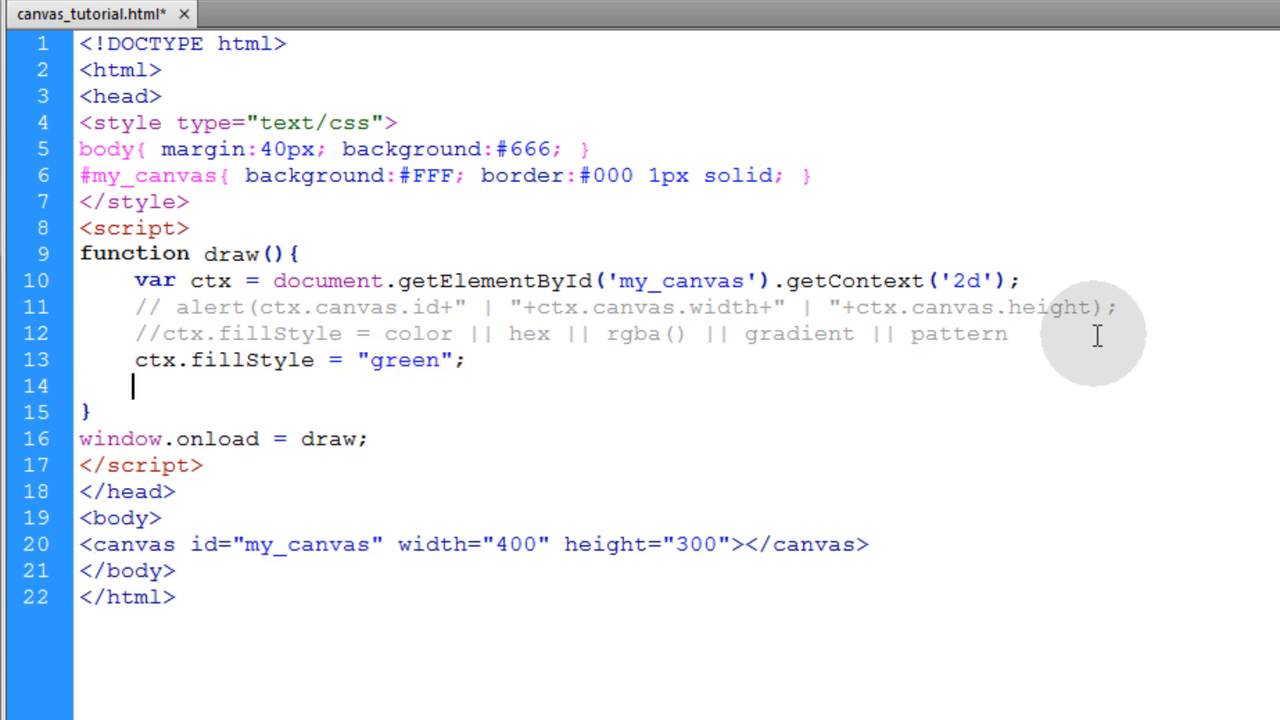
type("ctx.fillRect();")
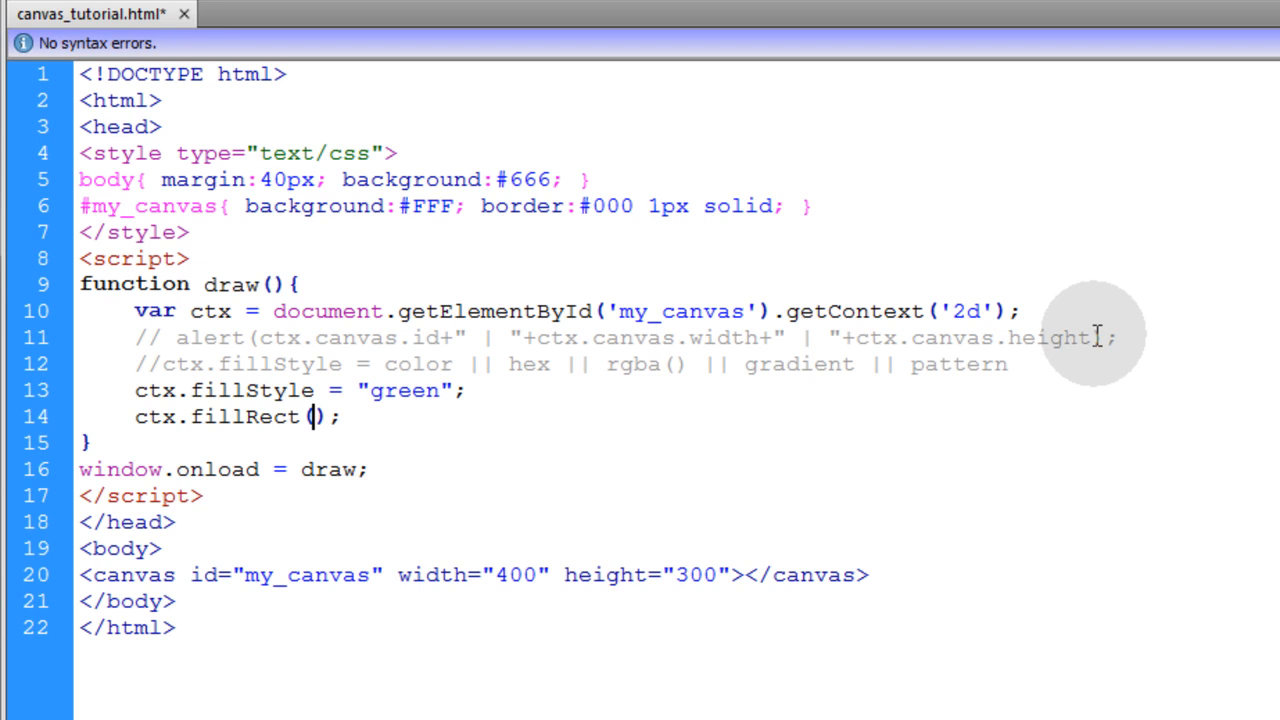
type("100,")
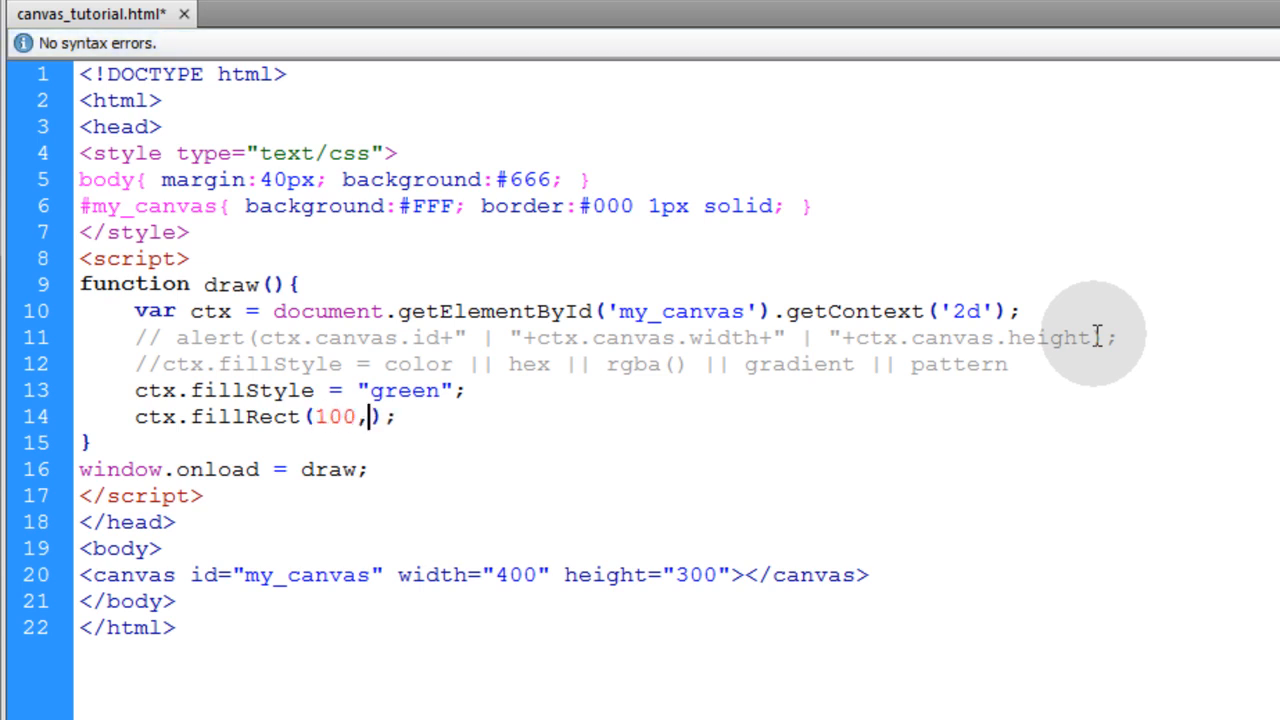
type("100,")
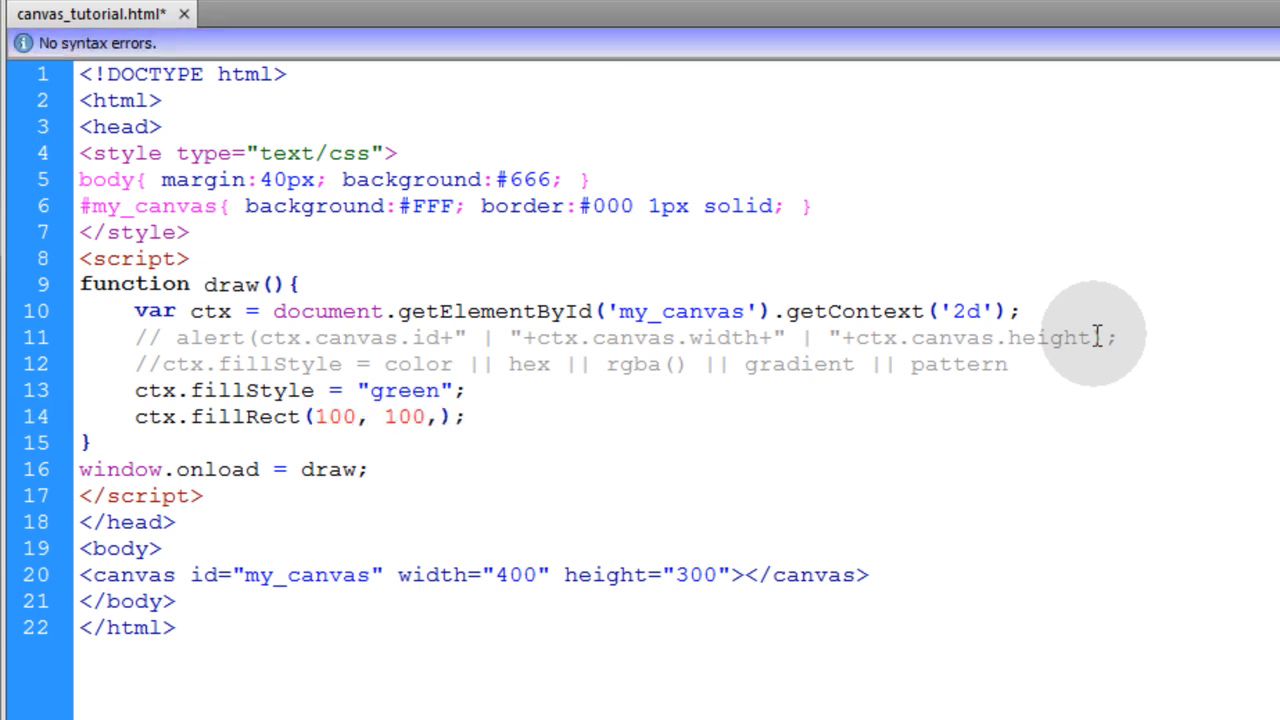
type("150")
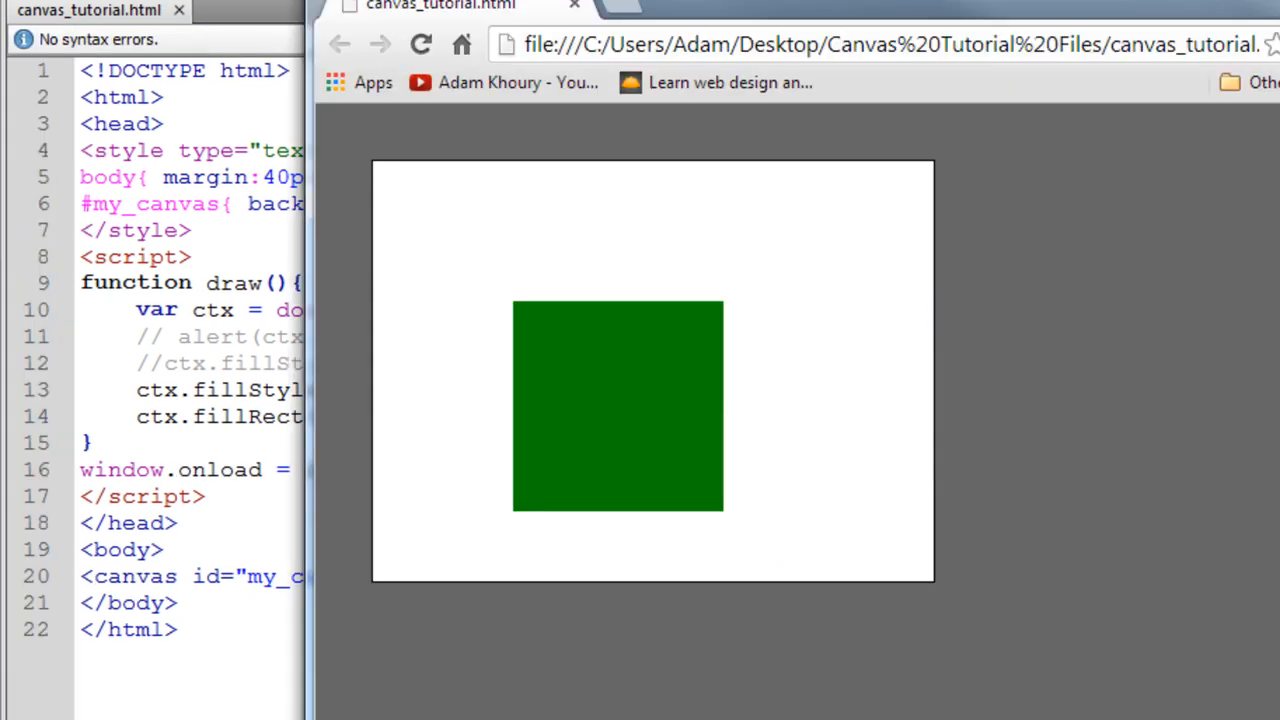
double_click(409, 390)
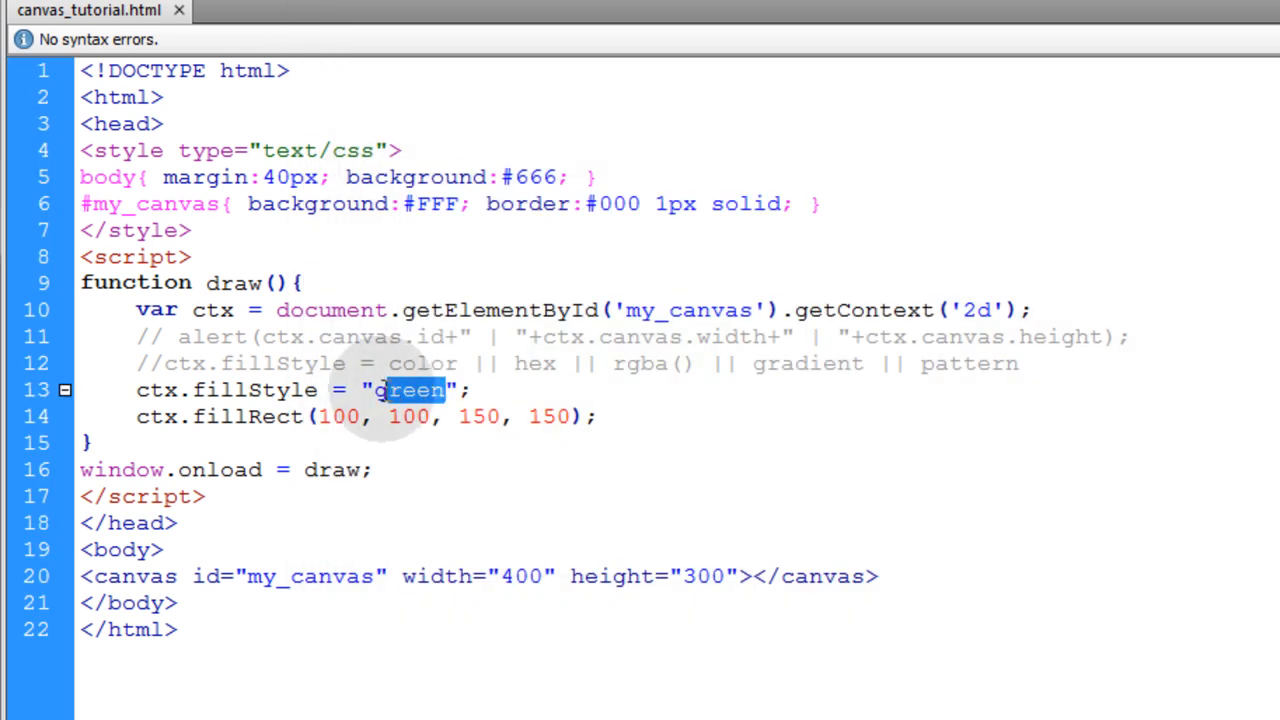
Try the hex fill #FC0, then replace it with rgba(0,0,0,1).
type("#")
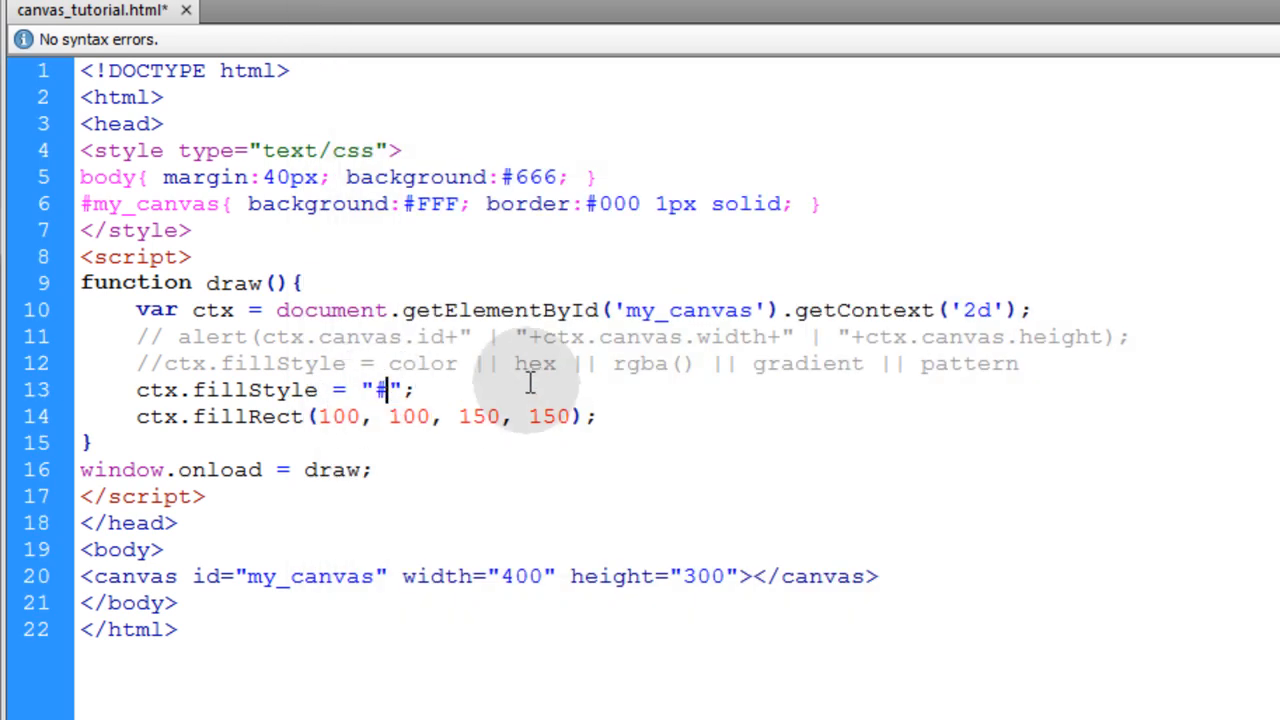
type("F")
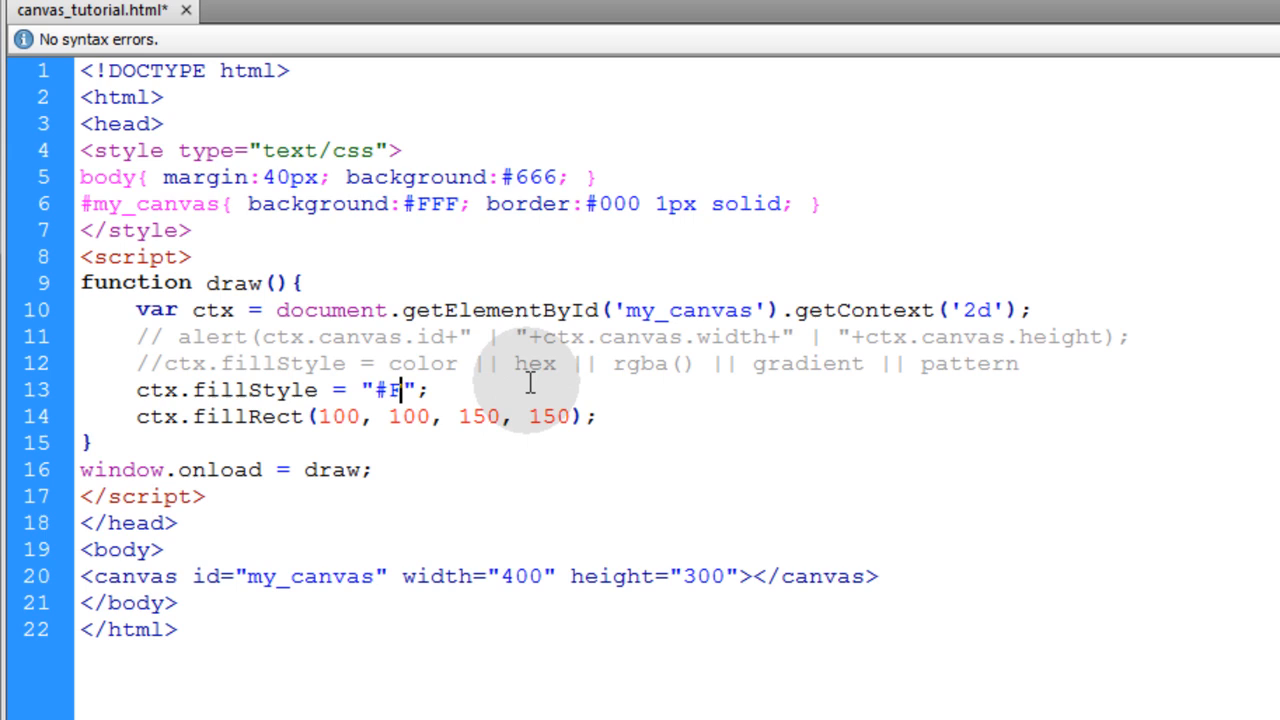
type("C0")
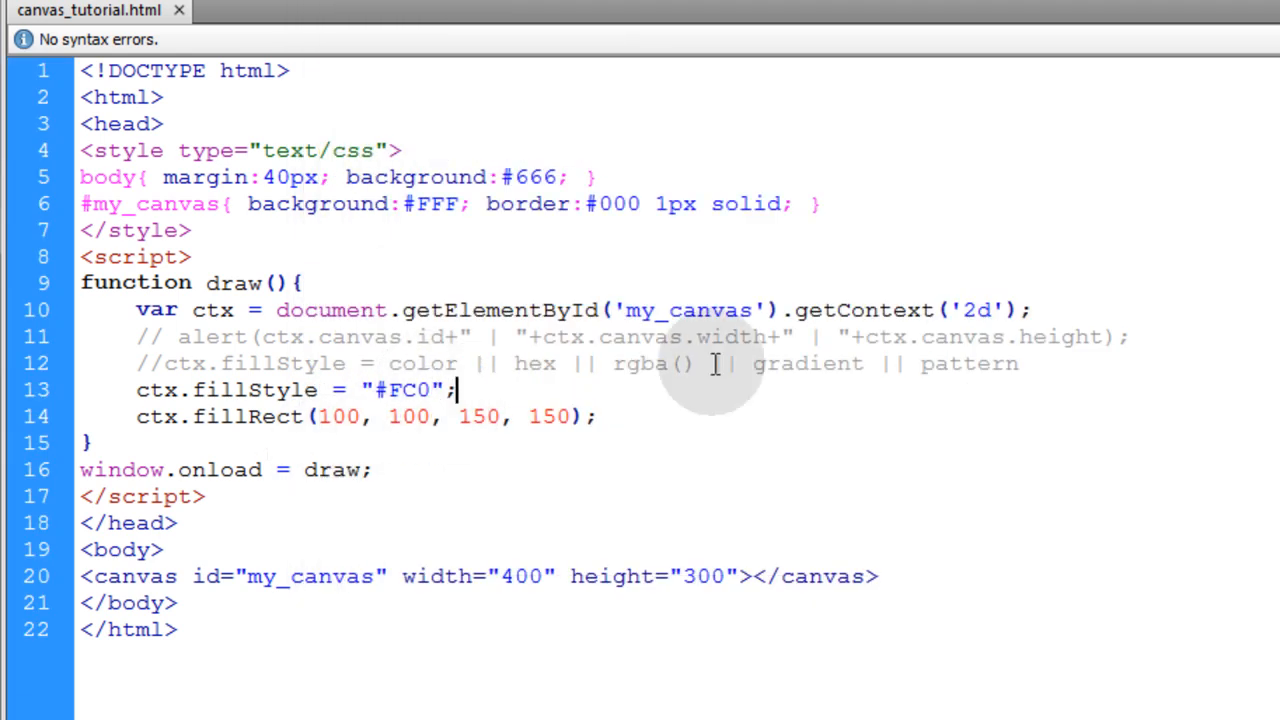
double_click(647, 364)
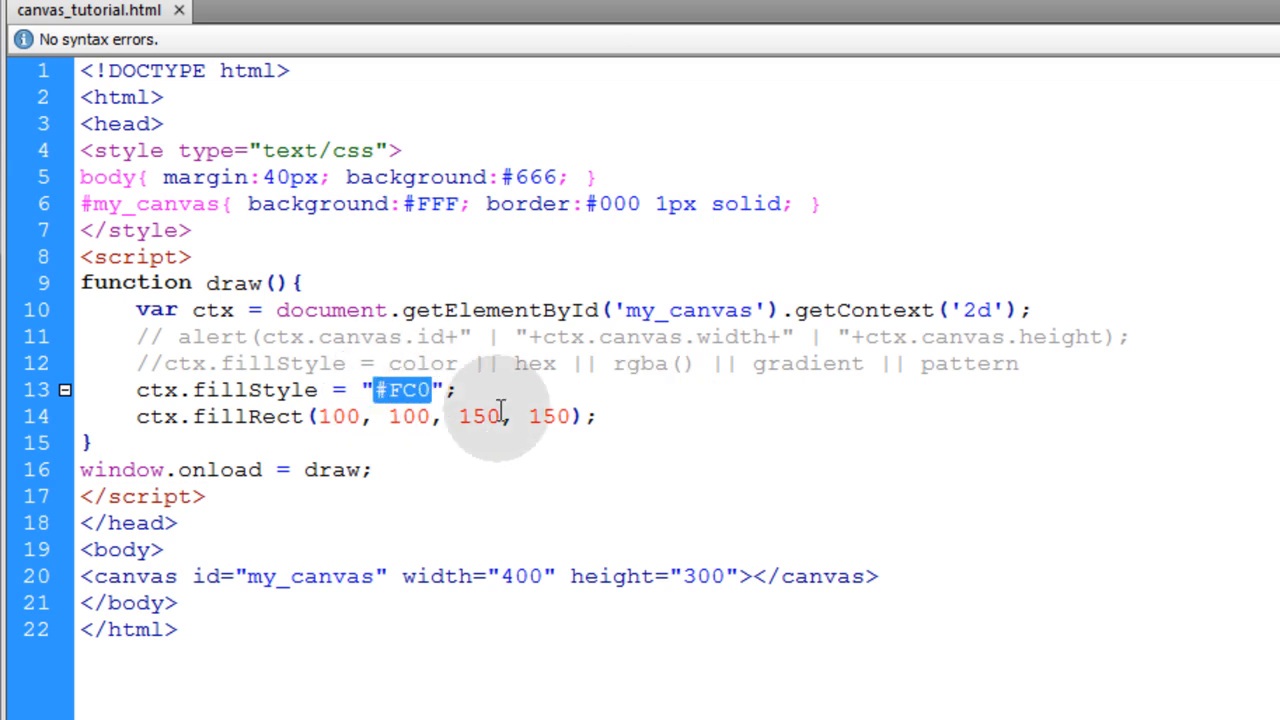
type("rgba()")
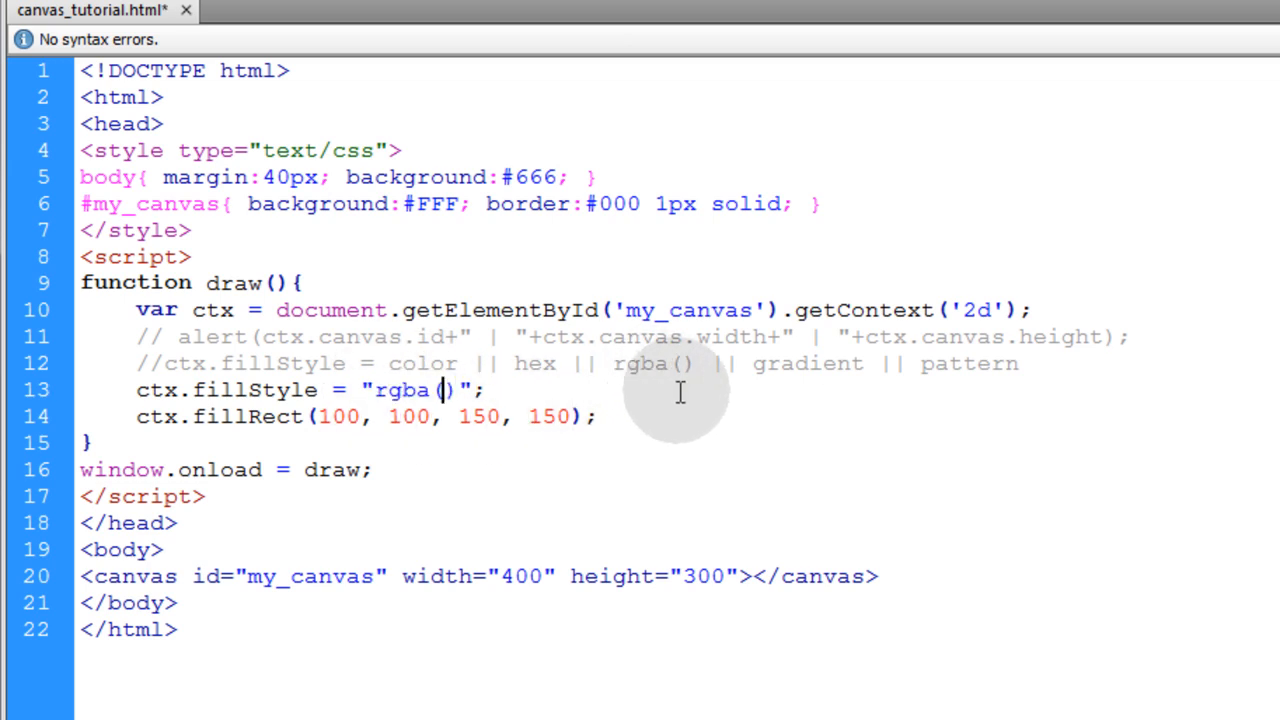
type("0,")
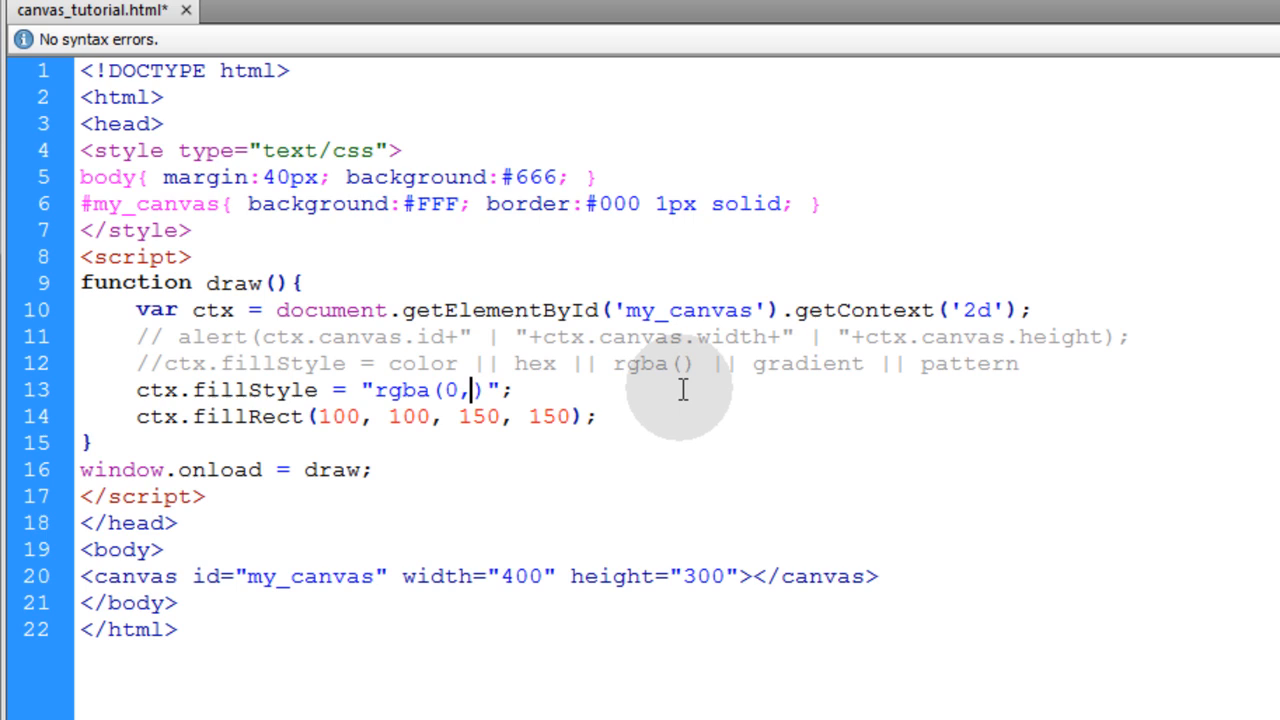
type("0,0")
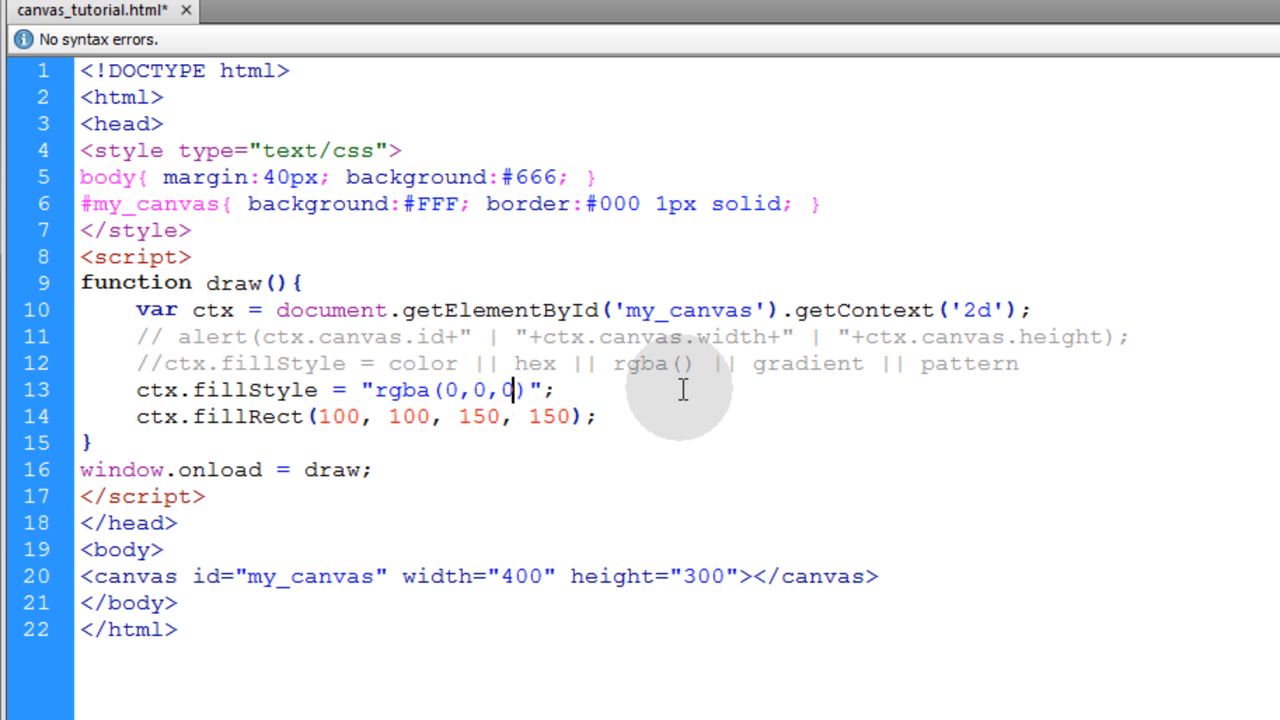
type("1")
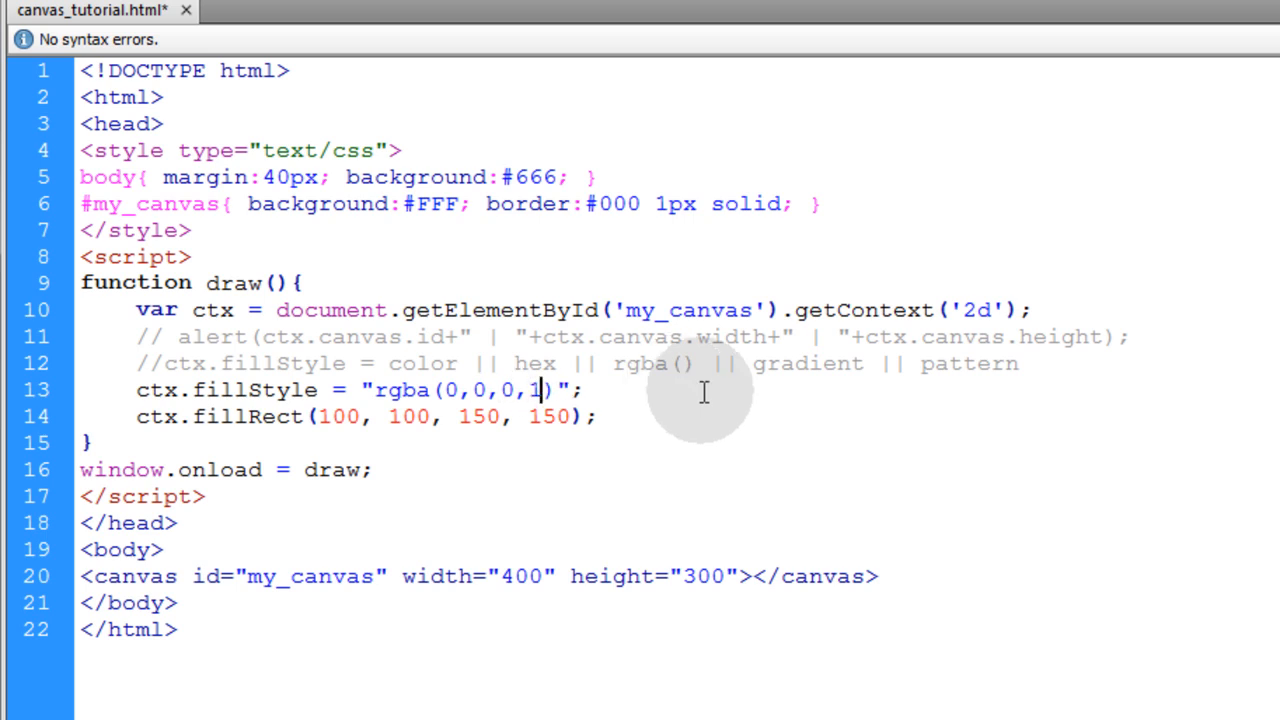
Set the rgba green channel to 200, then start a line below fillStyle.
double_click(466, 390)
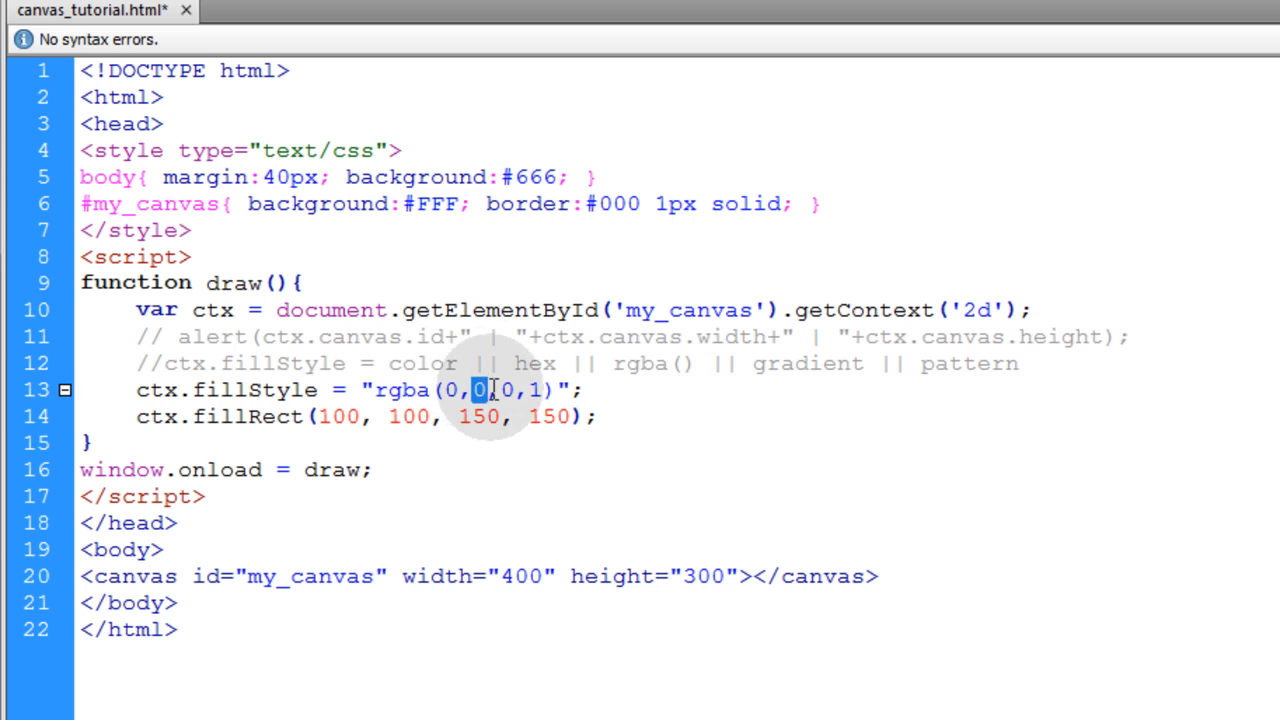
type("2")
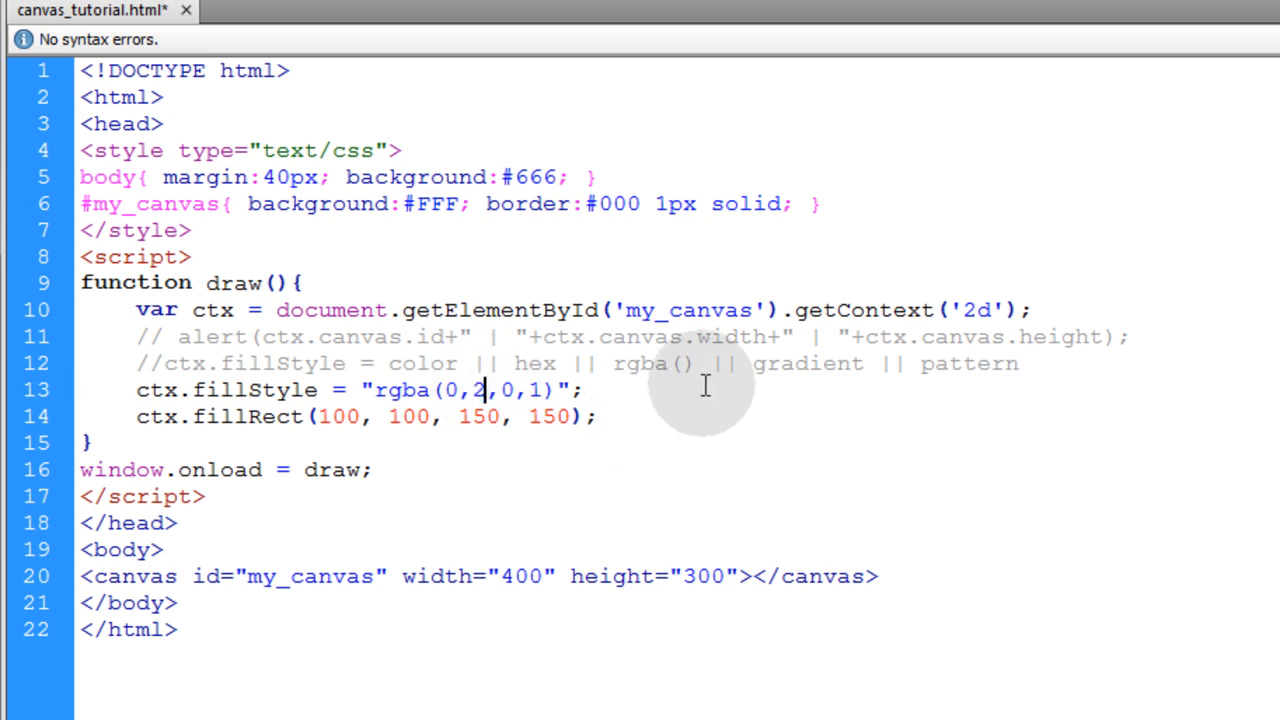
type("00")
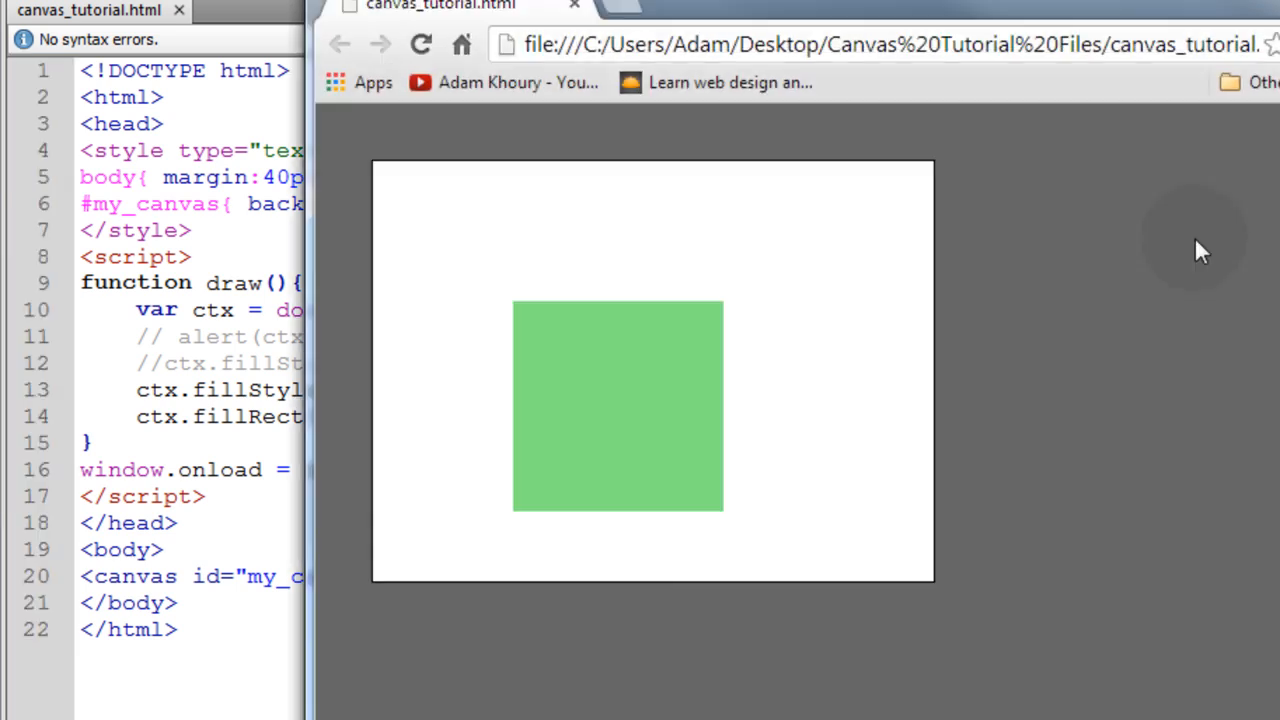
mouse_move(710, 335)
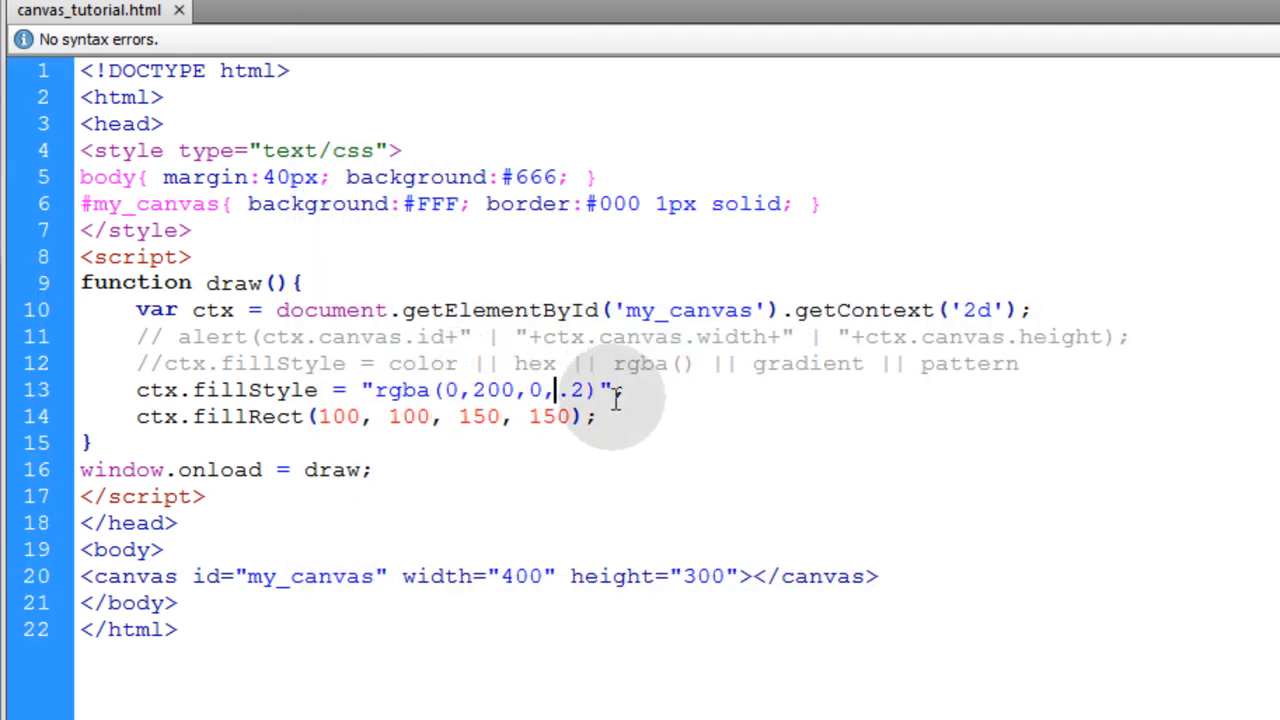
double_click(422, 364)
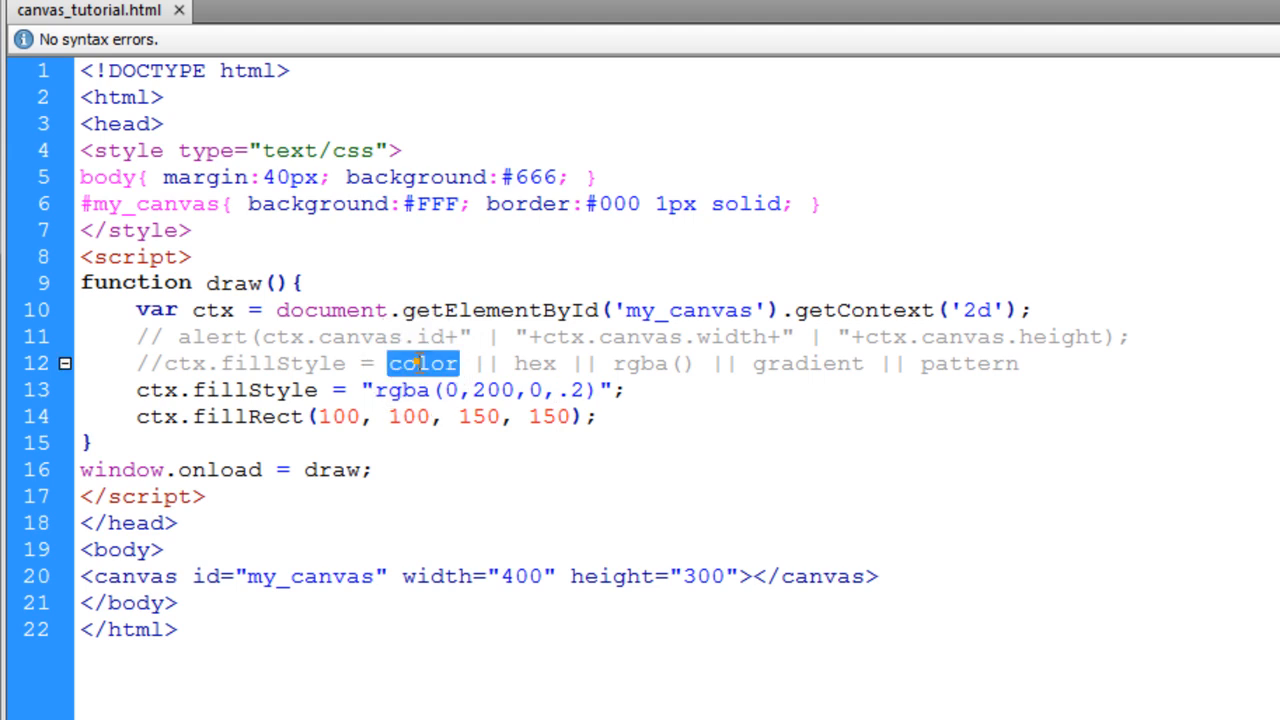
left_click(537, 364)
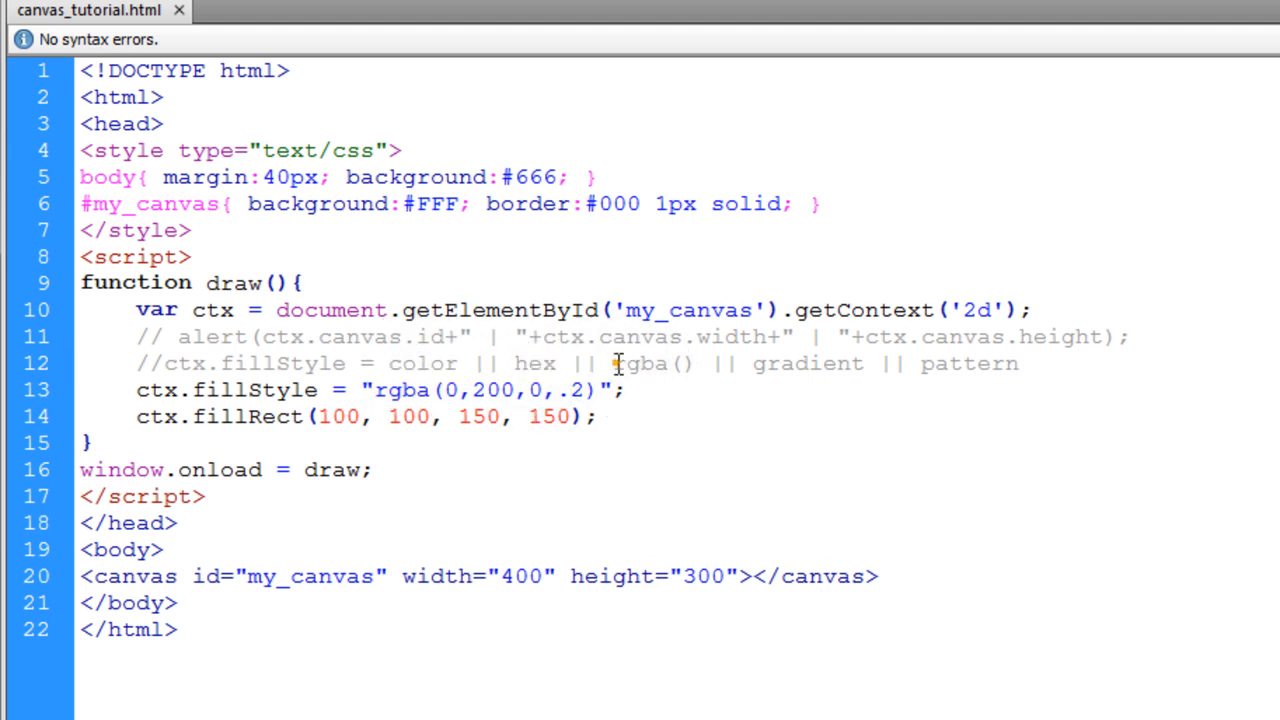
left_click(660, 394)
type("c")
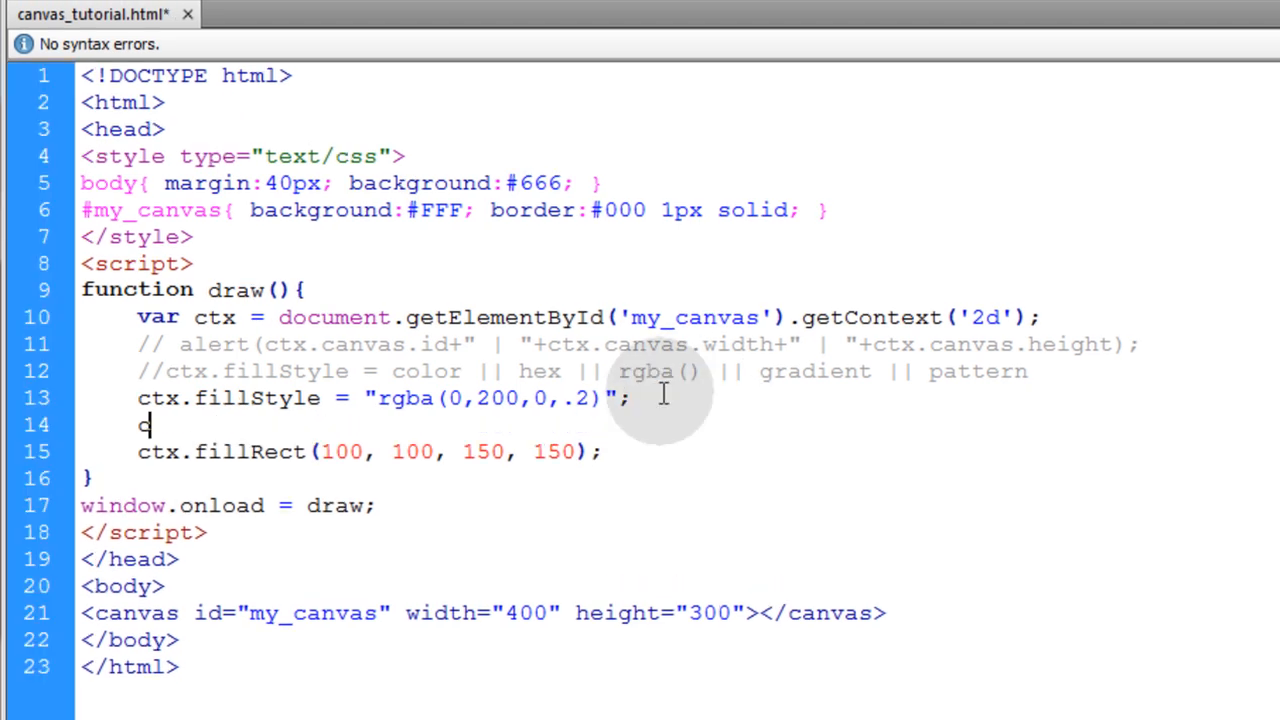
Set ctx.strokeStyle to "red" and restore the fill's rgba alpha to 1.
type("tx.")
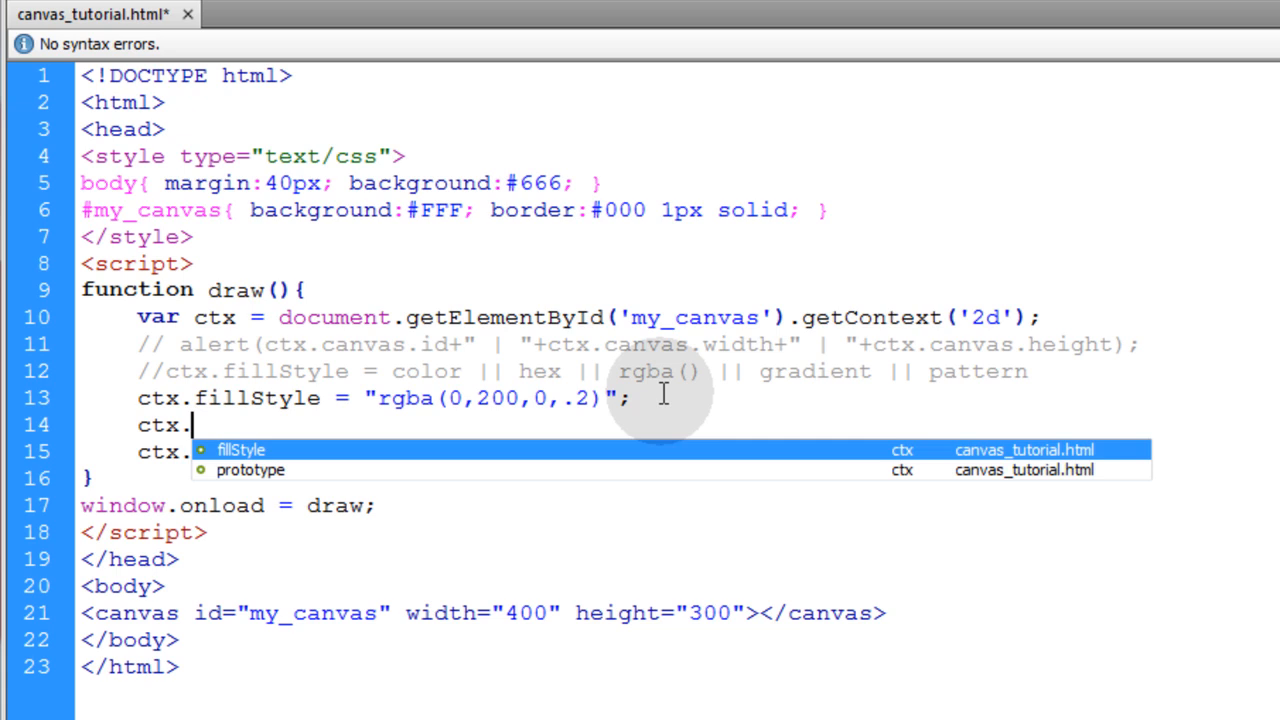
type("strokeStyle =")
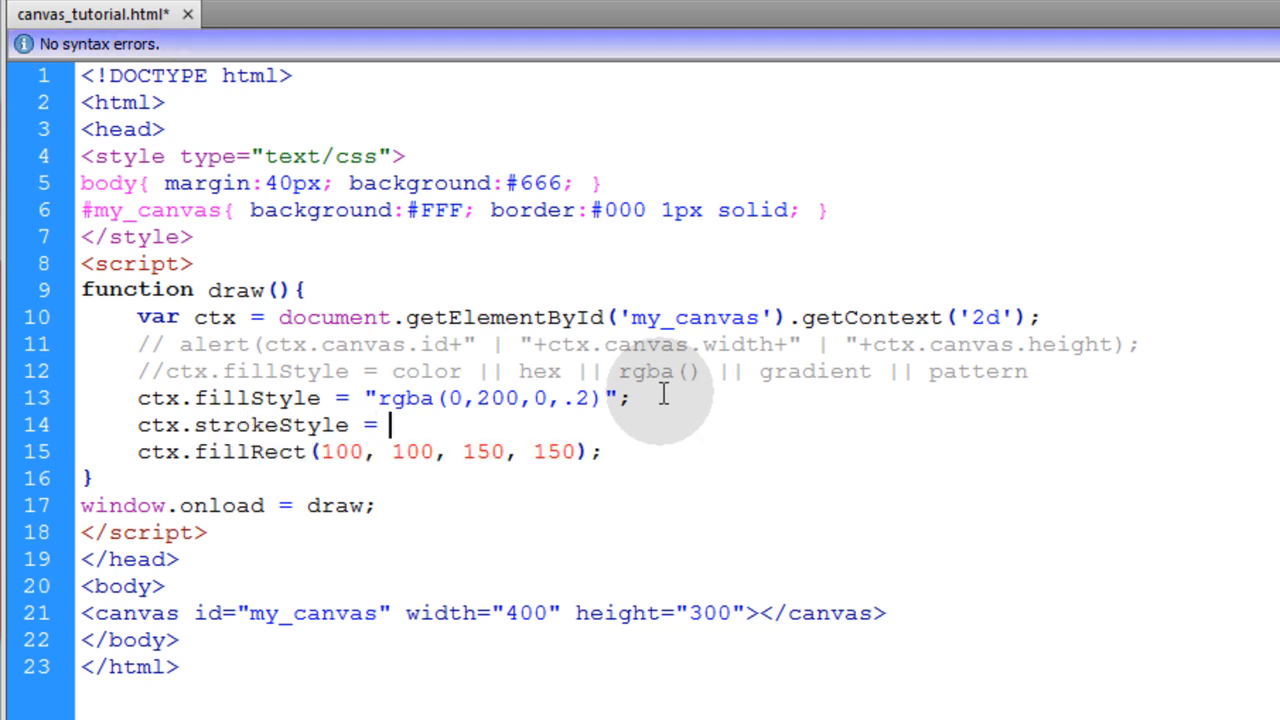
type("\"\";")
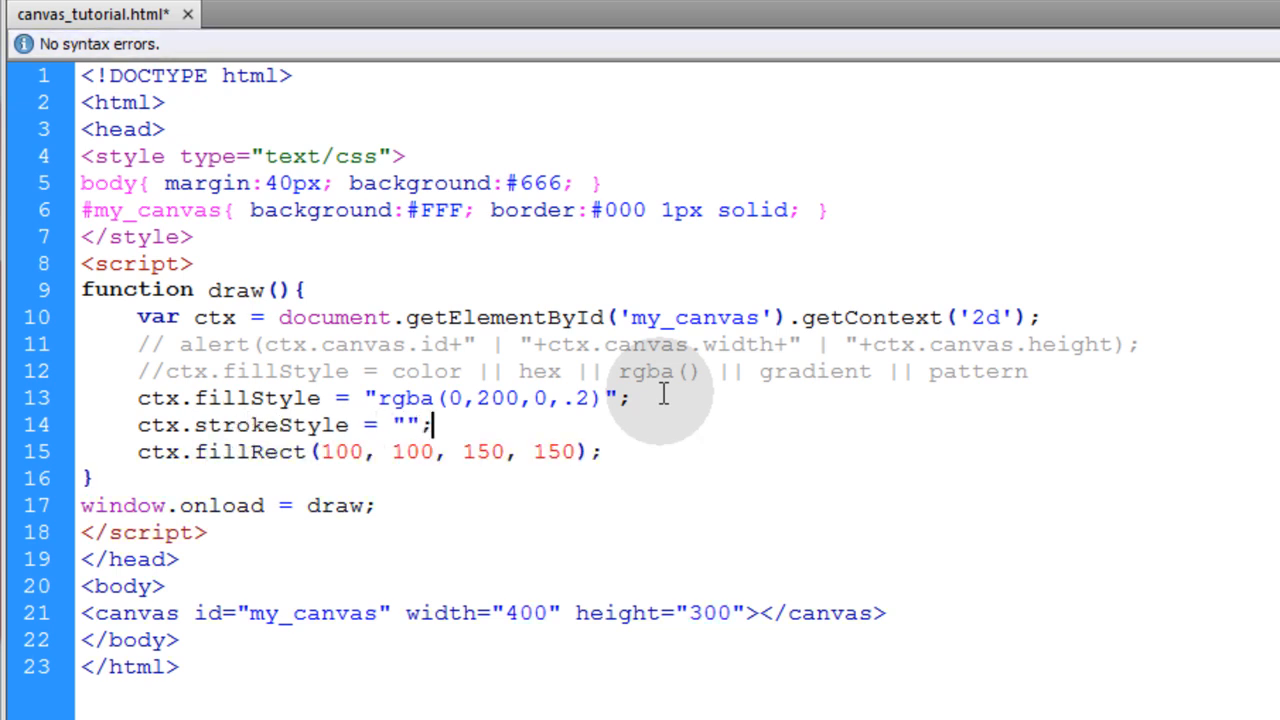
type("red")
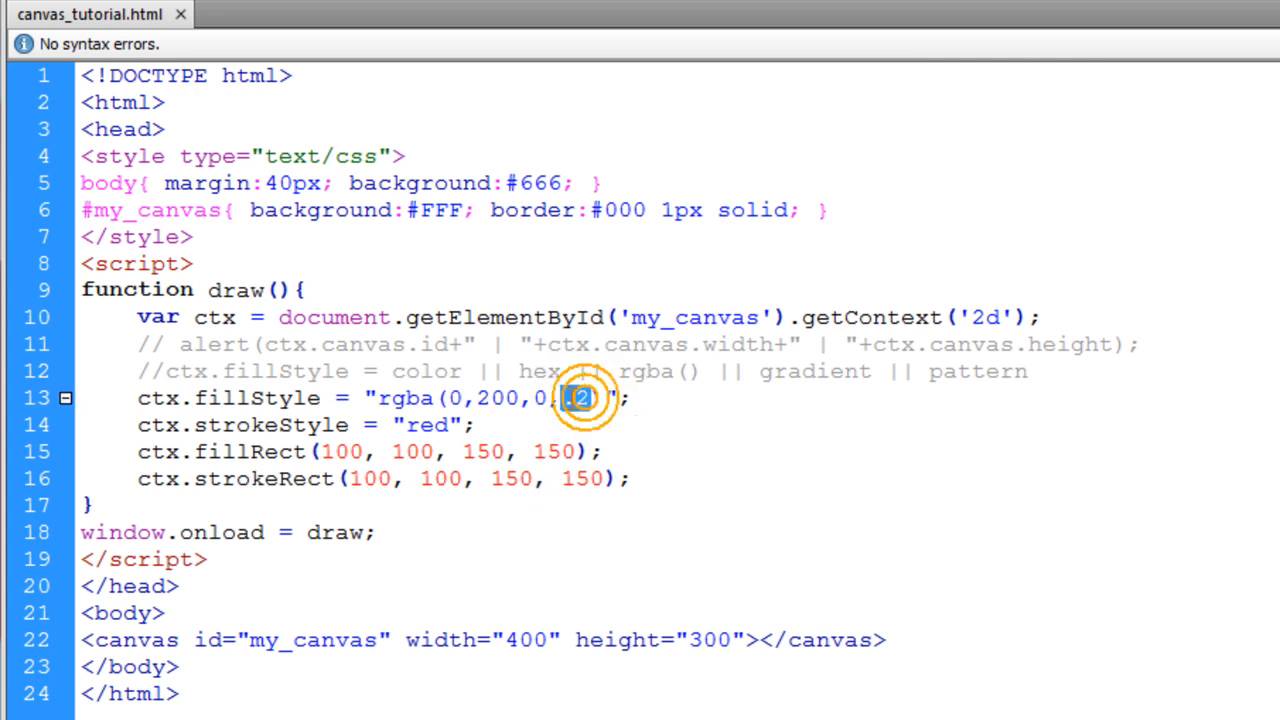
type("1")
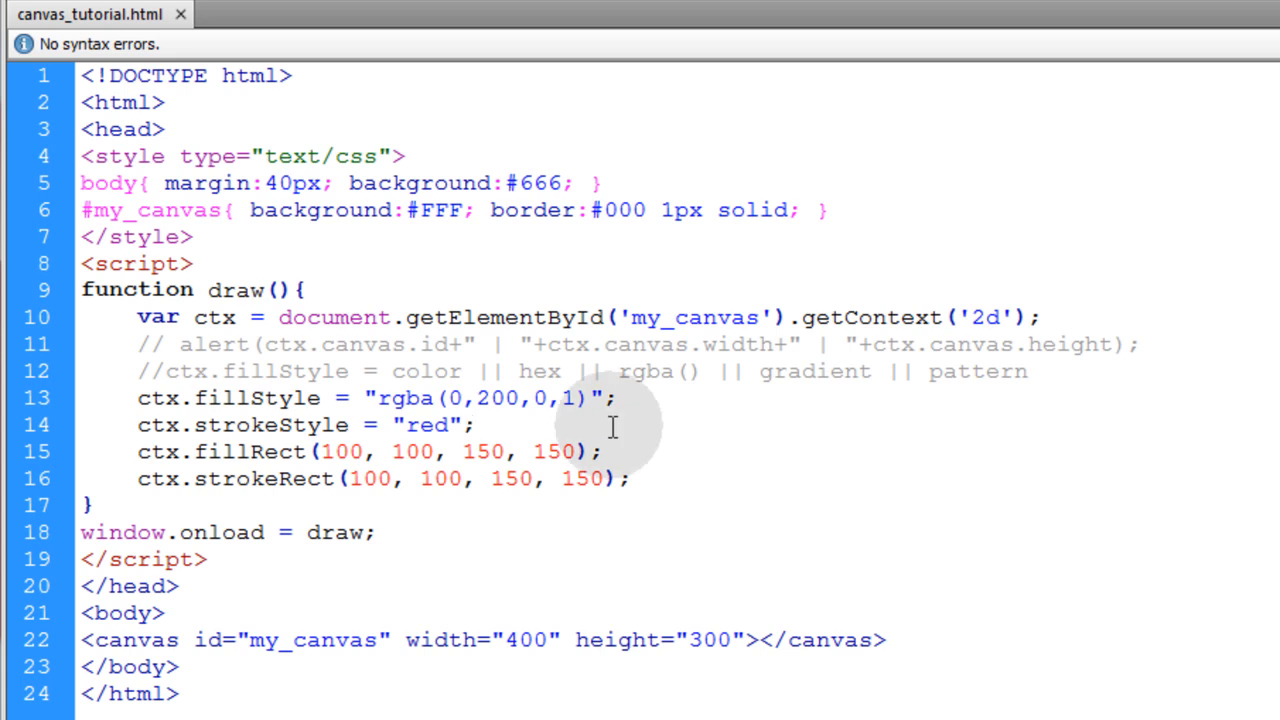
Add ctx.lineWidth = 10; before the fillRect call and save.
type("ctx")
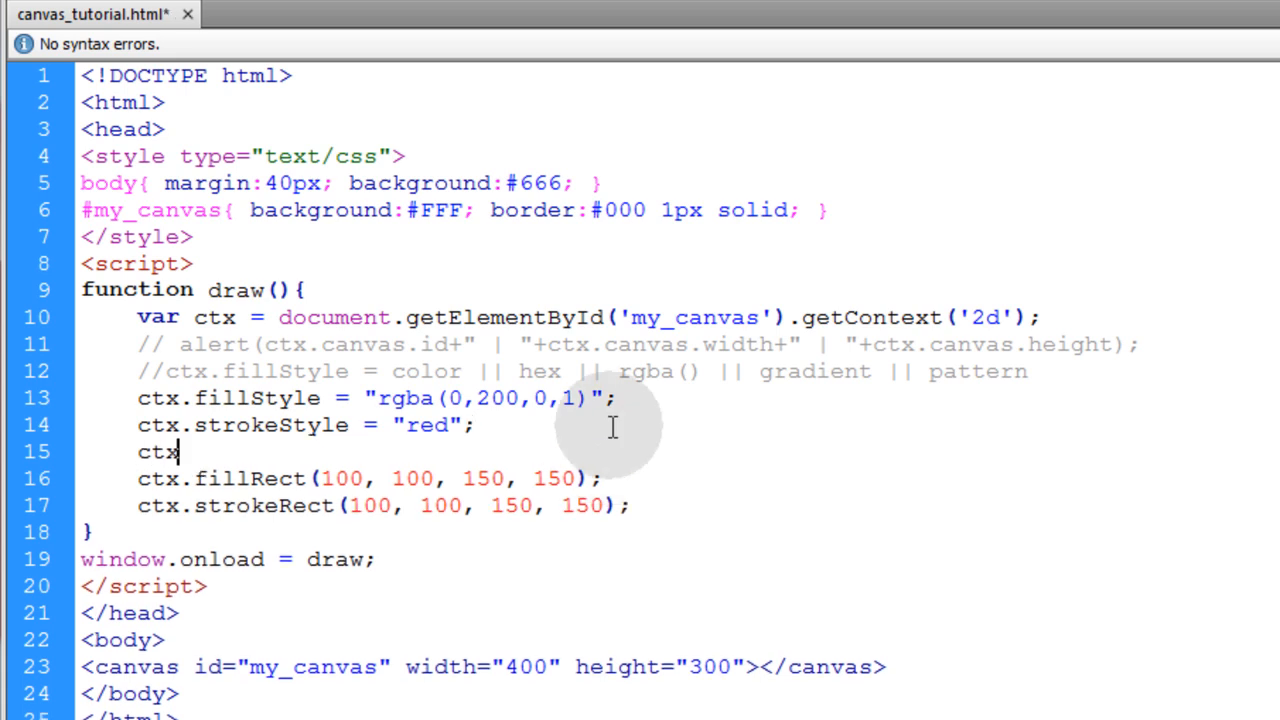
type(".line")
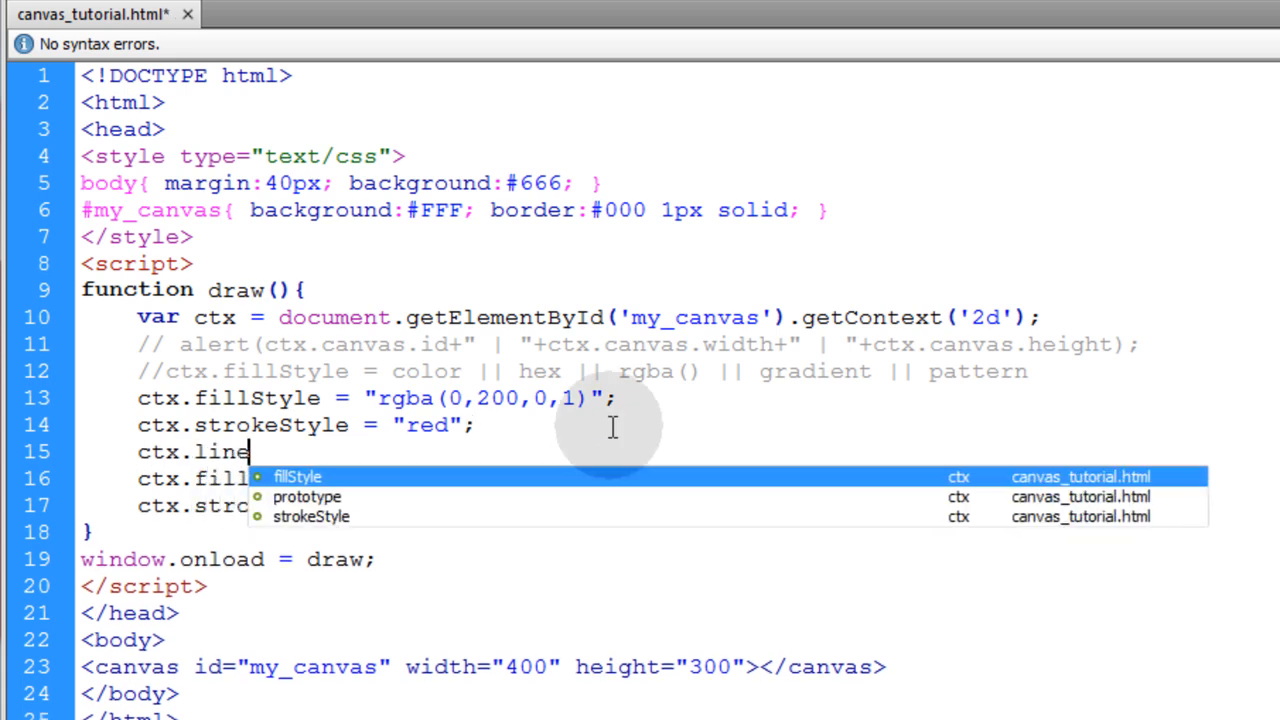
type("Width")
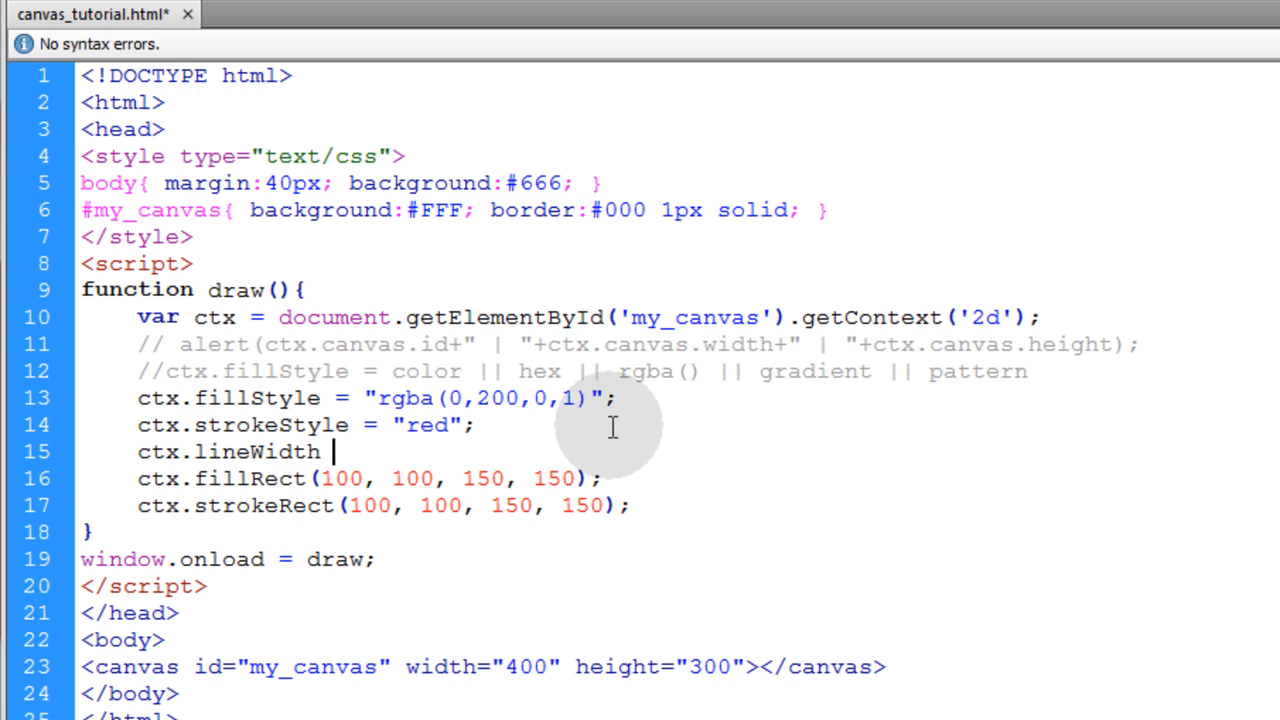
type("=")
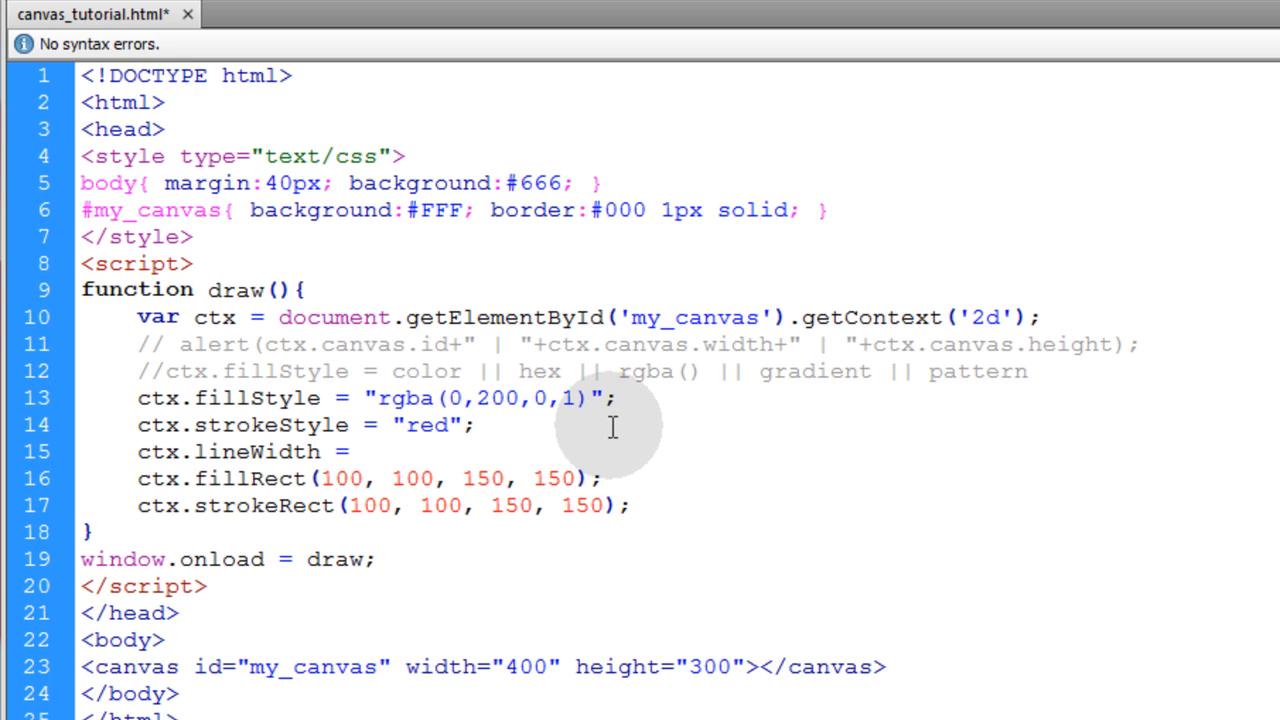
type("10;")
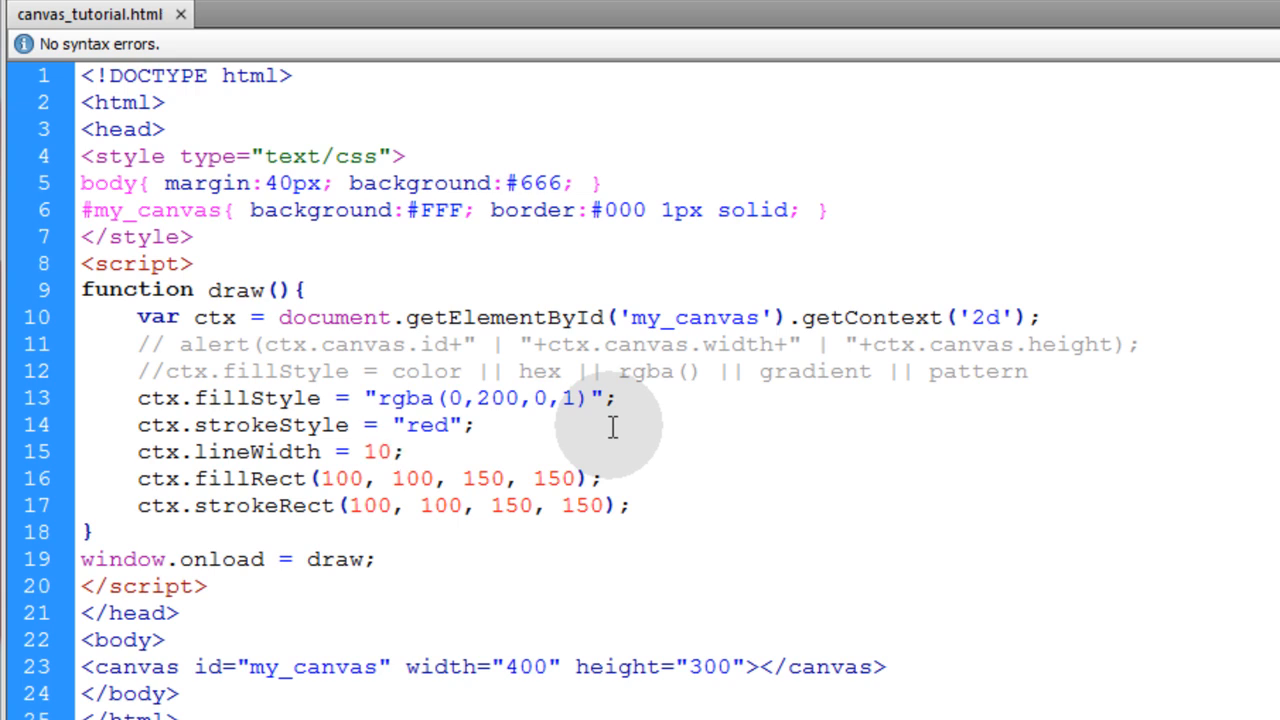
left_click(403, 451)
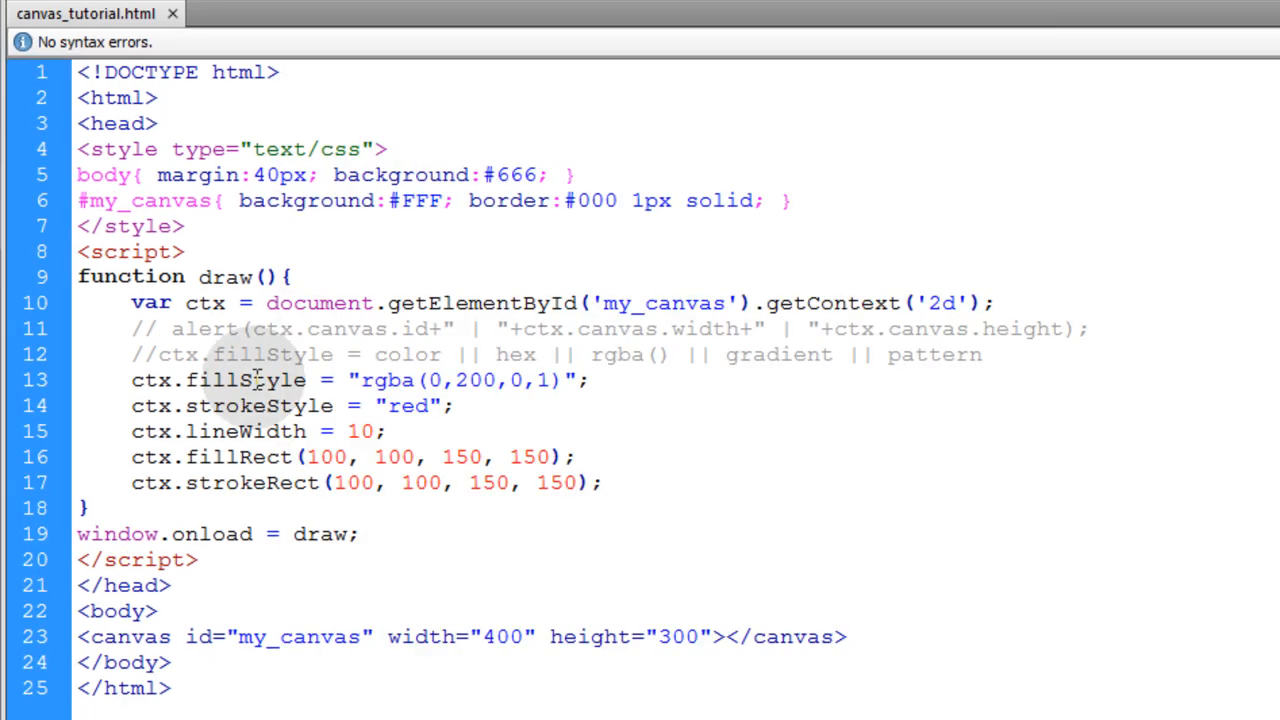
Highlight fill options and the createLinearGradient name in the gradient syntax comment.
double_click(230, 380)
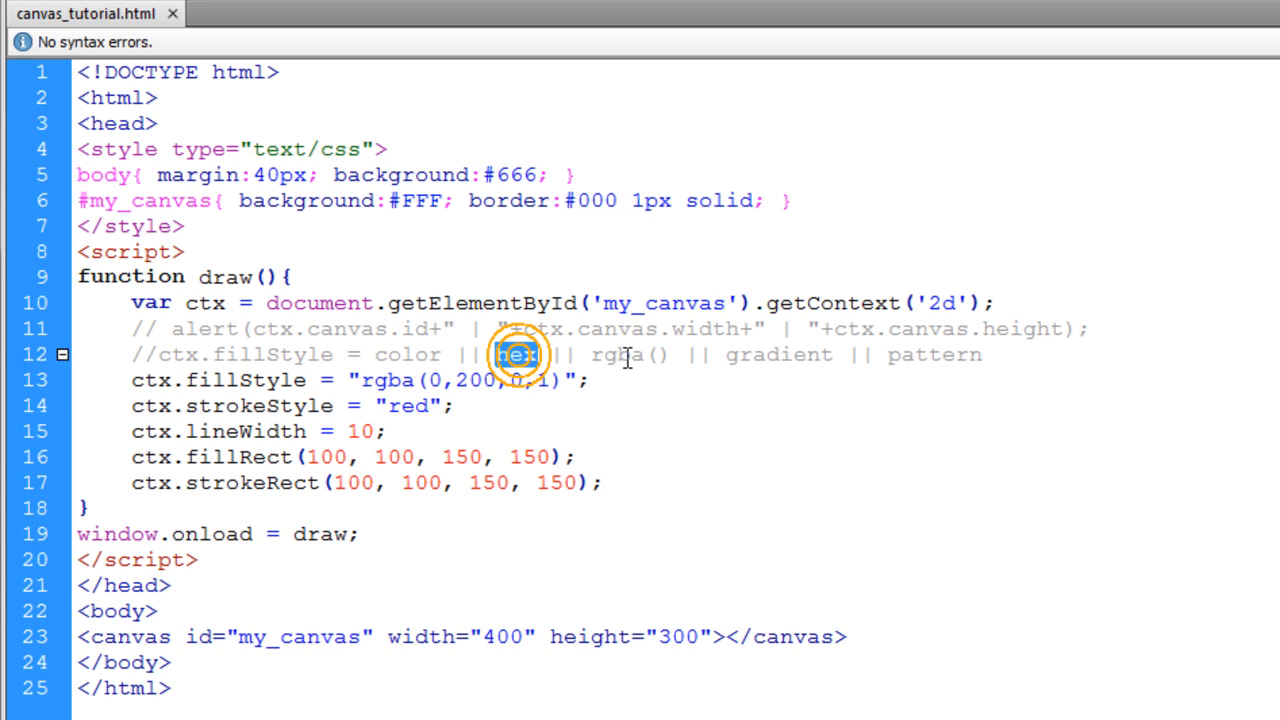
double_click(930, 354)
type("// var gradient = ctx.createLinearGradient(x0, y0, x1, y1);")
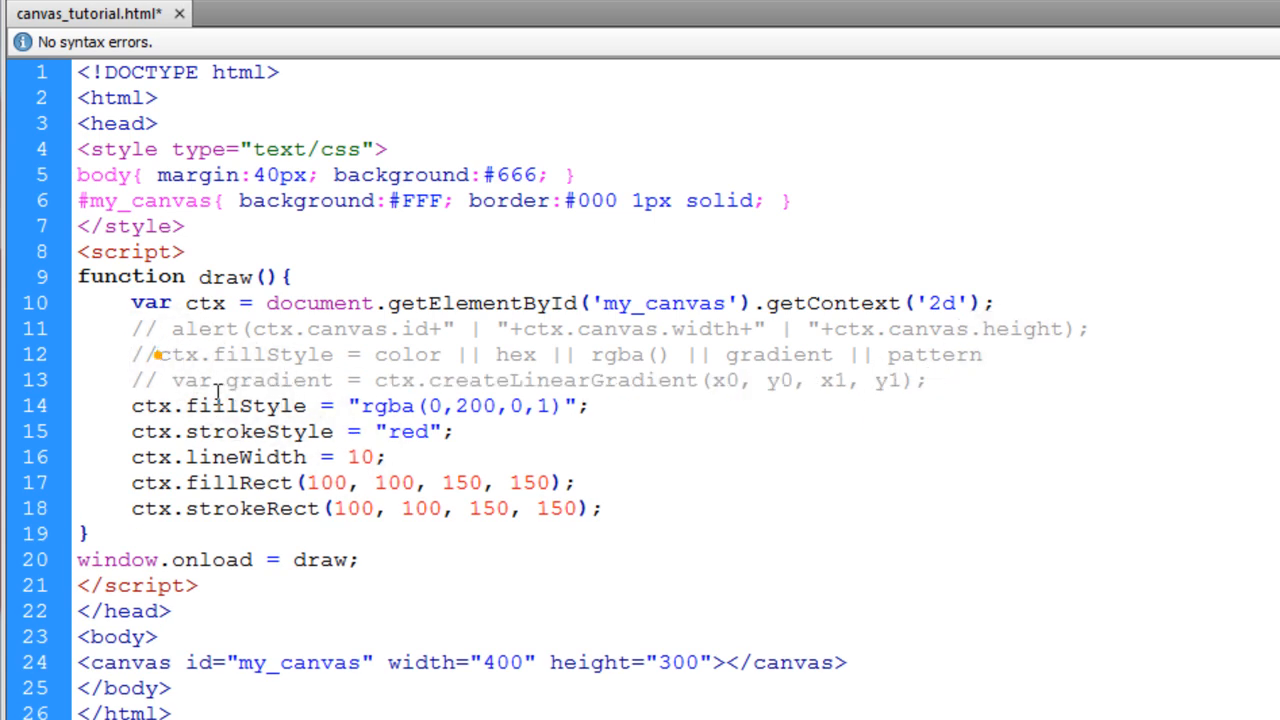
left_click_drag(718, 380, 900, 380)
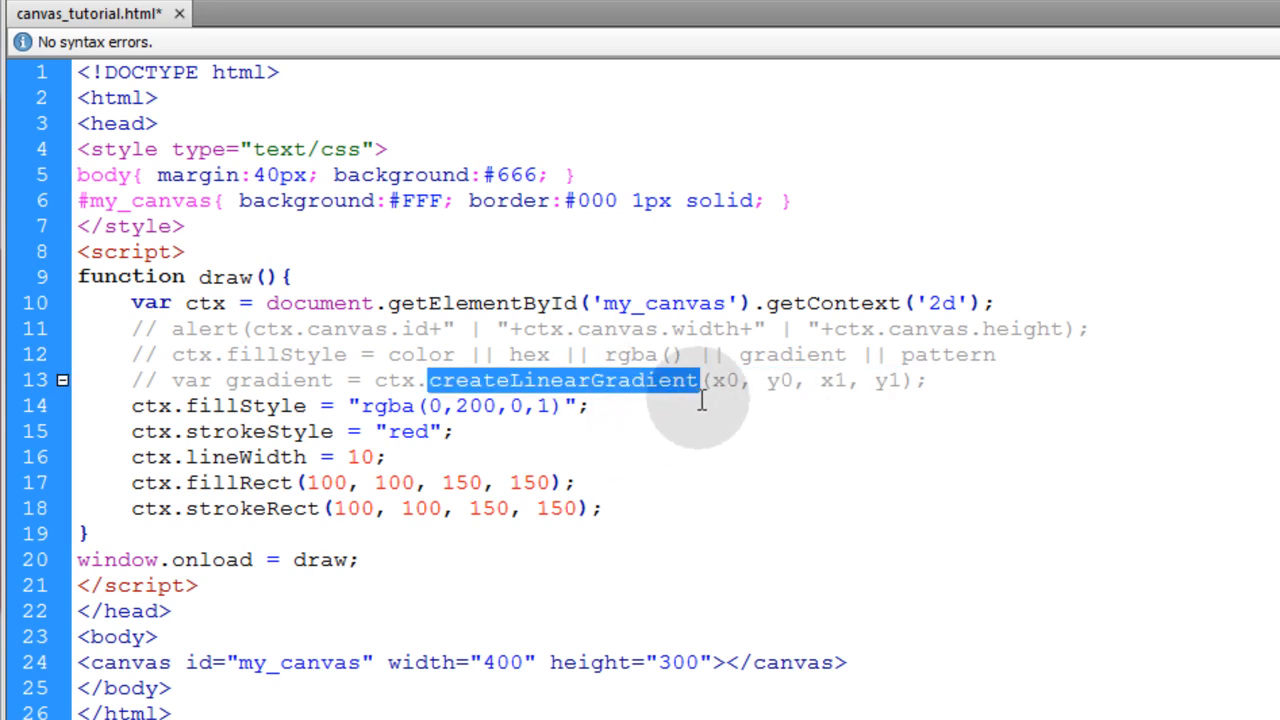
double_click(721, 380)
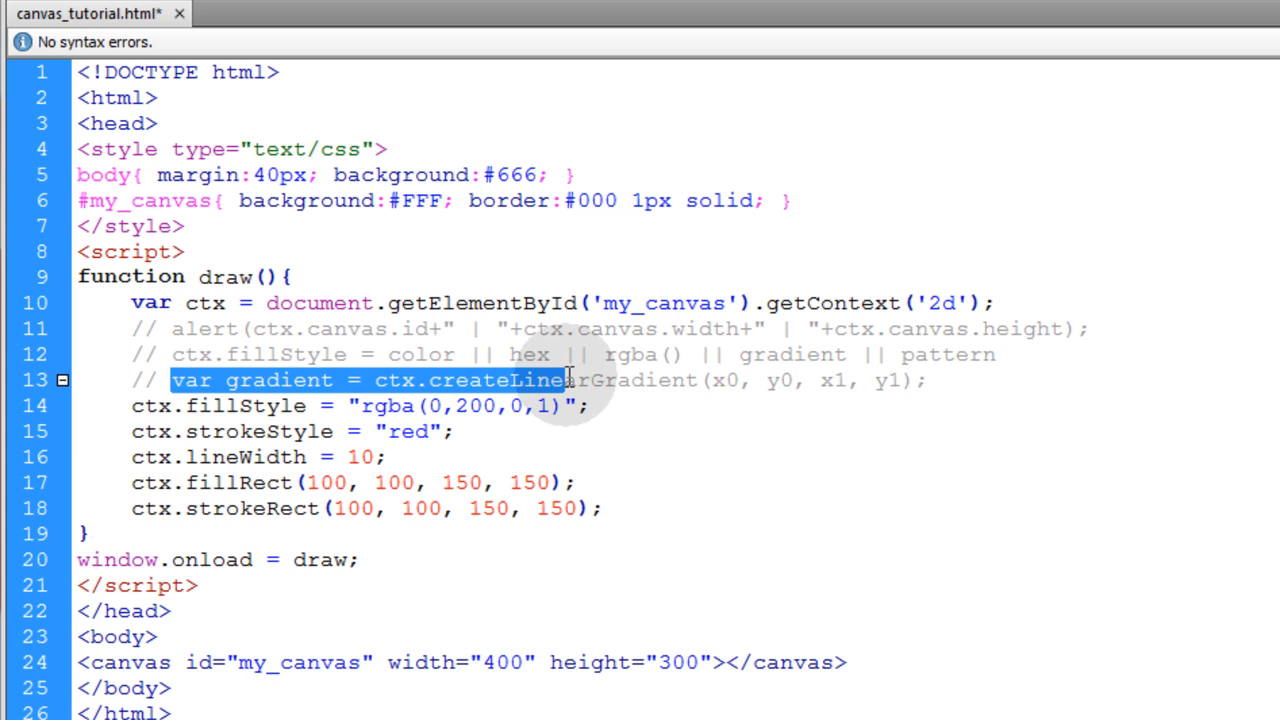
Declare var g1 = ctx.createLinearGradient(0, 0, 200, 0) and move the square to 0, 0, 200, 200.
left_click(928, 382)
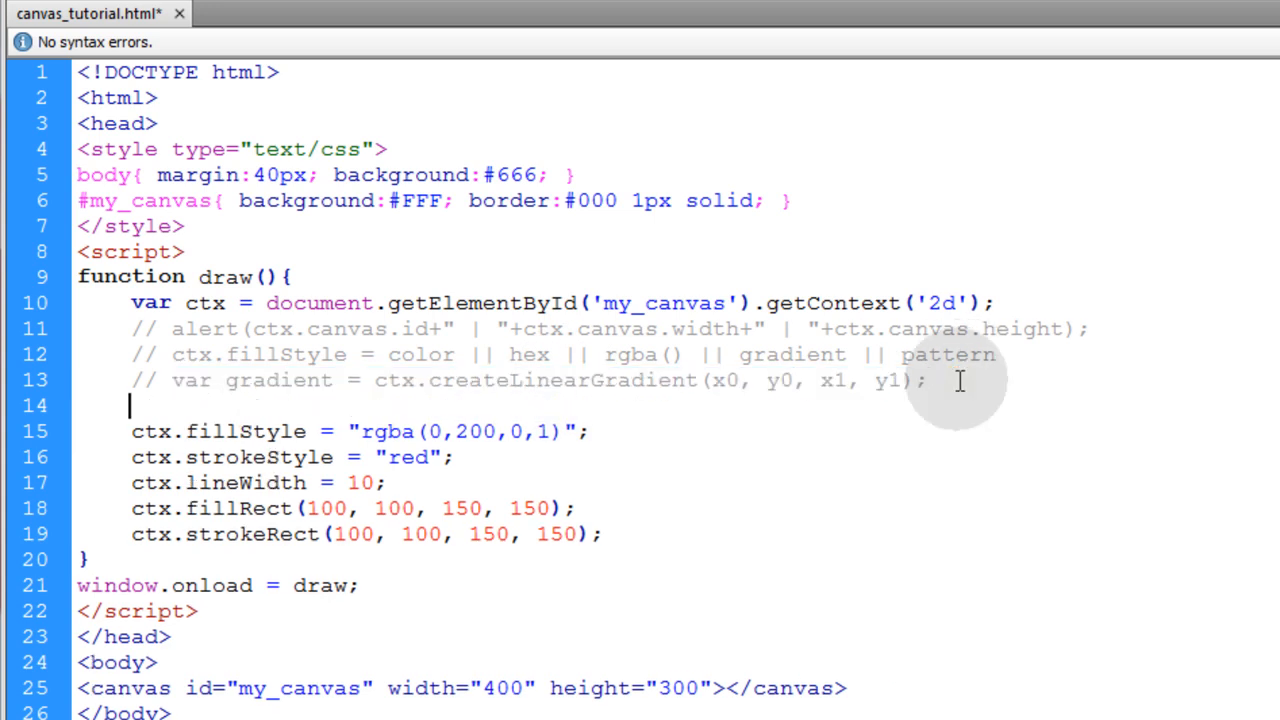
type("var gradient = ctx.createLinearGradient(x0, y0, x1, y1);")
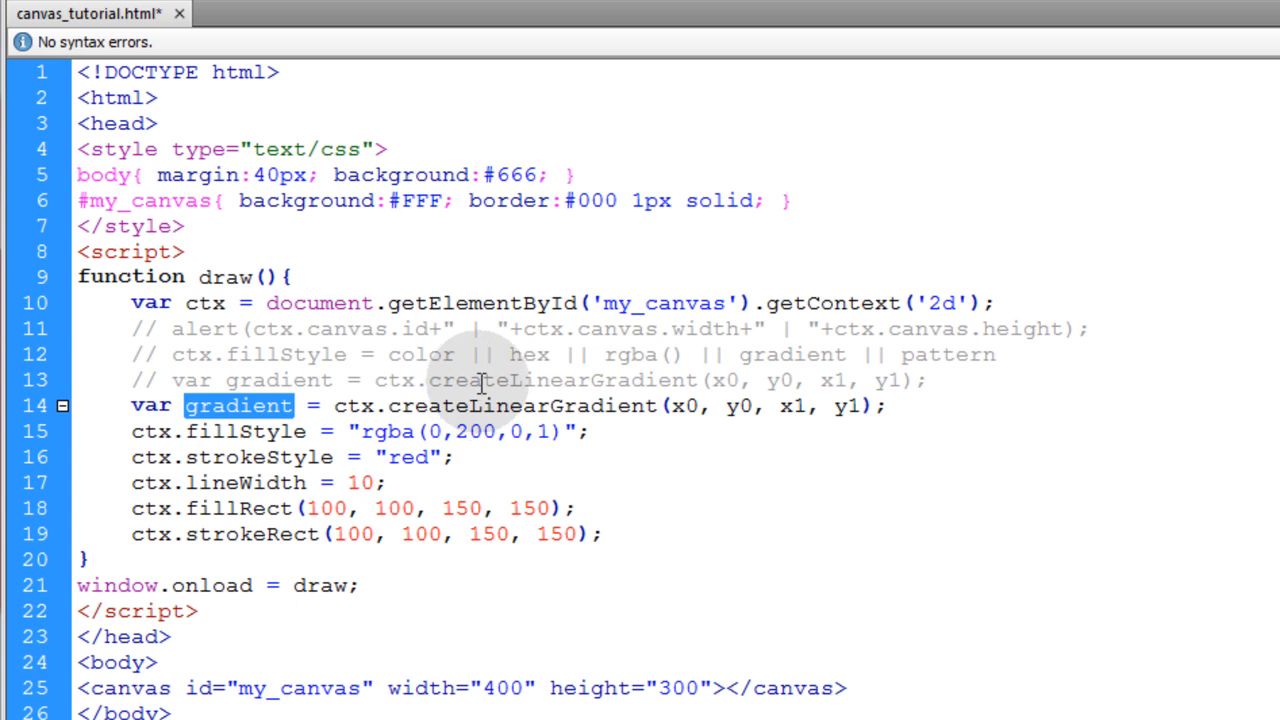
type("g1")
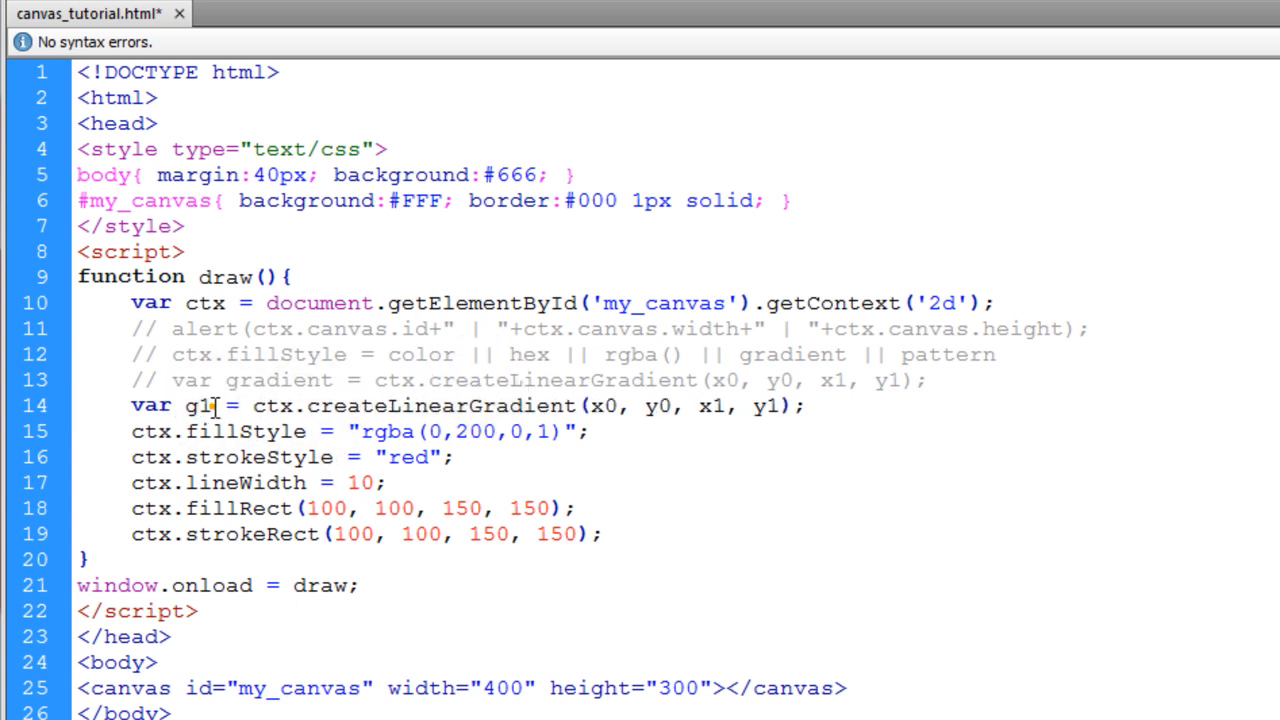
type("2")
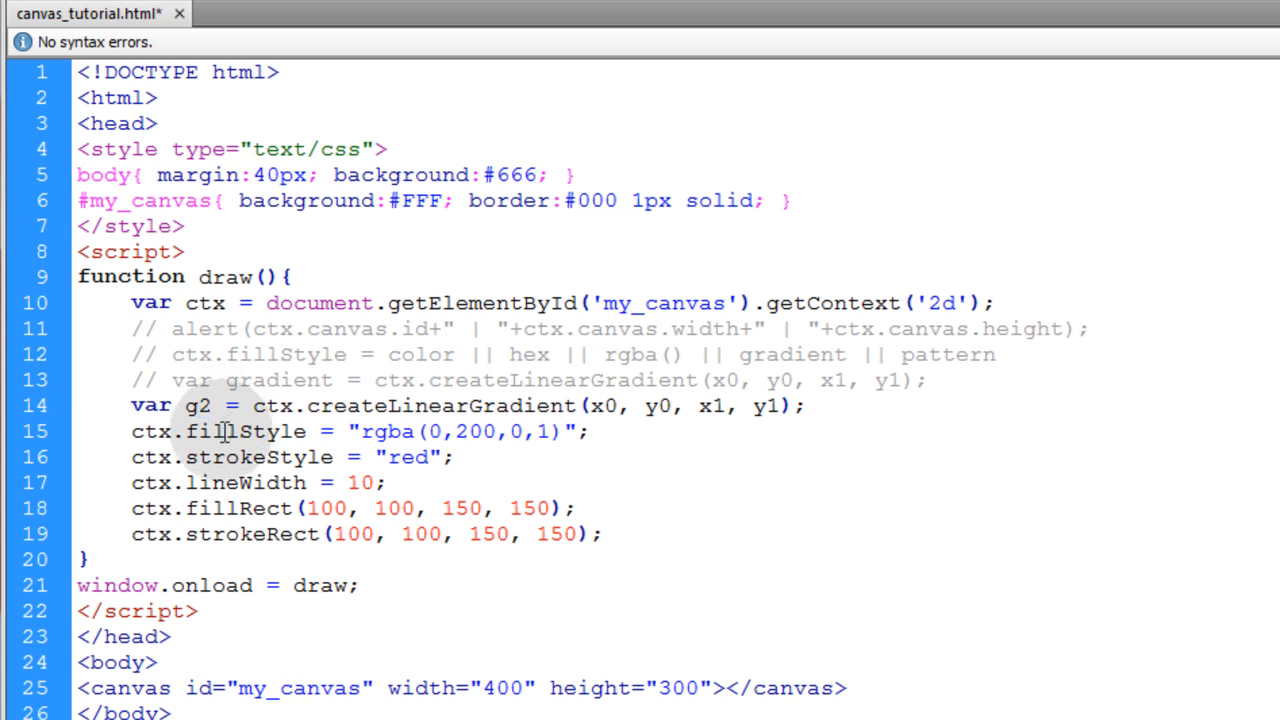
type("1")
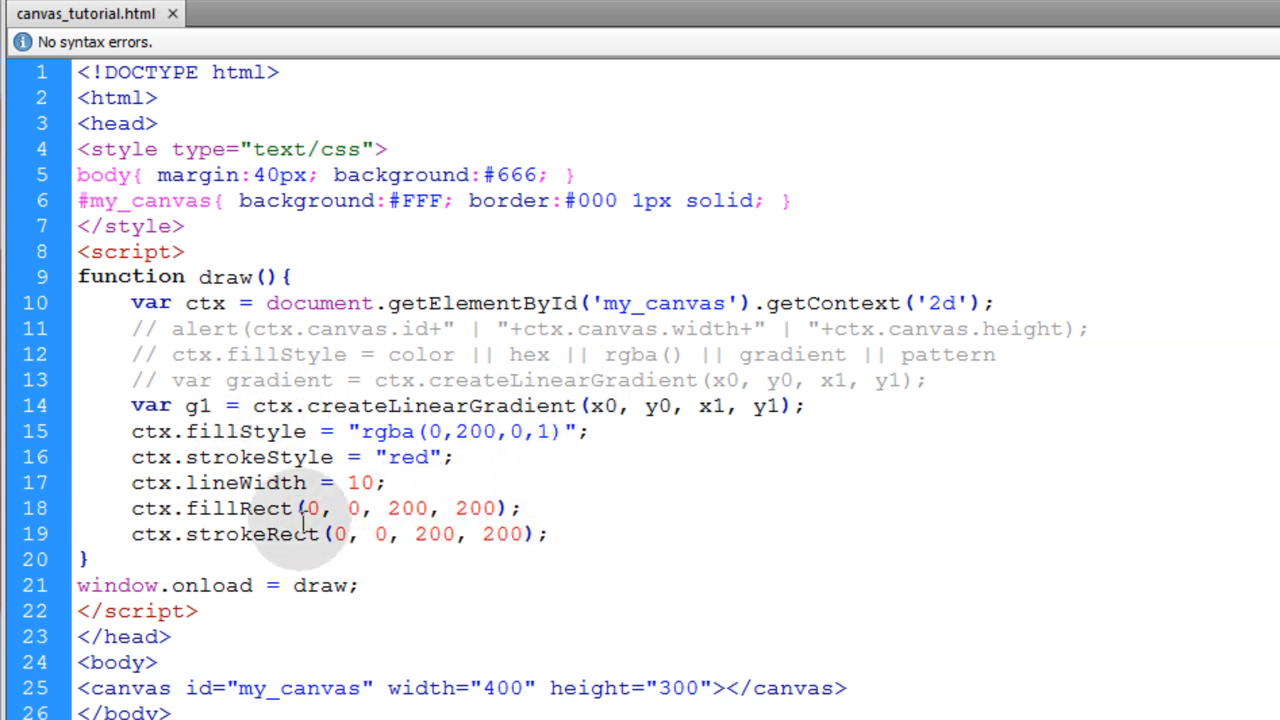
double_click(311, 509)
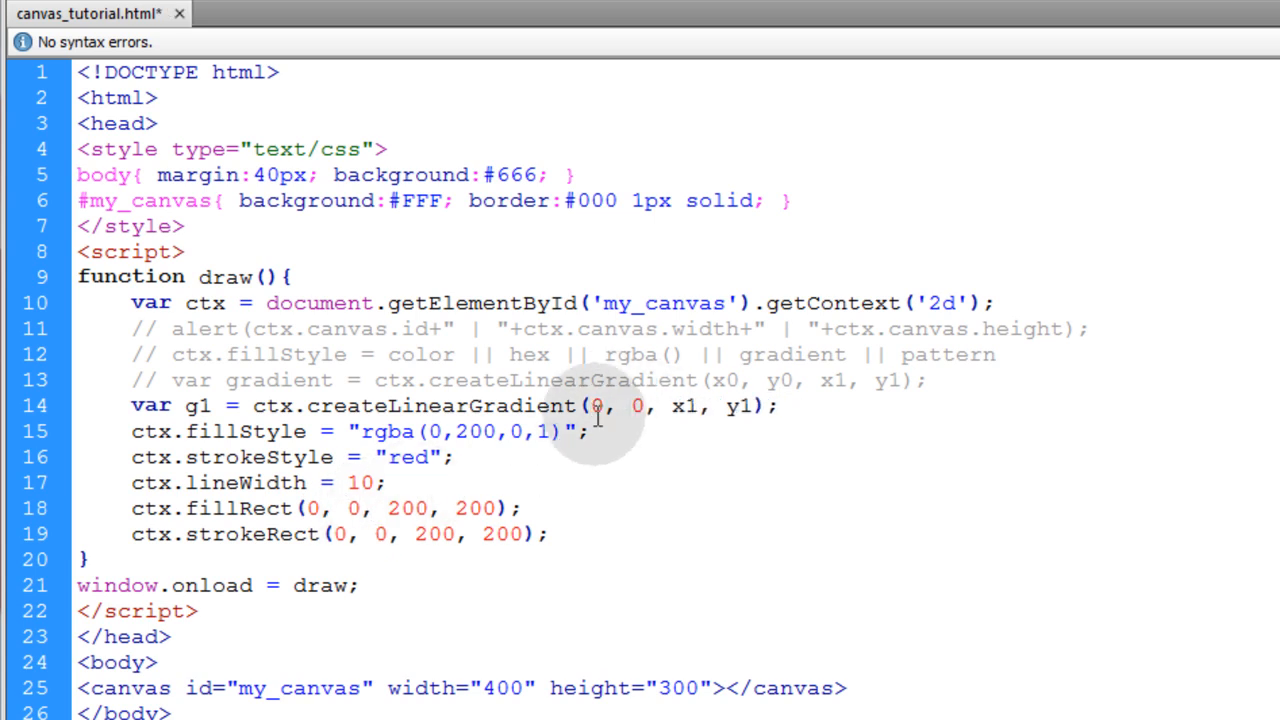
double_click(683, 406)
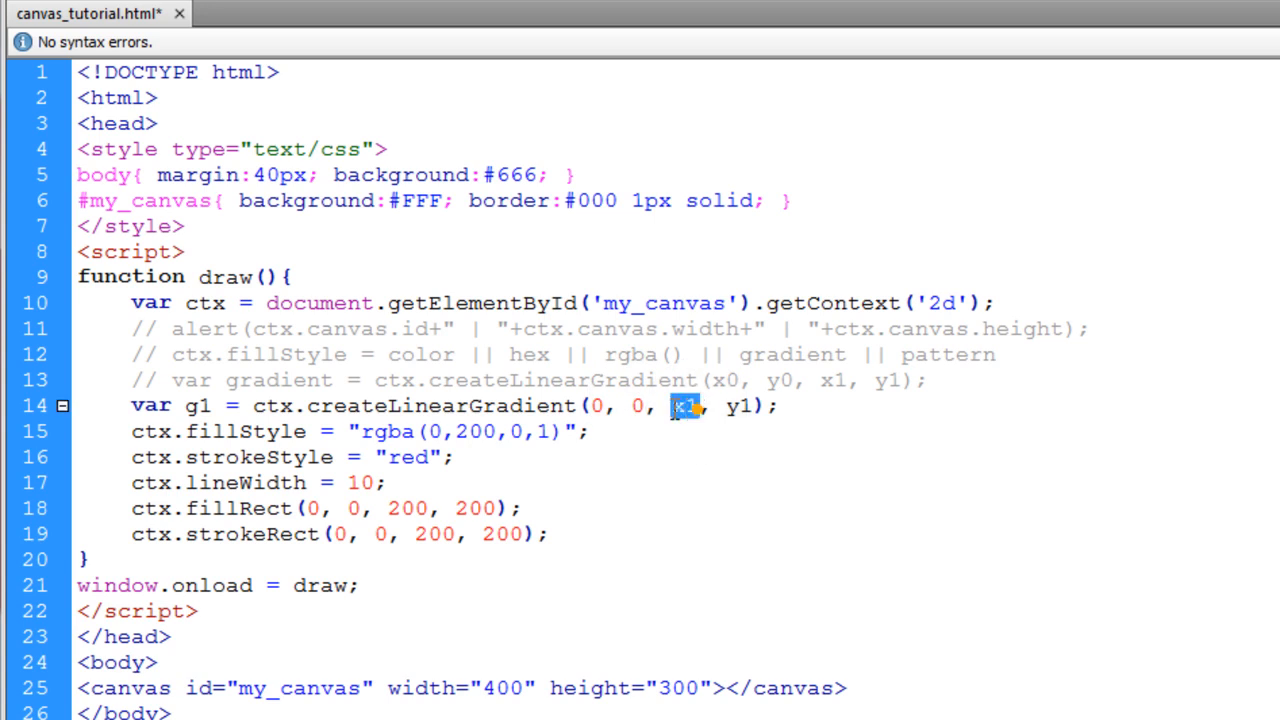
type("200")
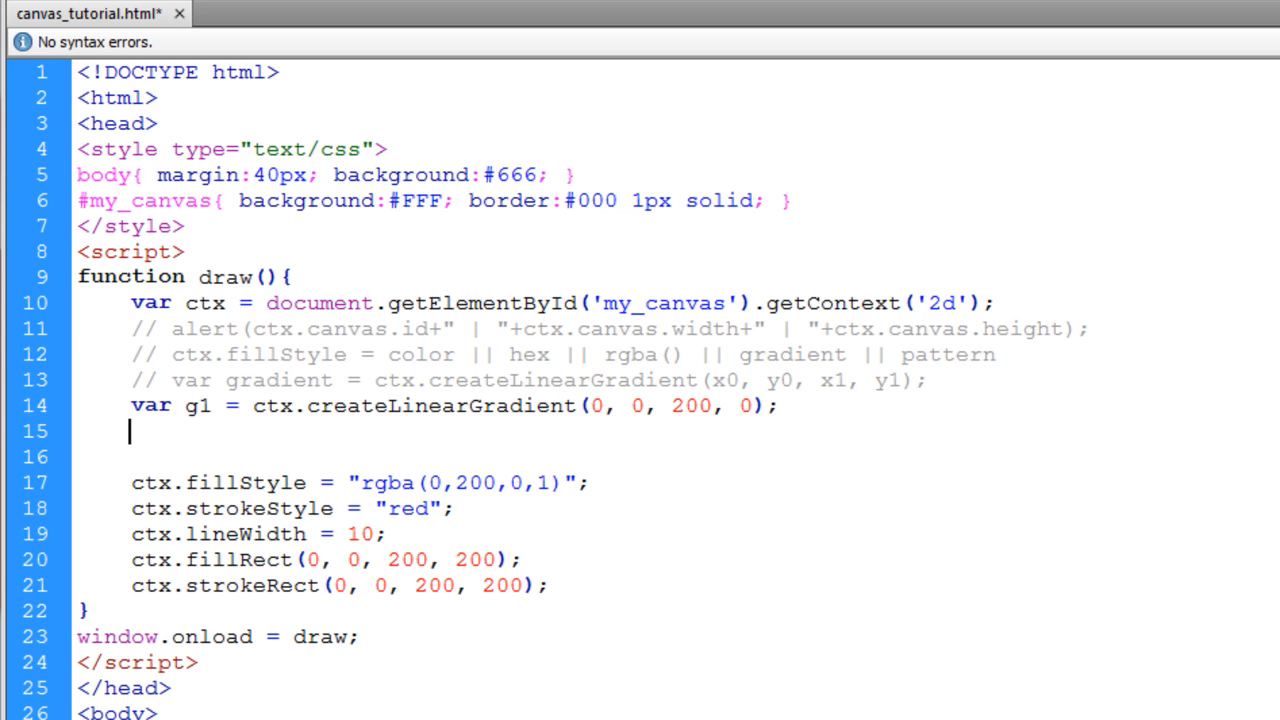
Set g1's second colour stop offset to 1, use g1 as fillStyle, and save.
key("Backspace")
type("g1.addColorStop(0,\"magenta\");")
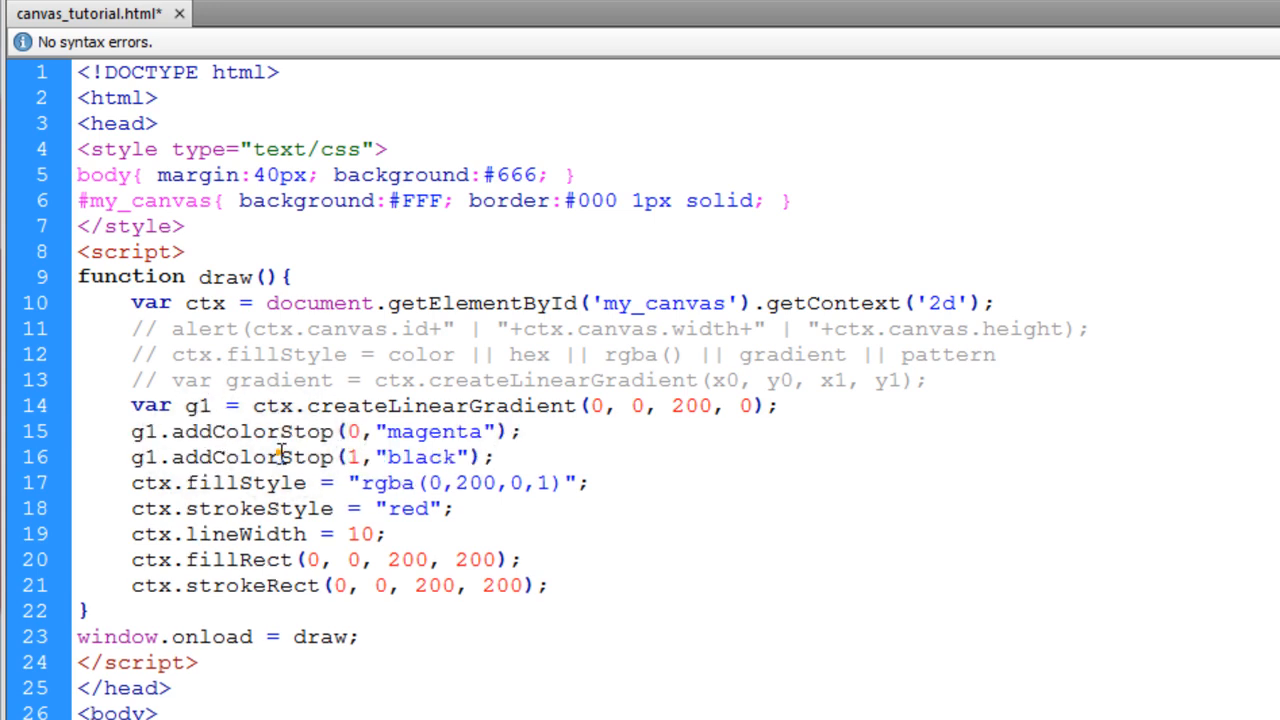
double_click(142, 432)
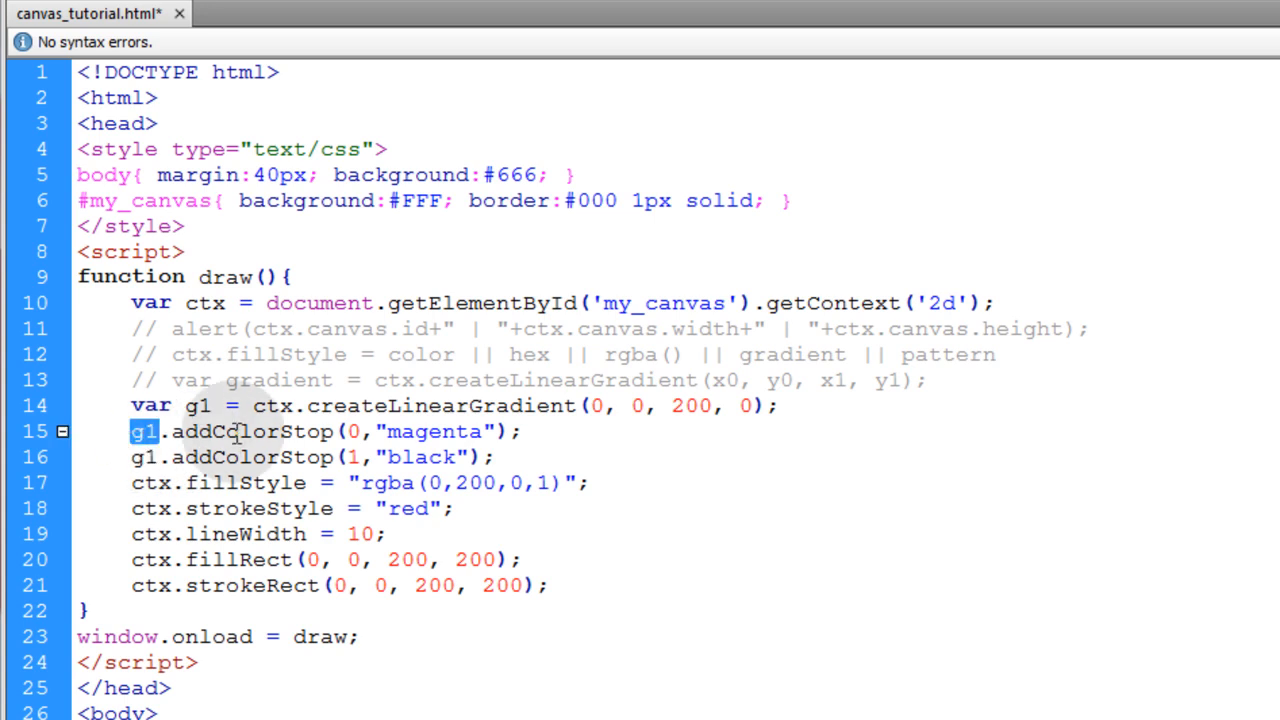
double_click(255, 433)
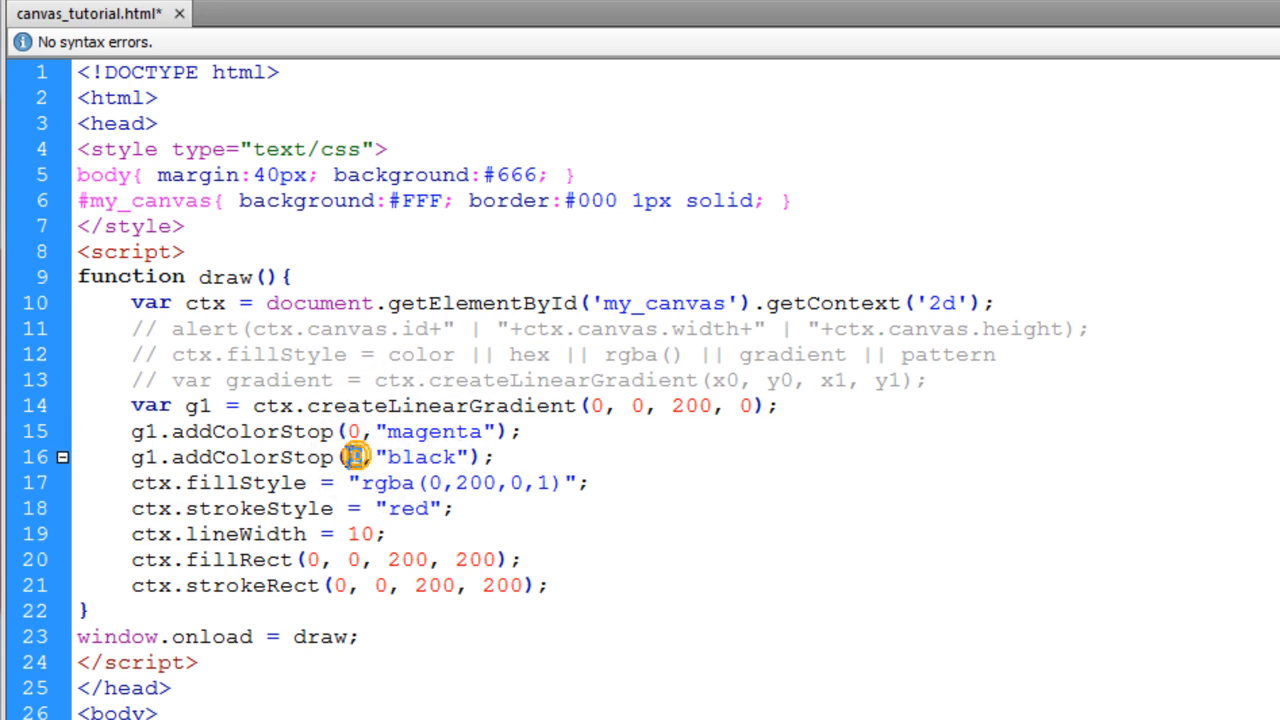
double_click(348, 458)
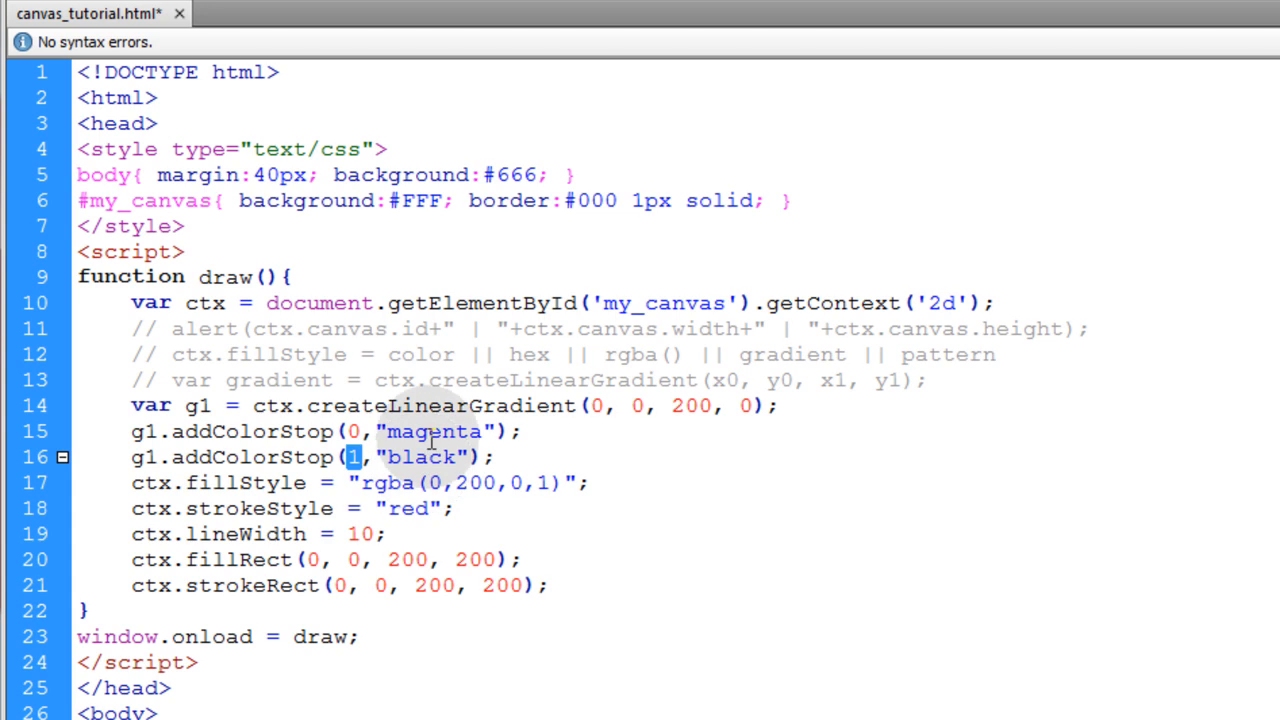
mouse_move(439, 432)
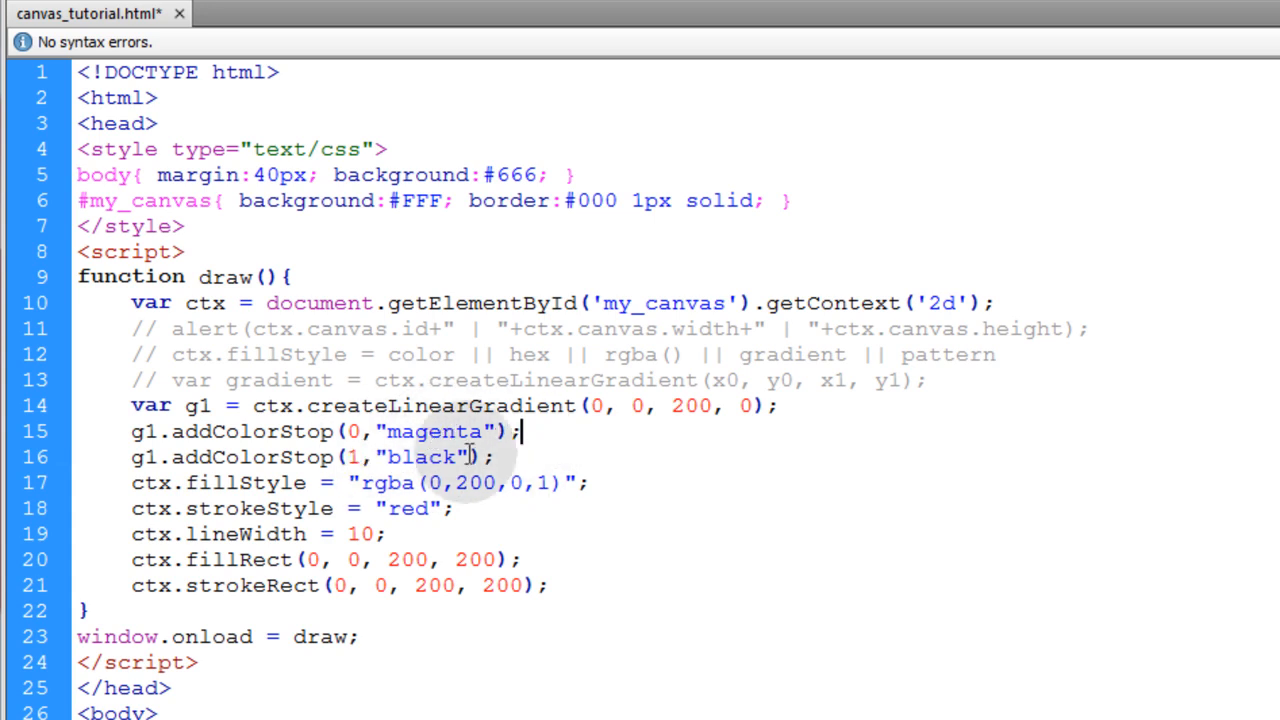
double_click(143, 457)
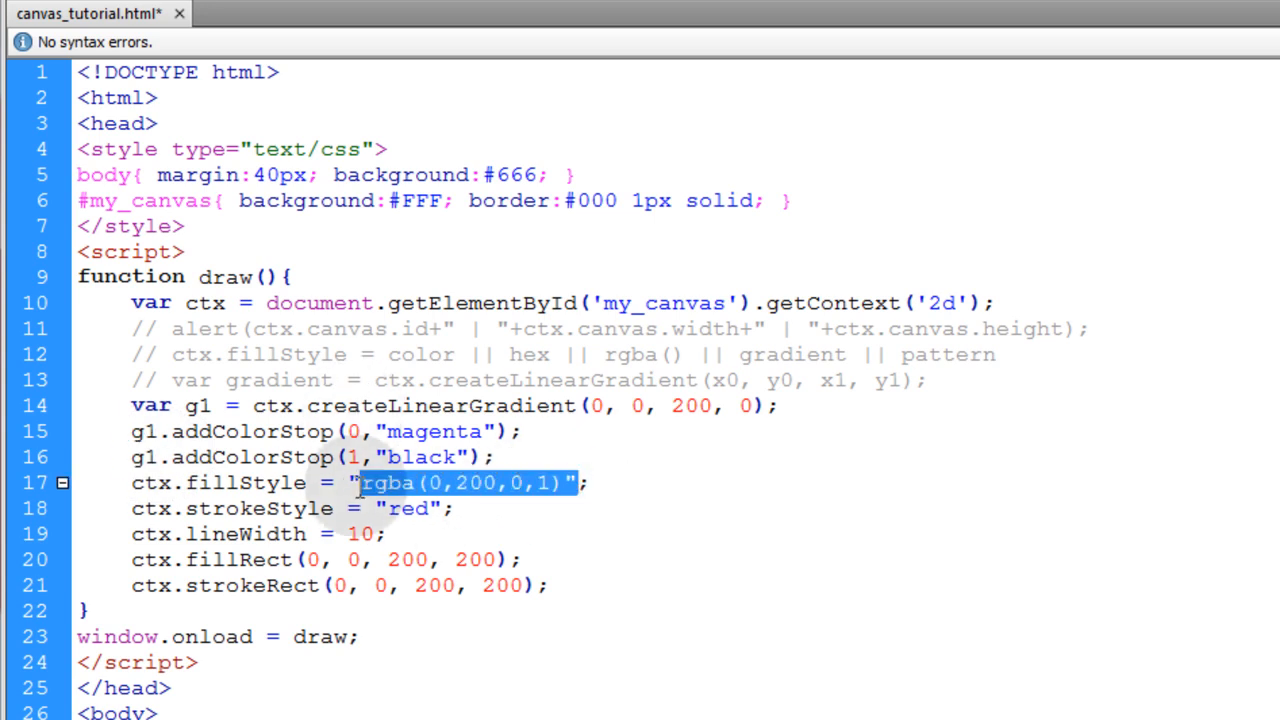
type("g1")
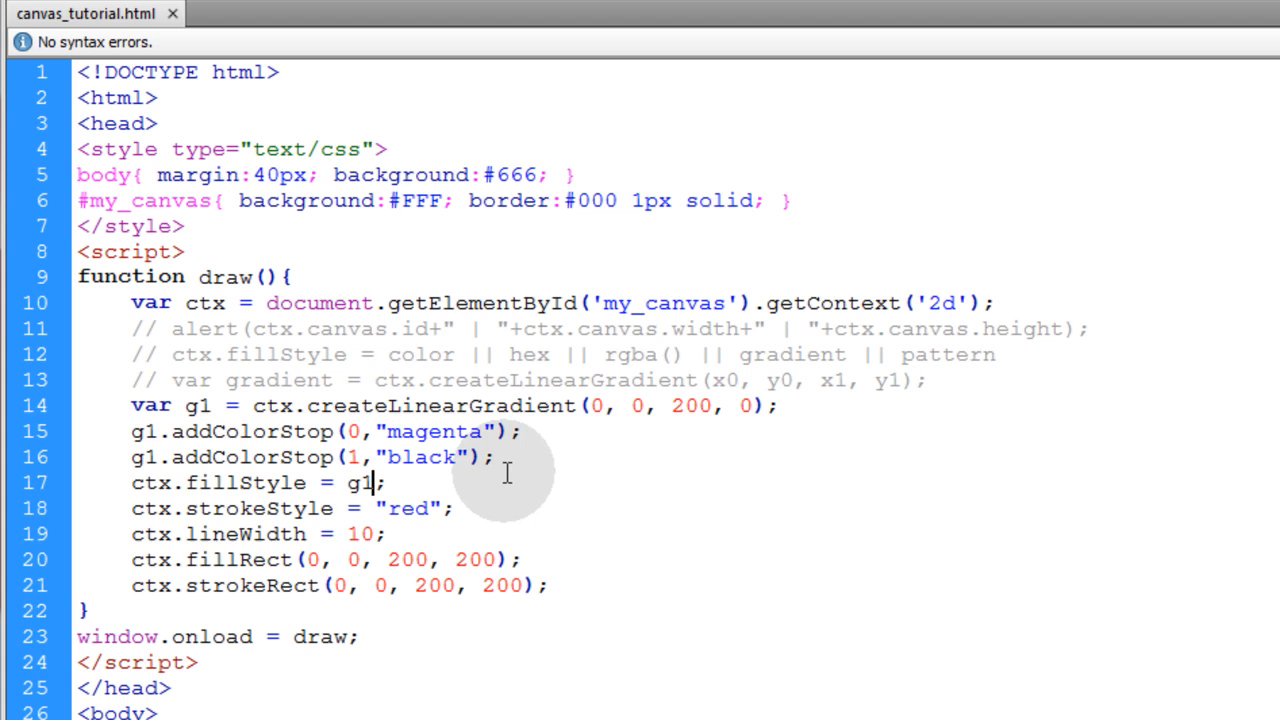
double_click(435, 405)
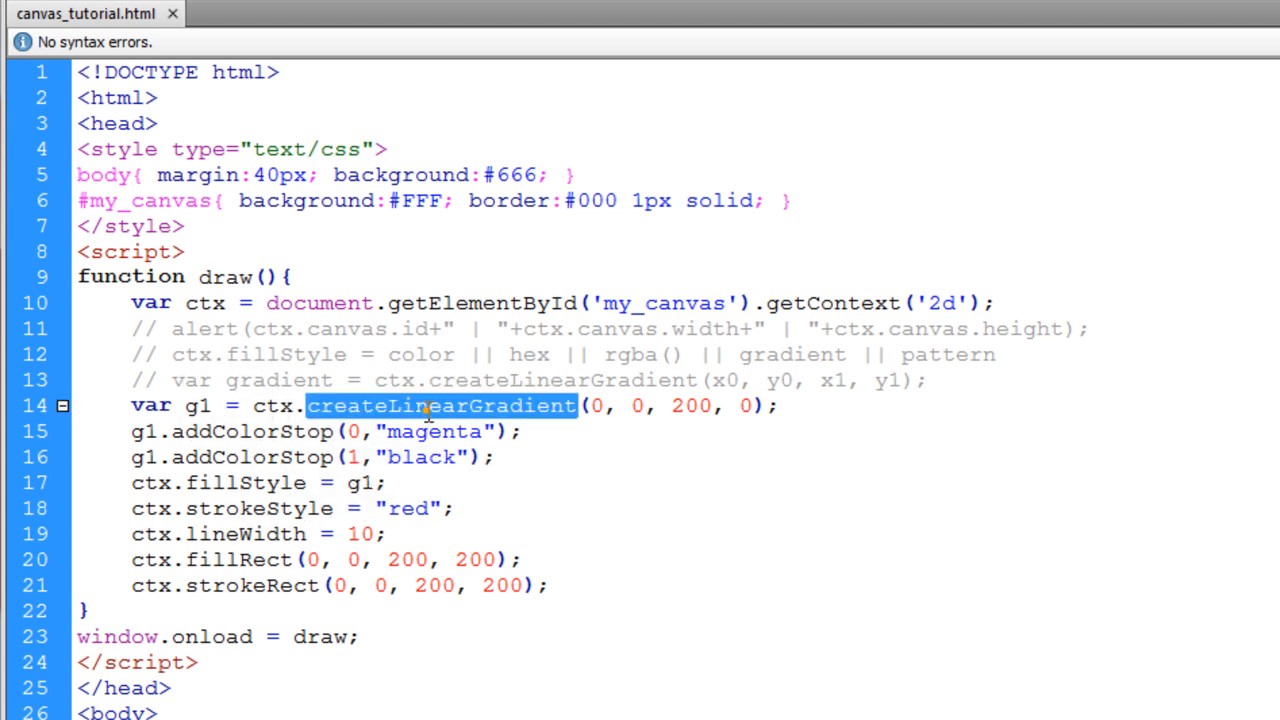
left_click(232, 483)
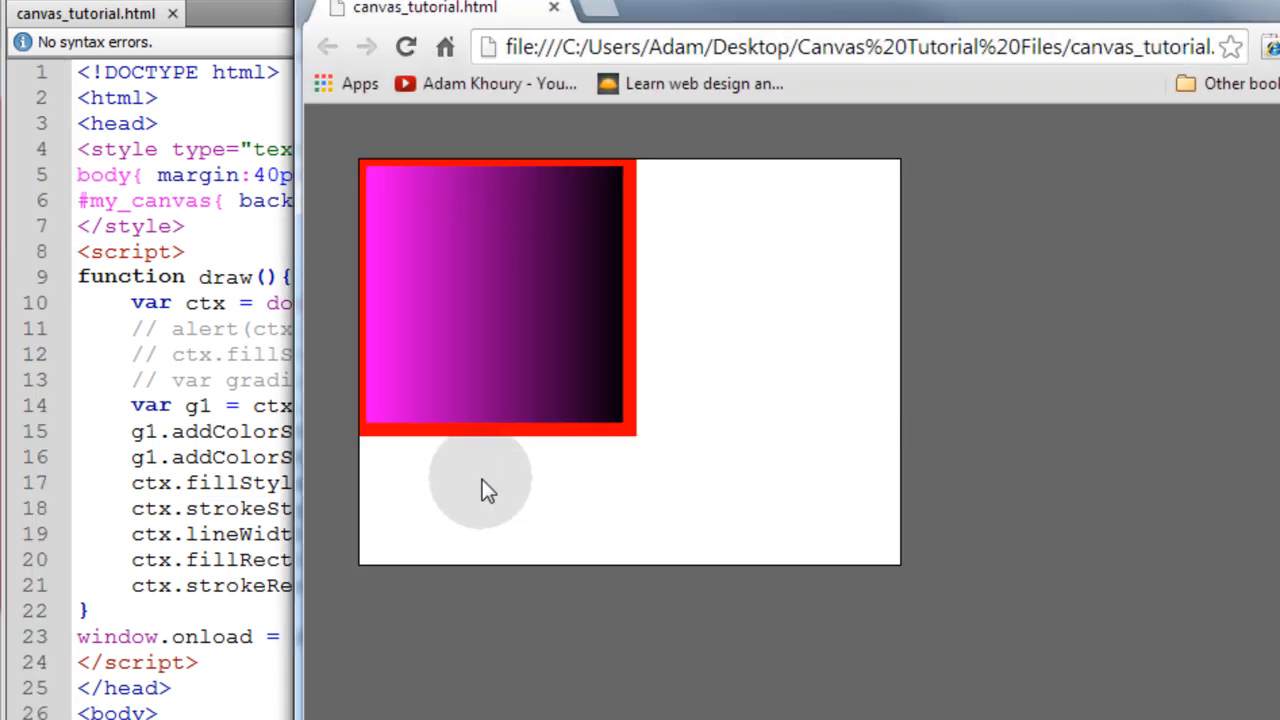
mouse_move(382, 318)
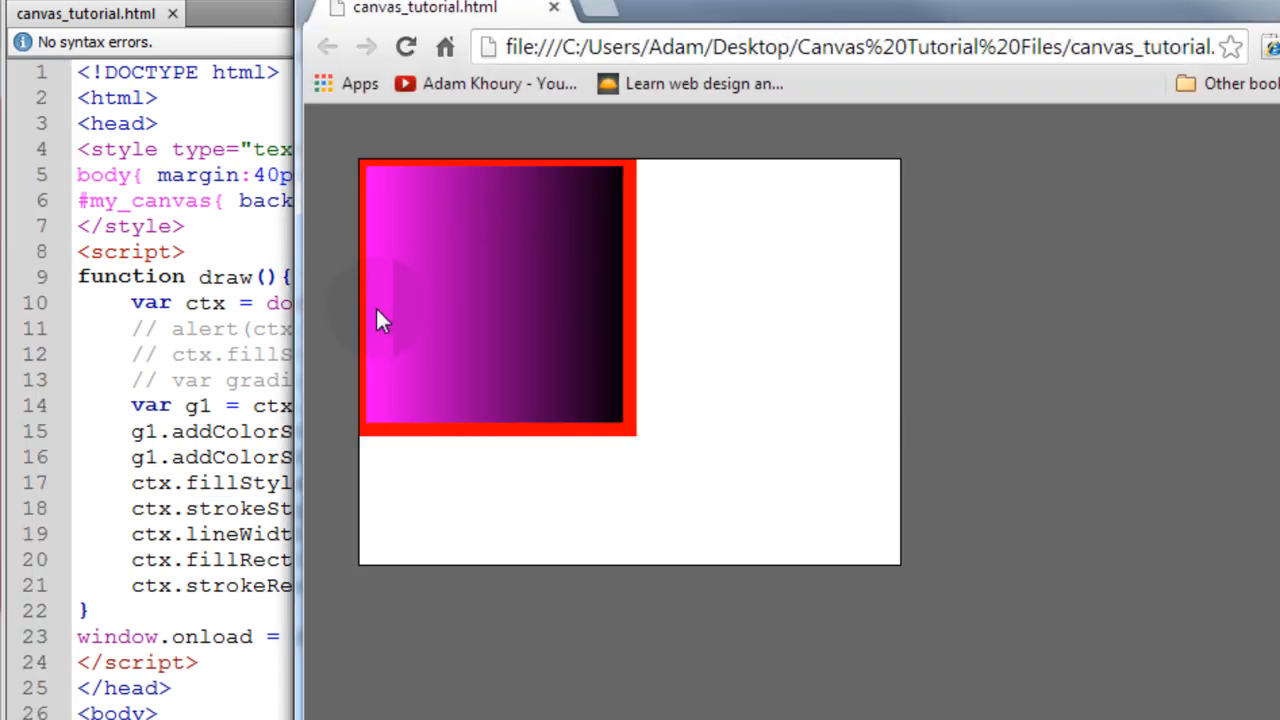
mouse_move(385, 320)
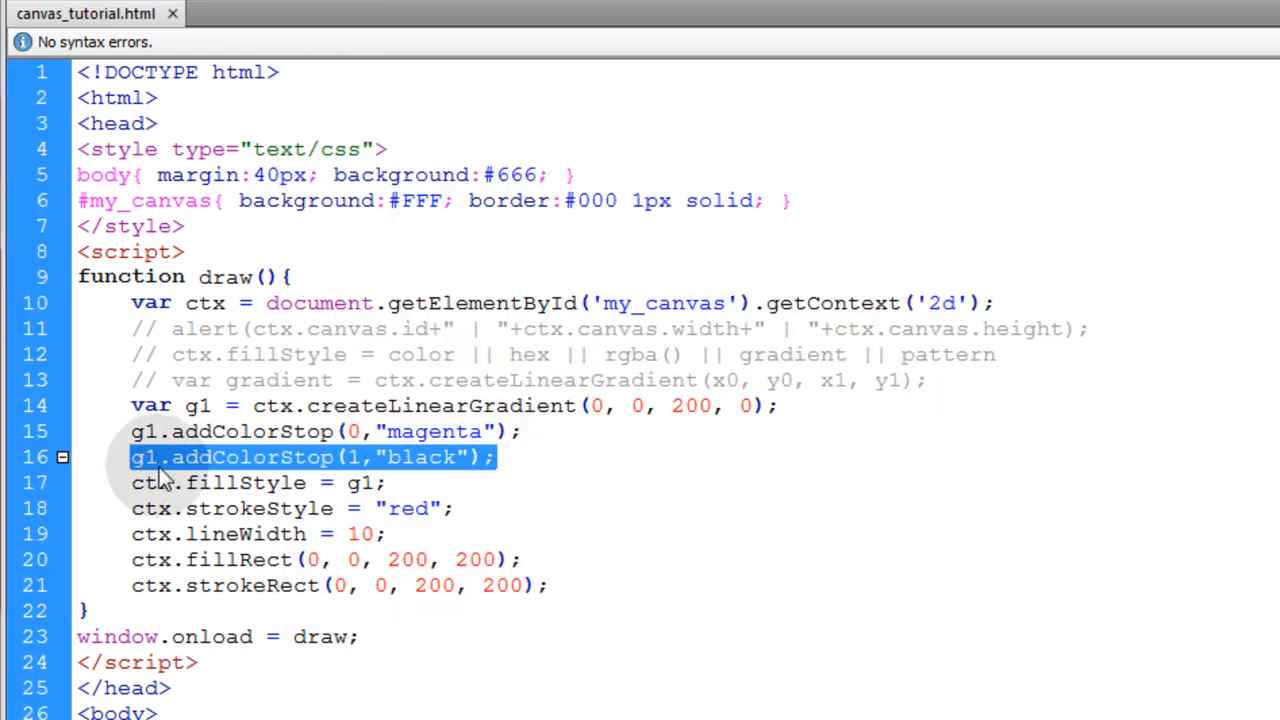
Paste a copied addColorStop line with offset 0.5 and colour "yellow".
left_click(530, 431)
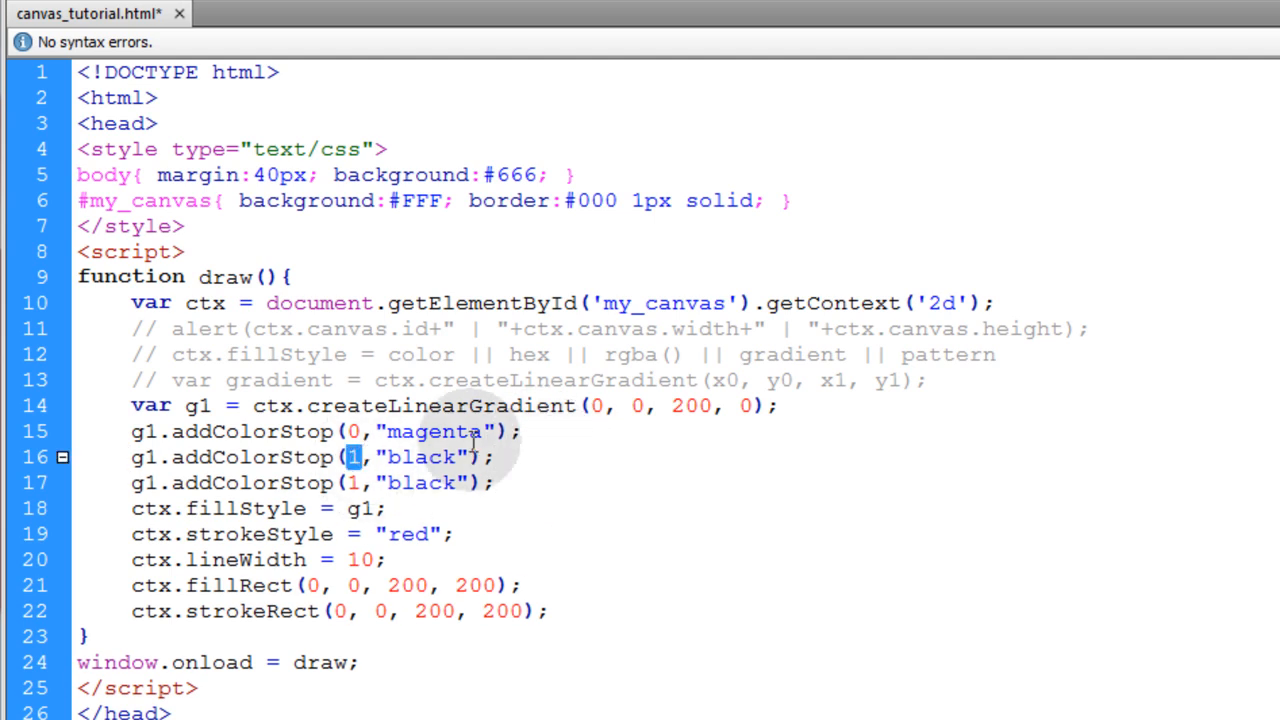
type("0.5")
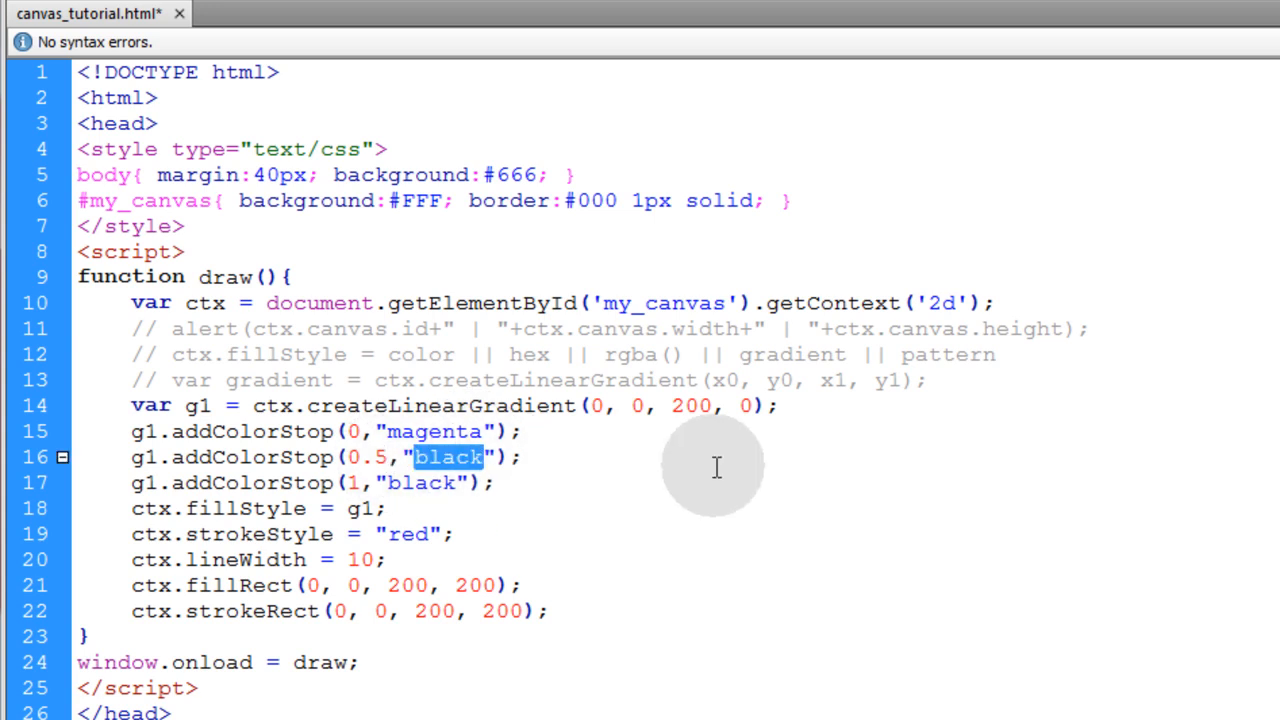
type("yellow")
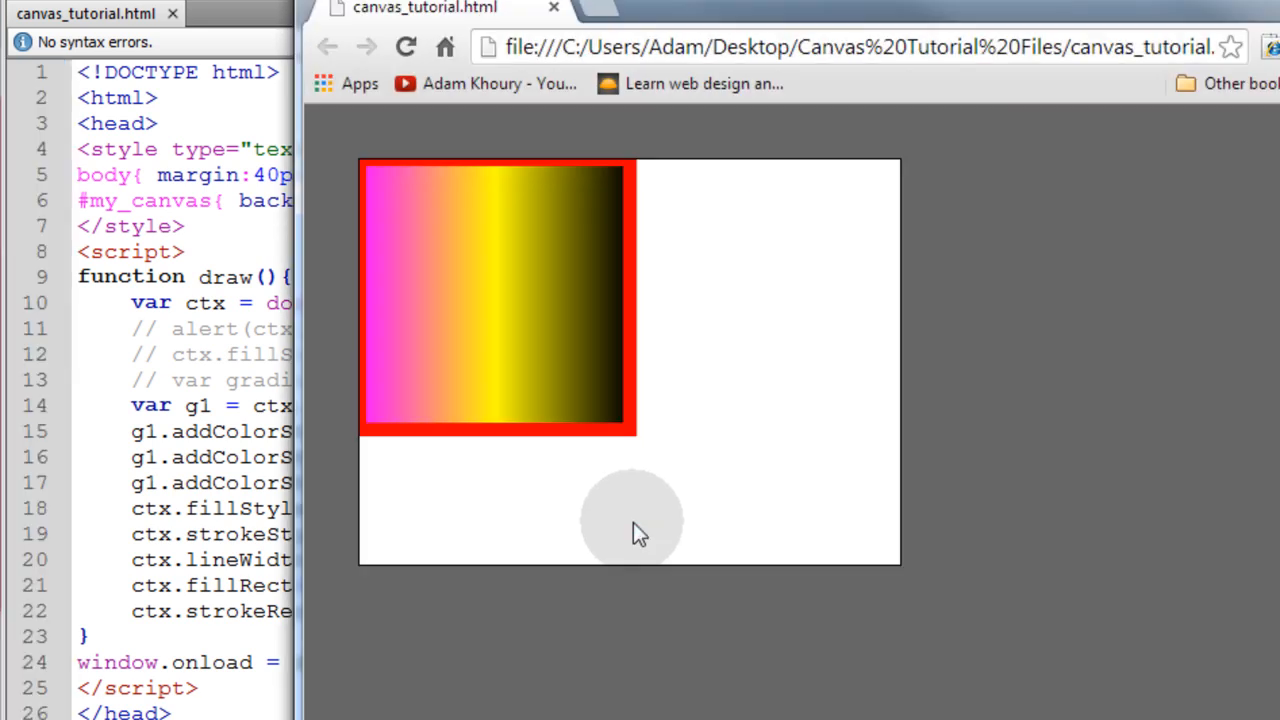
mouse_move(510, 268)
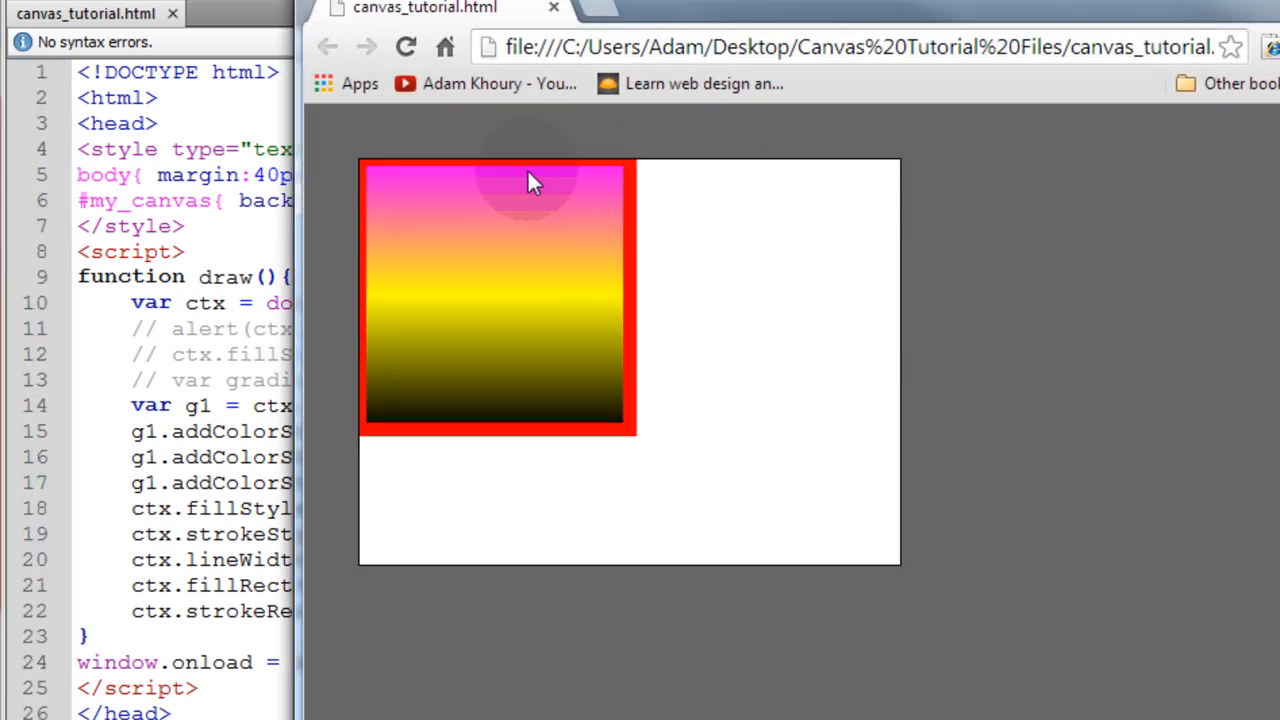
mouse_move(530, 415)
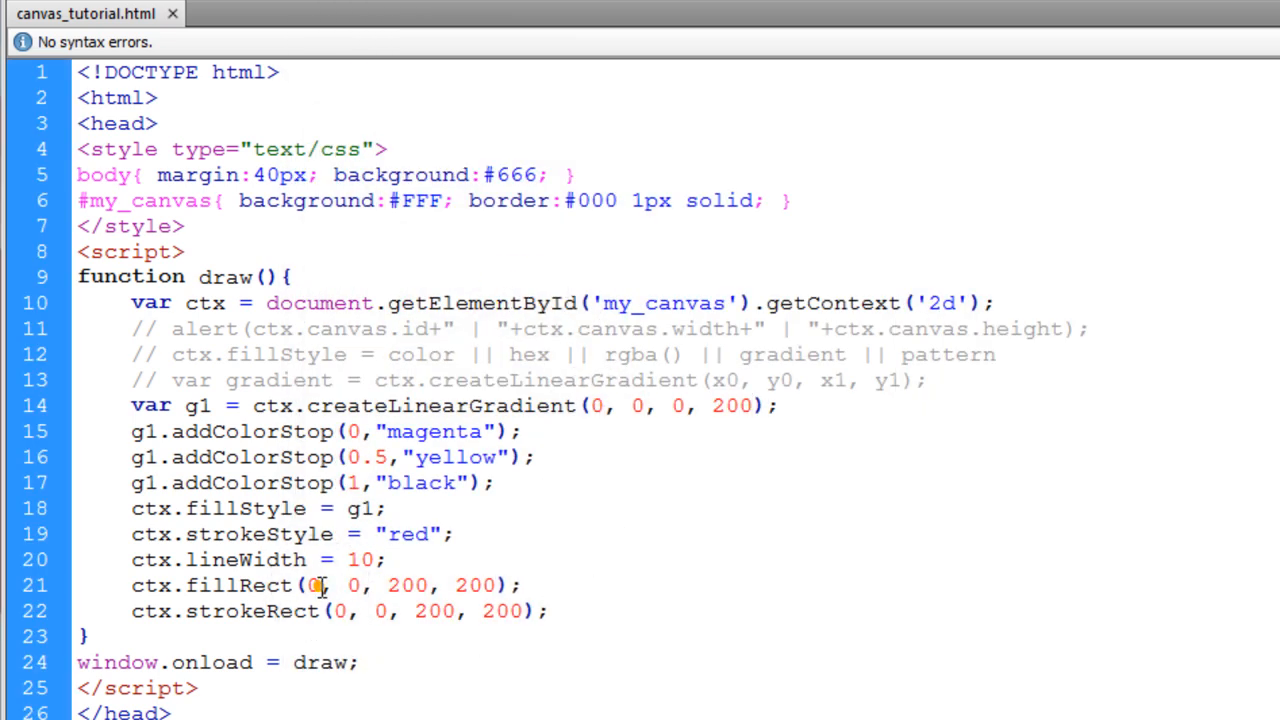
Change the fillRect x coordinate to 100.
type("100")
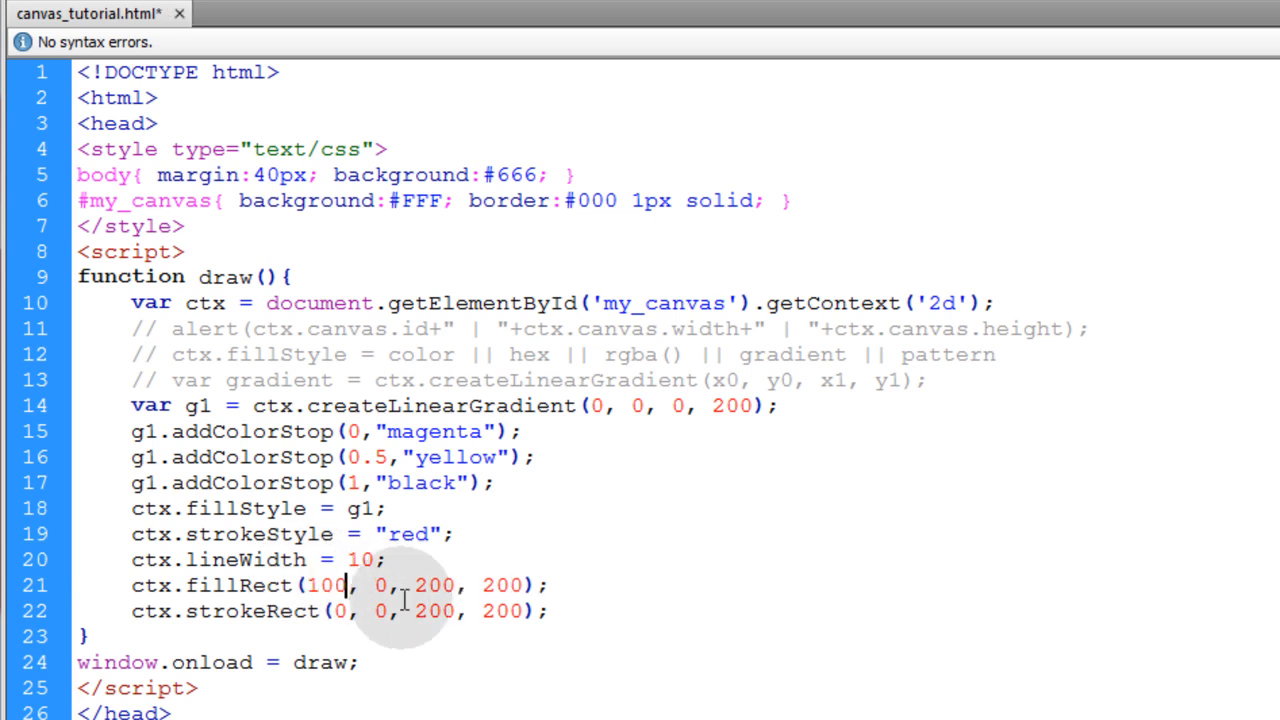
Change the x and y of fillRect and strokeRect to 100.
type("100")
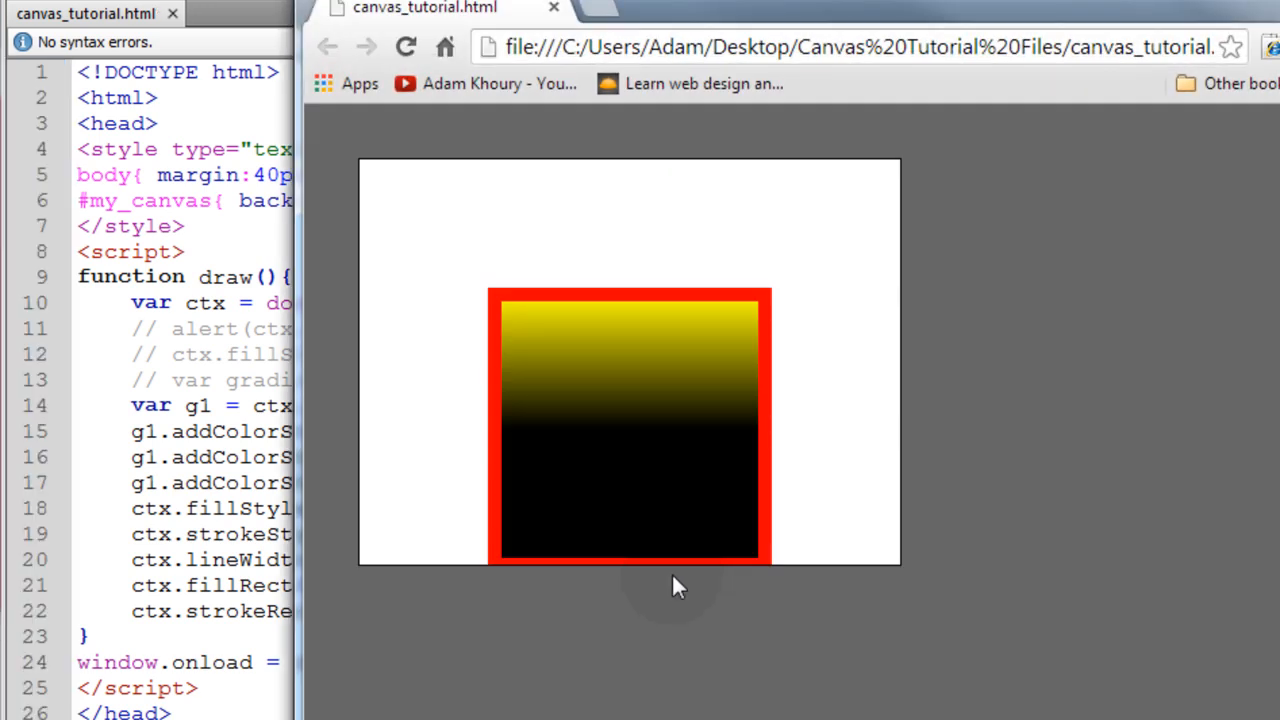
mouse_move(660, 325)
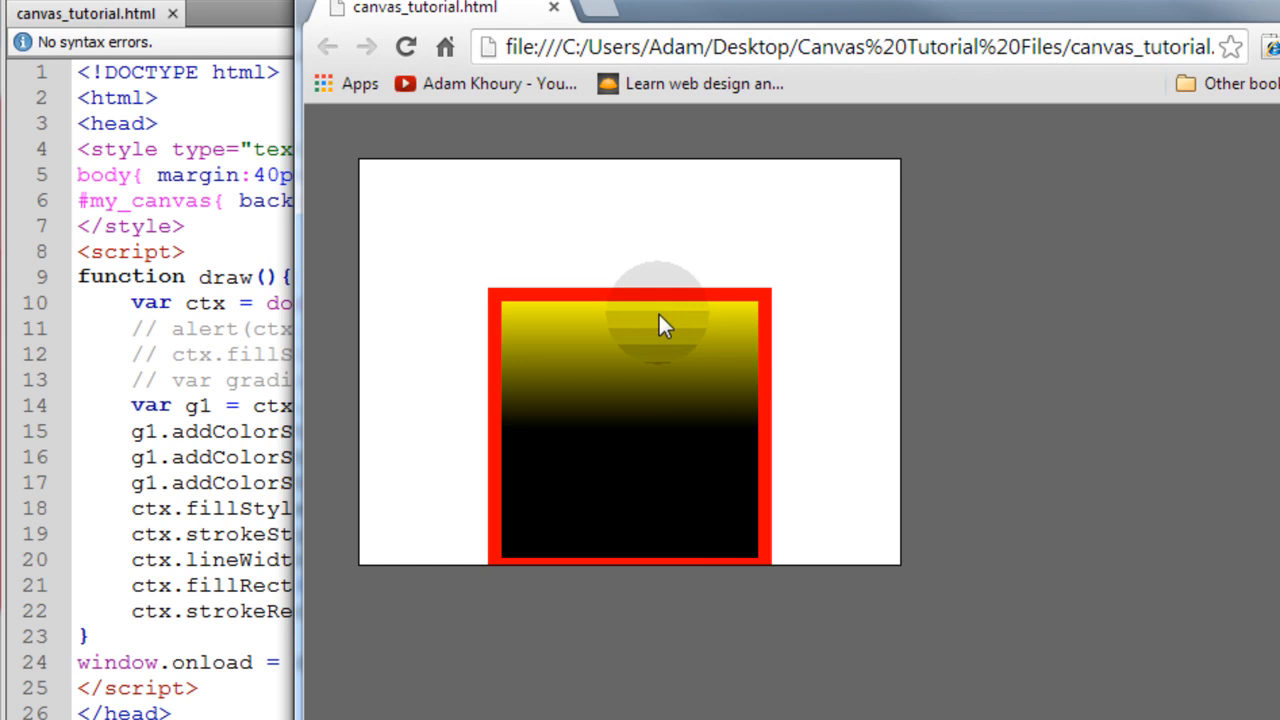
mouse_move(810, 192)
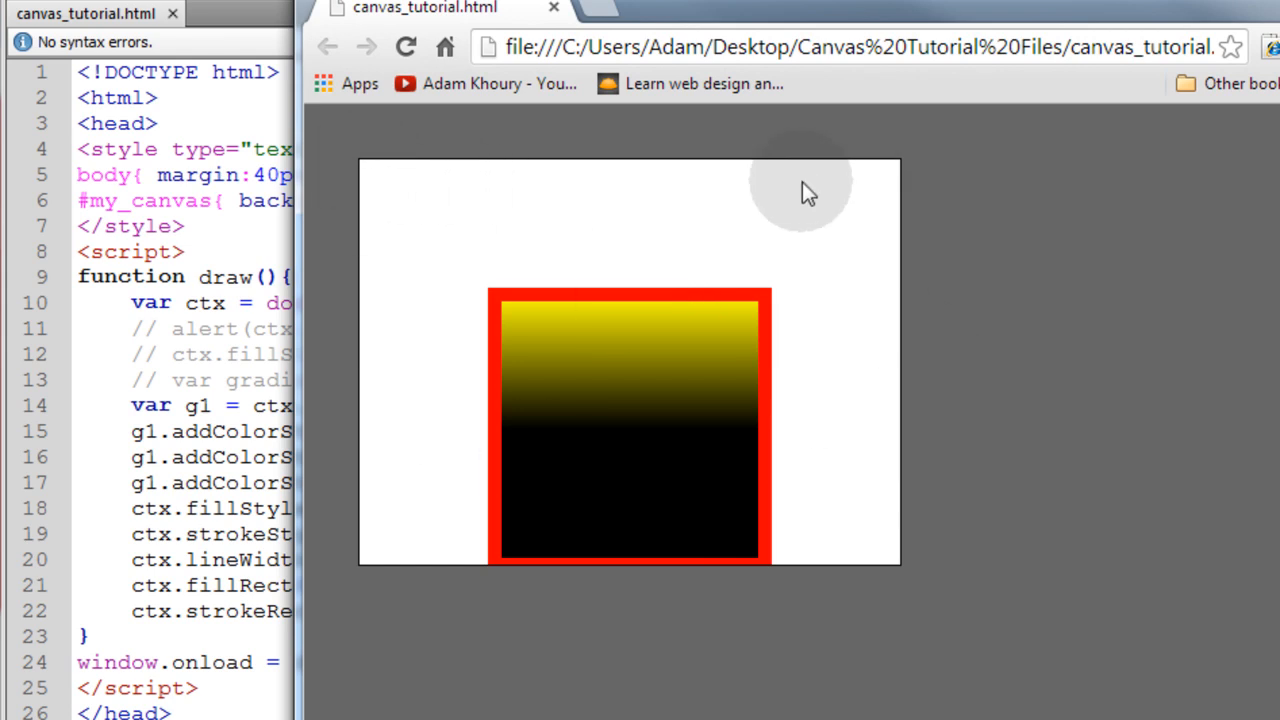
mouse_move(371, 175)
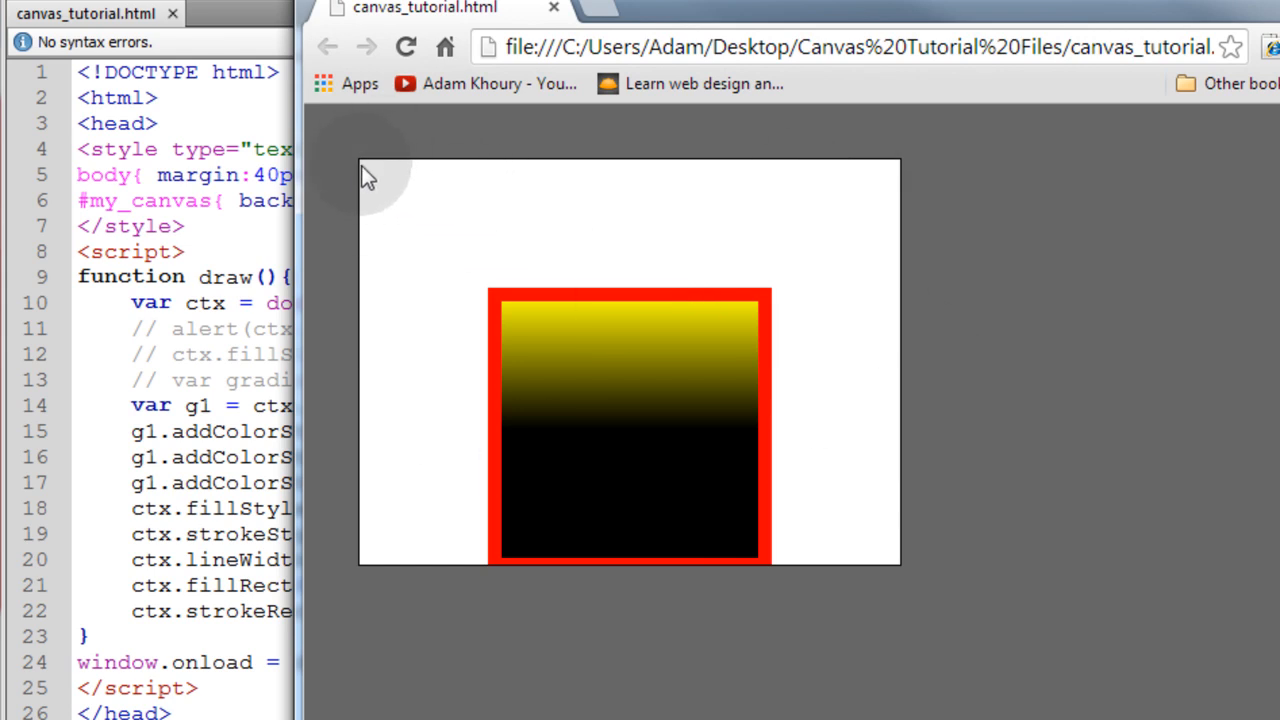
mouse_move(518, 318)
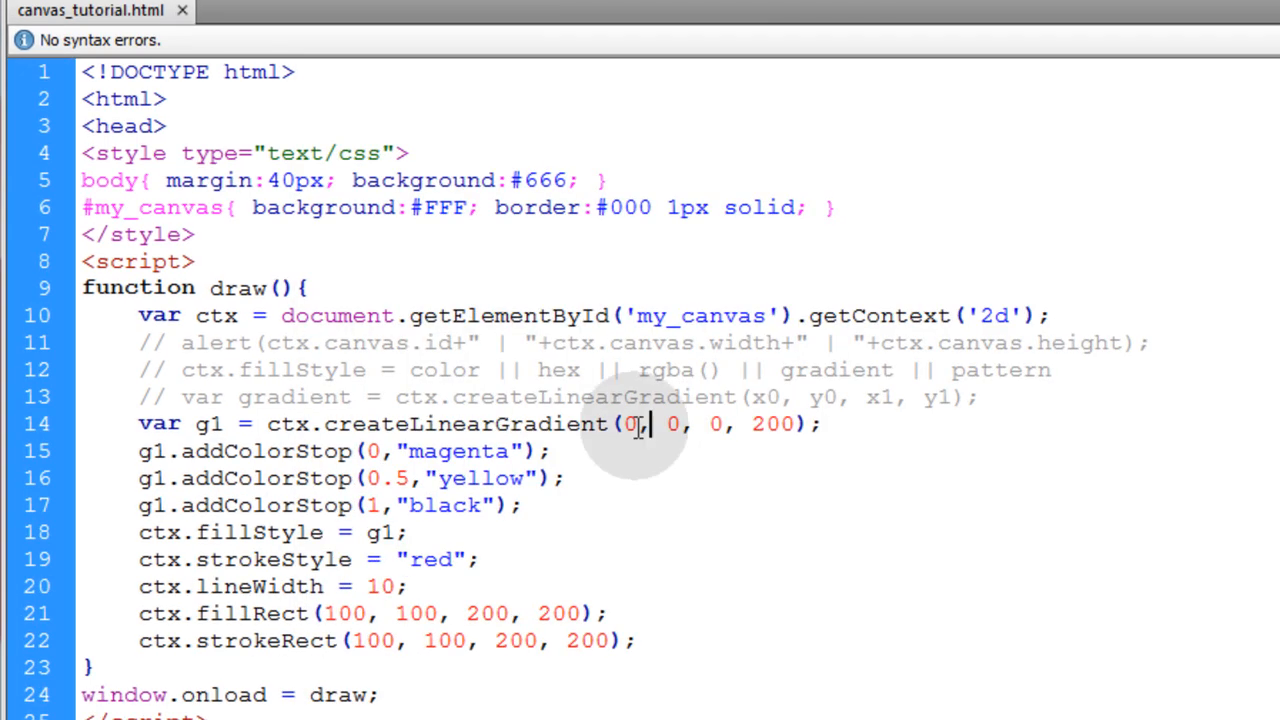
Set the gradient's x coordinates to 100 and 300, then reset the border rectangle's y to 0.
double_click(627, 424)
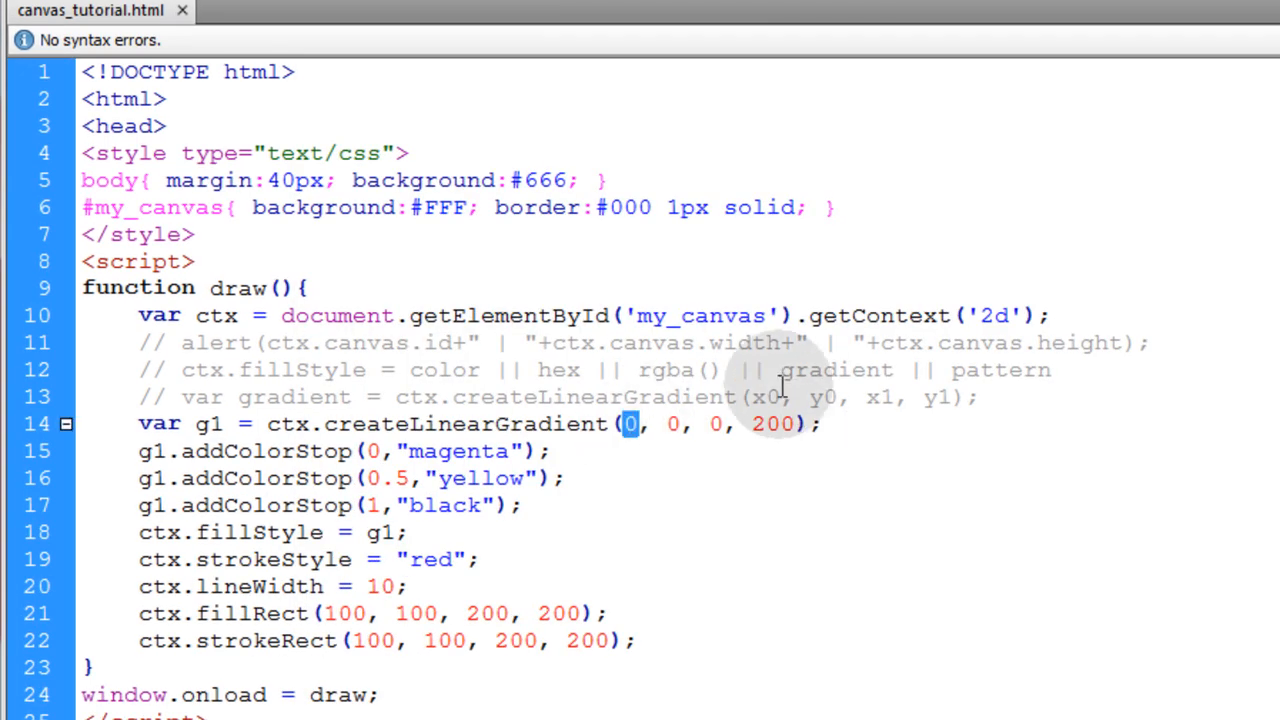
type("100")
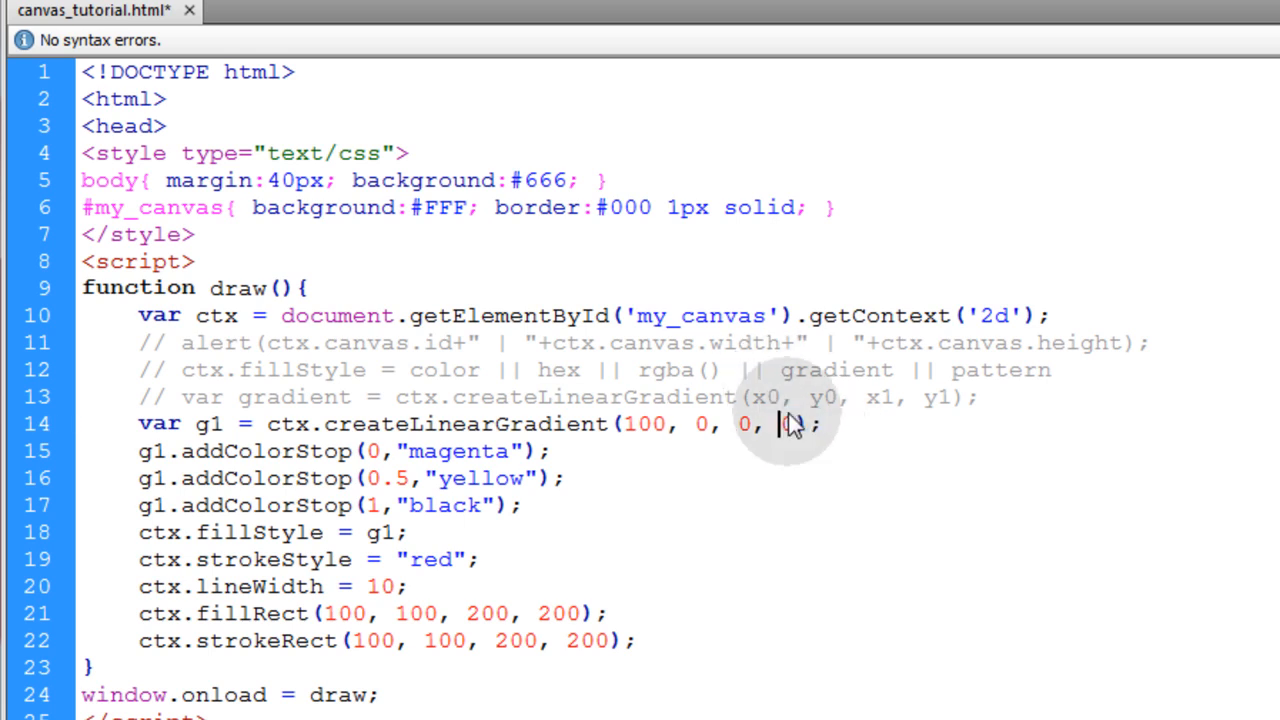
double_click(743, 424)
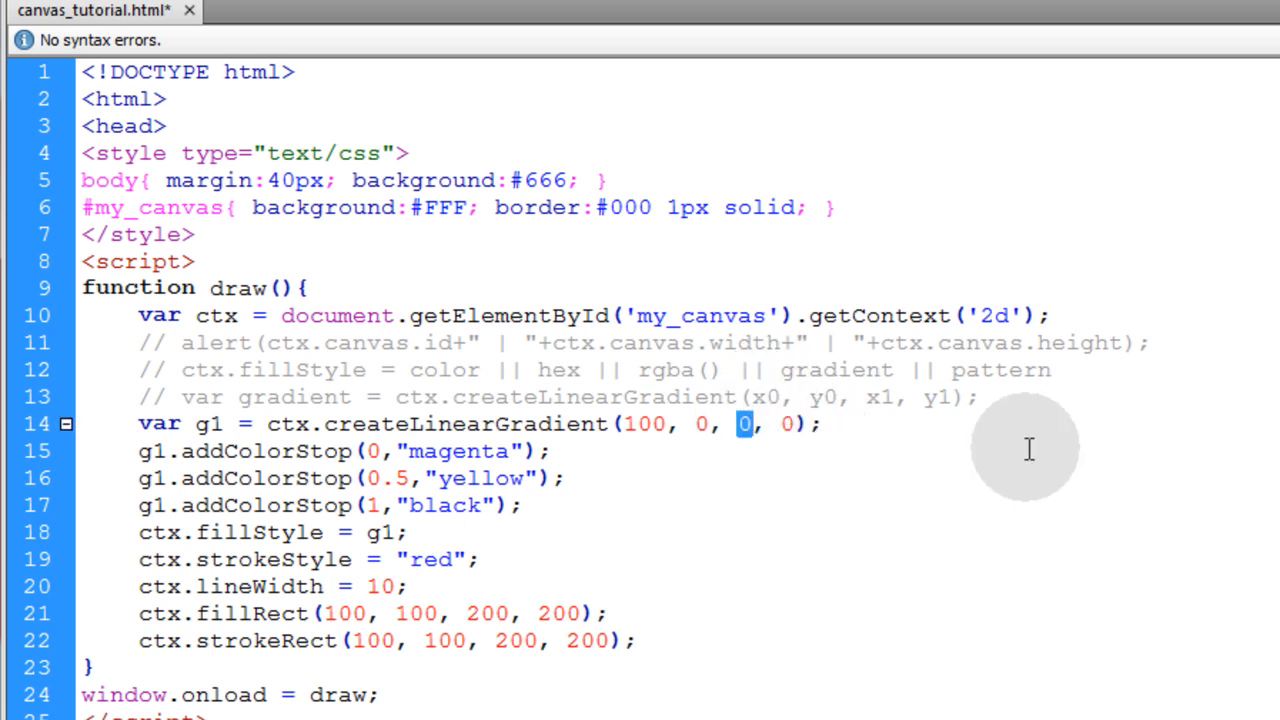
type("300")
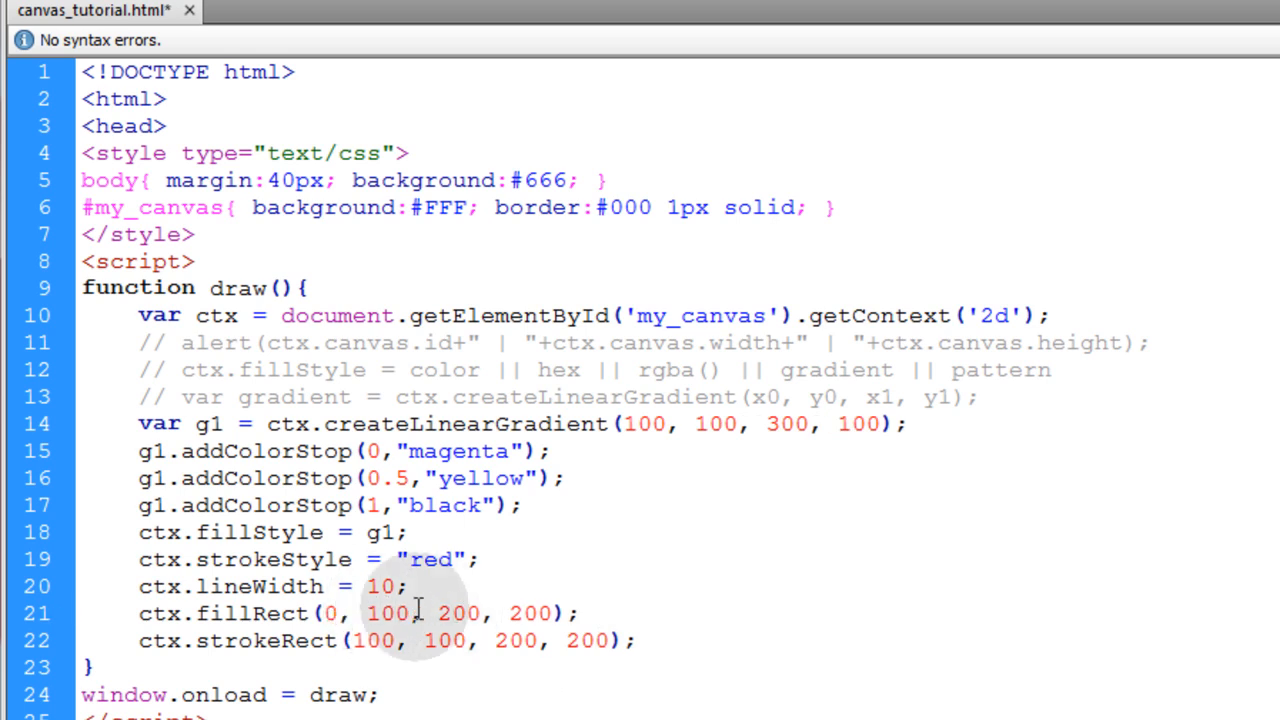
double_click(413, 642)
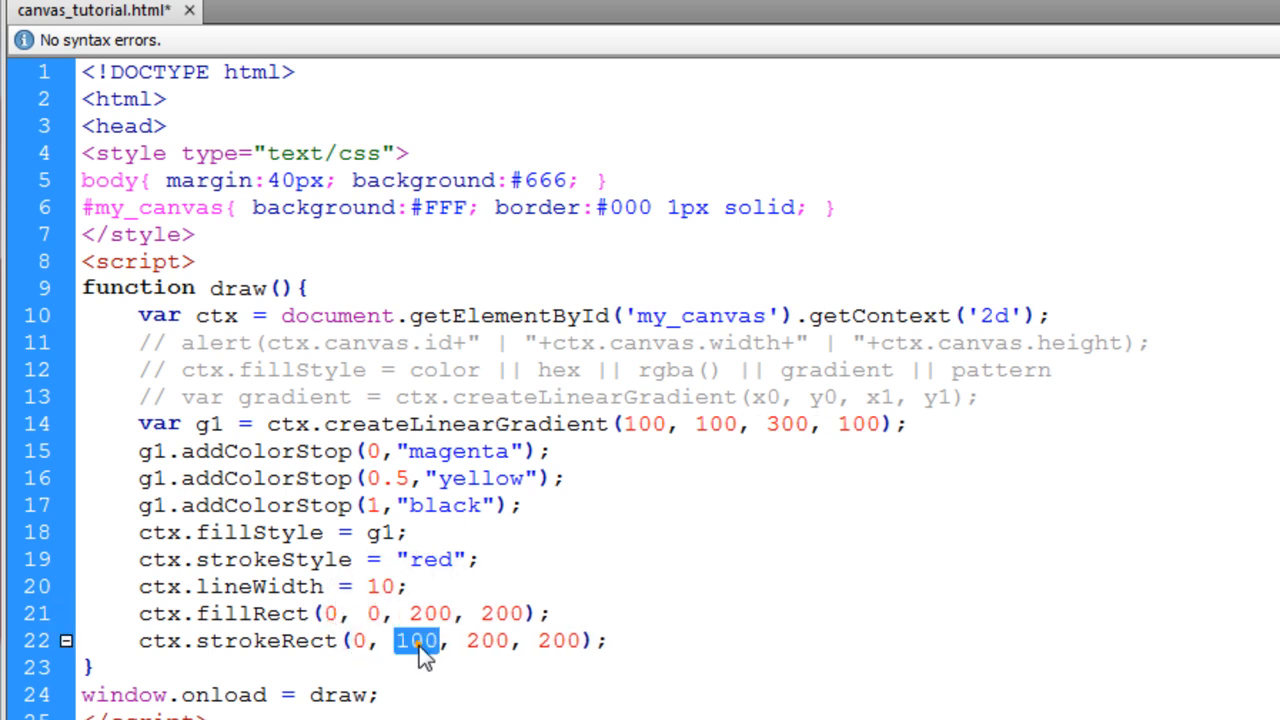
type("0")
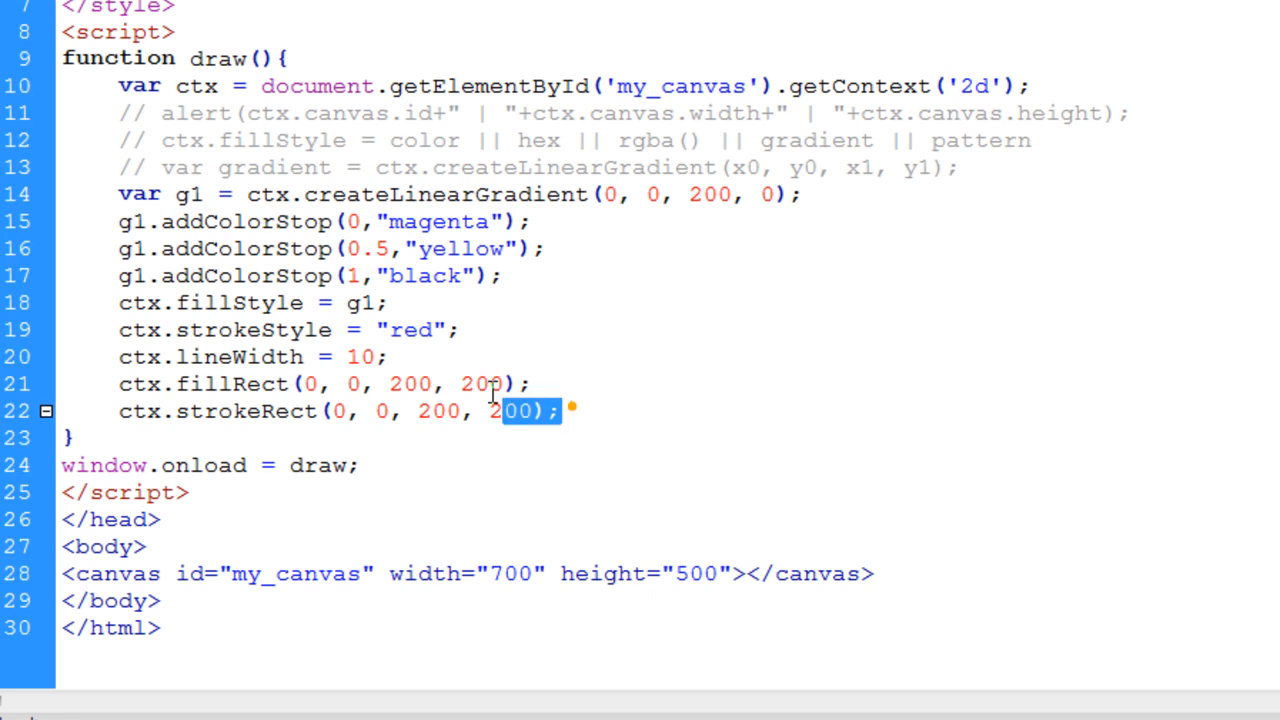
Rename the copied gradient to g2 and make its first colour stop pink.
left_click(627, 412)
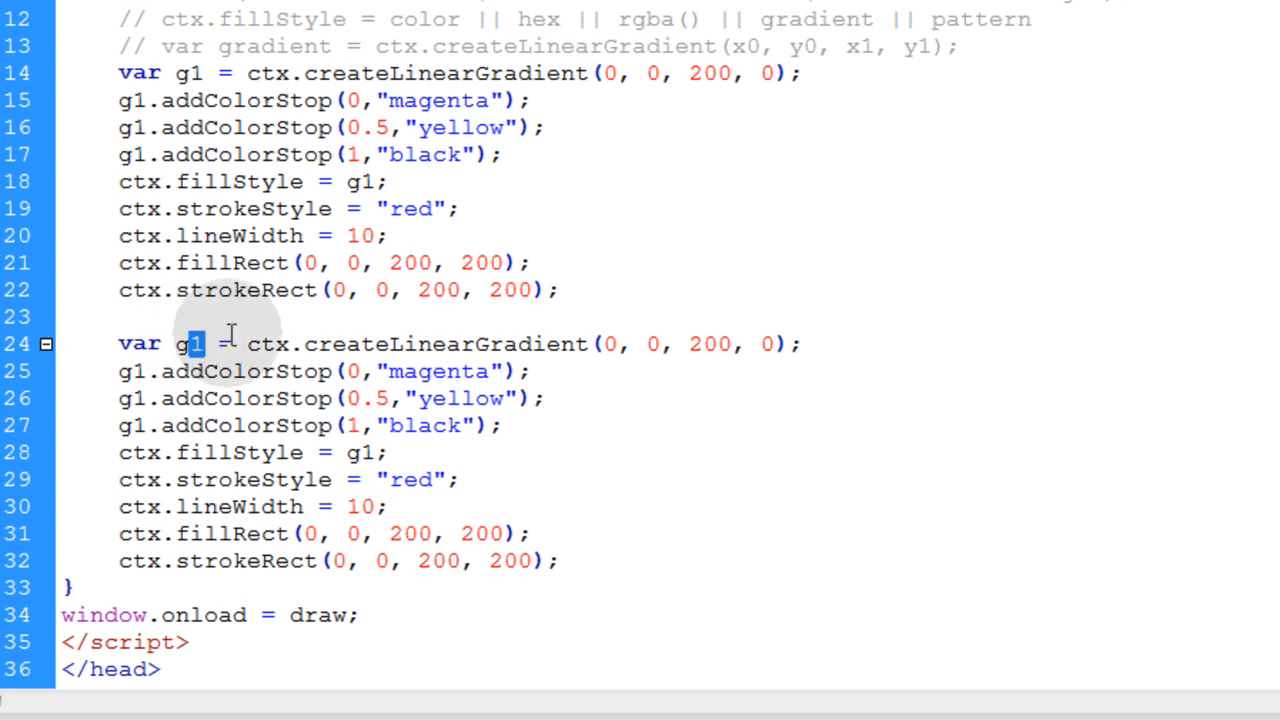
type("2")
left_click(230, 507)
type("5")
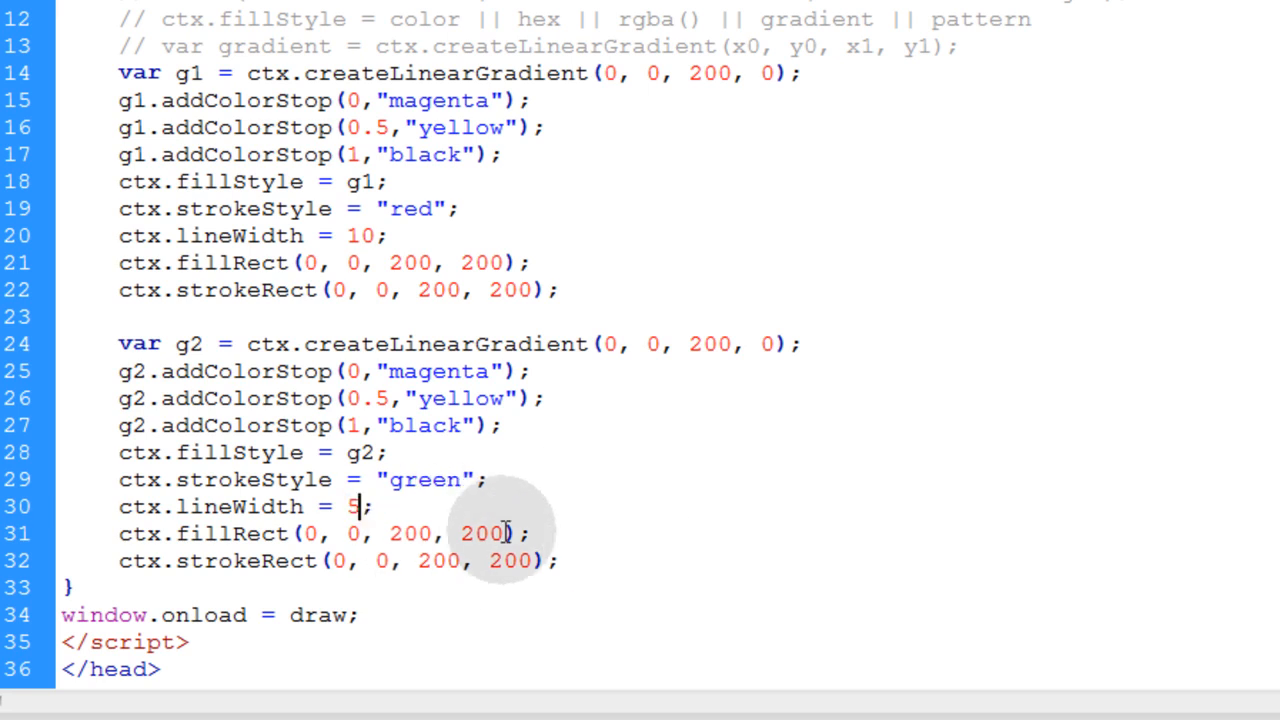
double_click(439, 371)
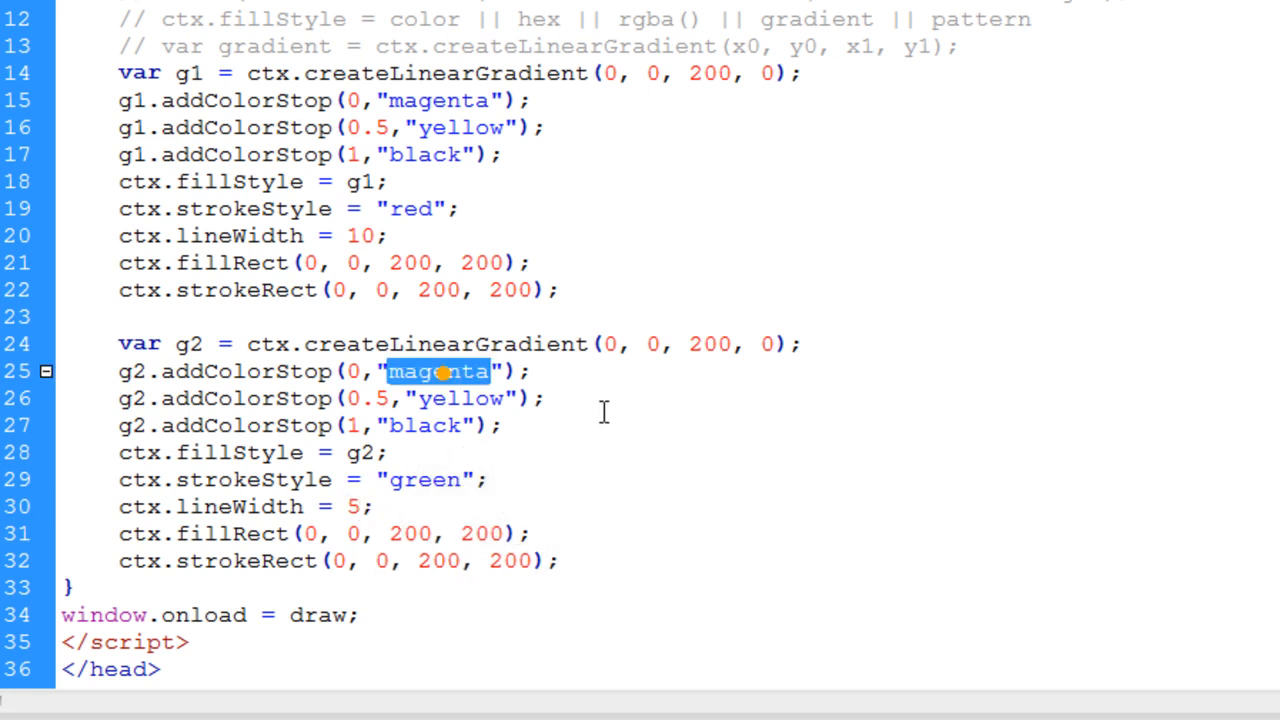
type("pink")
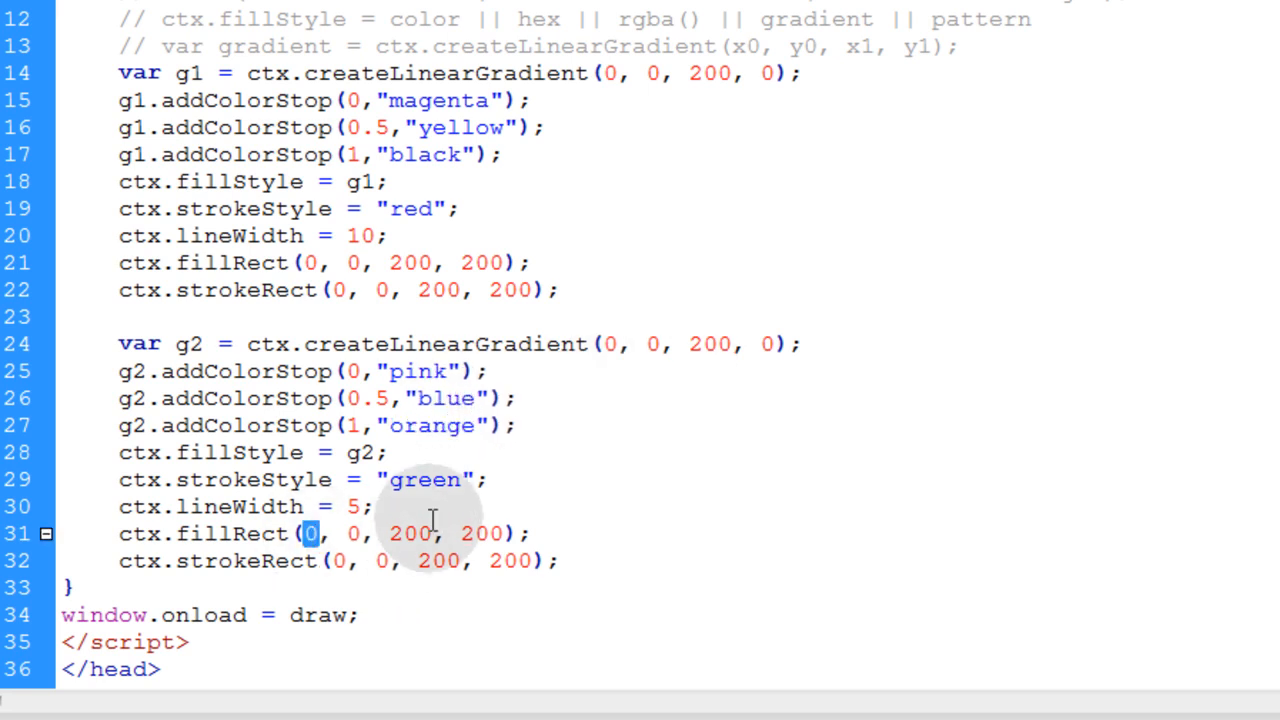
Start the second box's green strokeRect outline at x 250.
type("250")
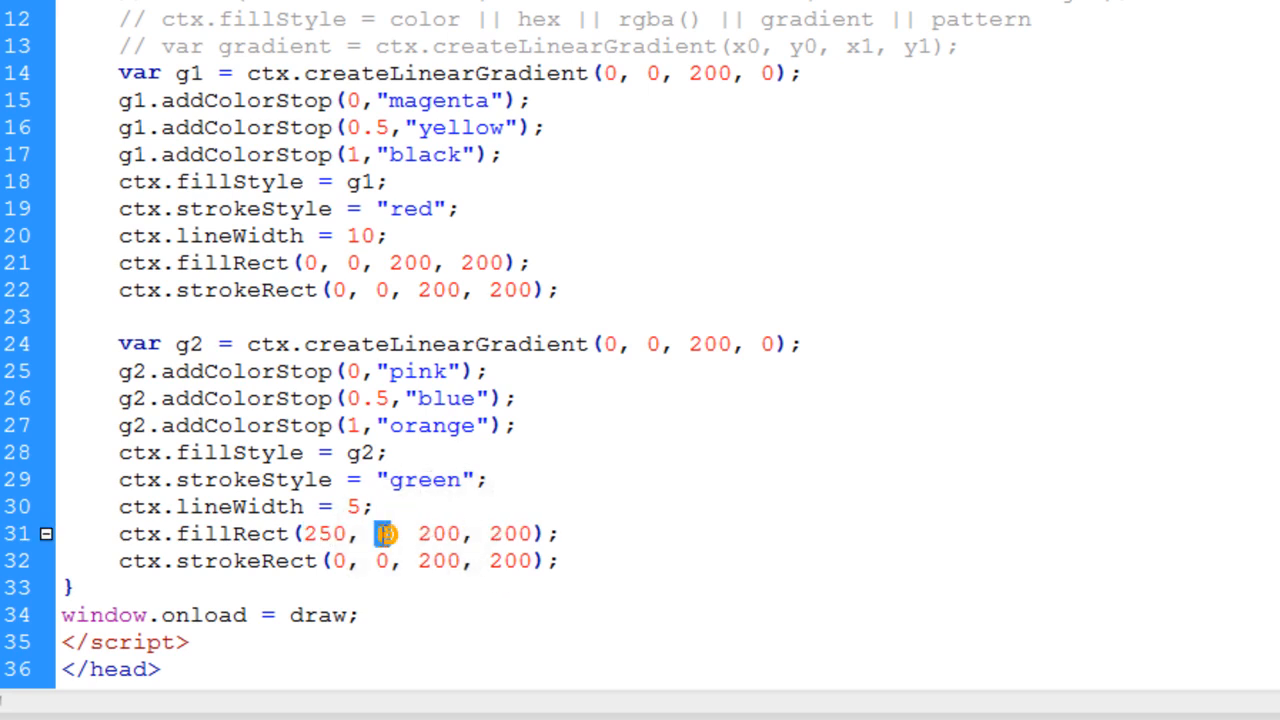
double_click(339, 561)
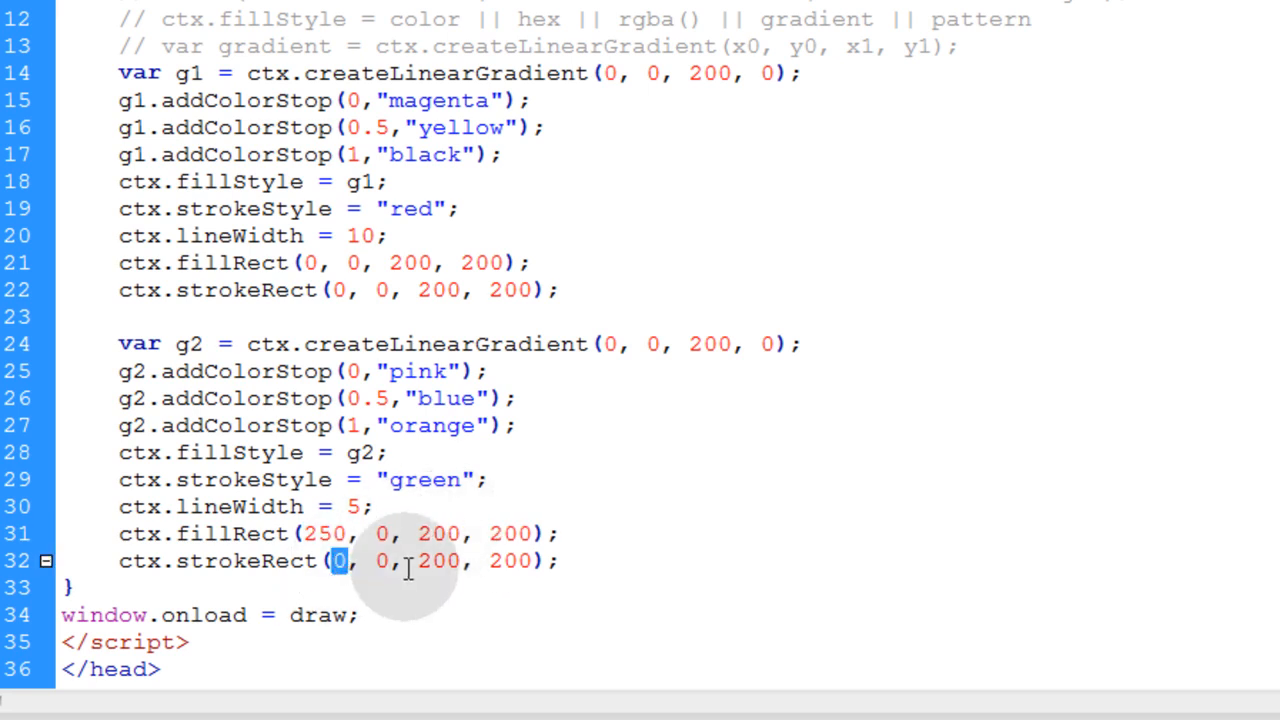
type("250")
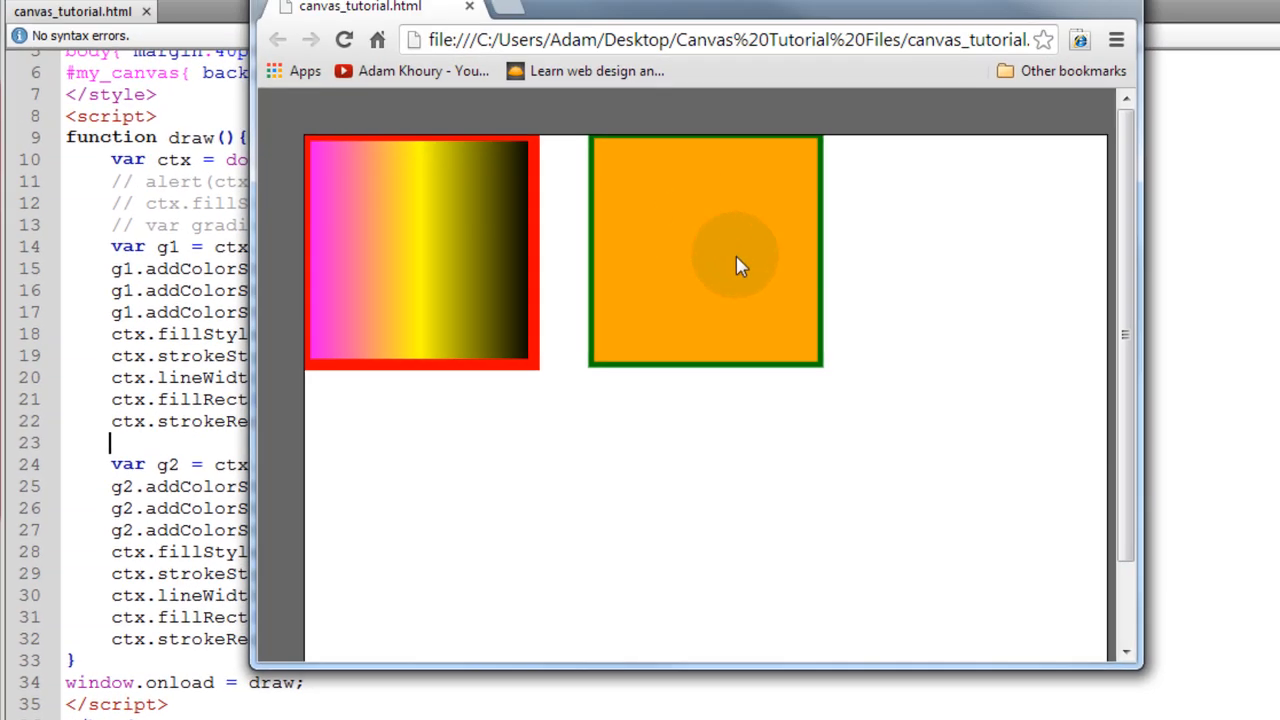
mouse_move(790, 172)
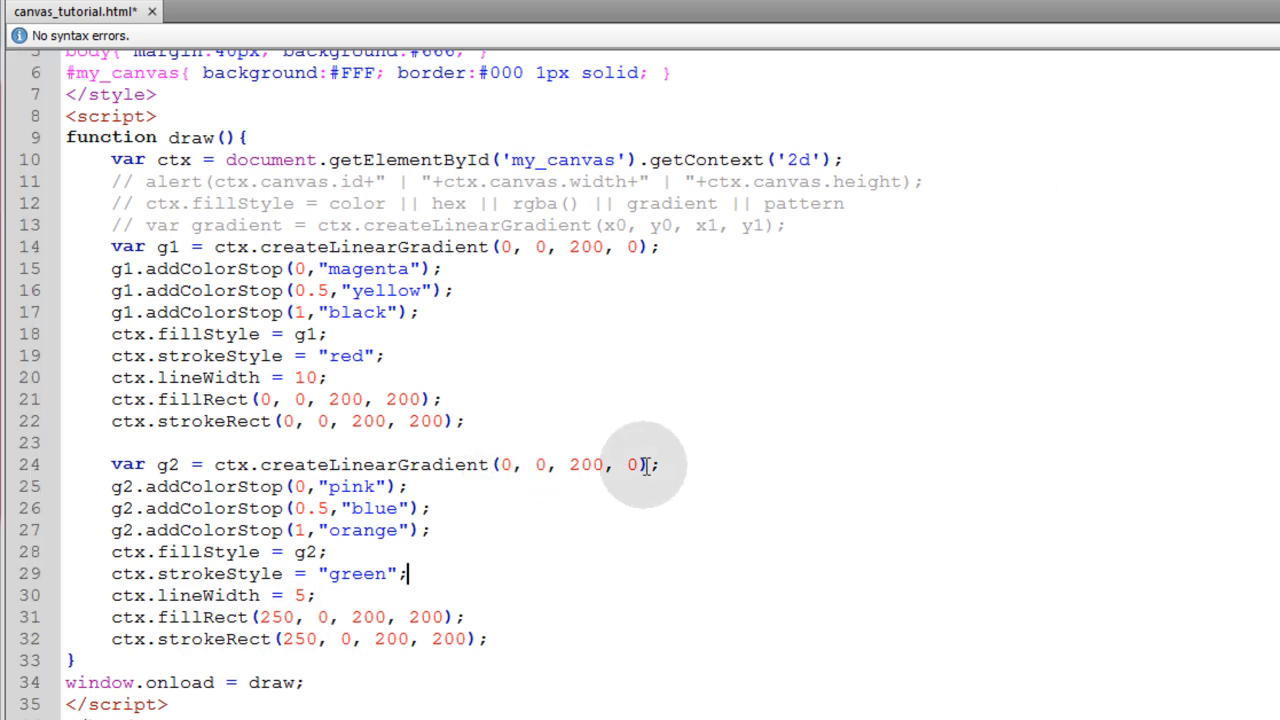
Set g2's createLinearGradient arguments to 250, 200, 450, 200.
type("250, 200, 450, 200")
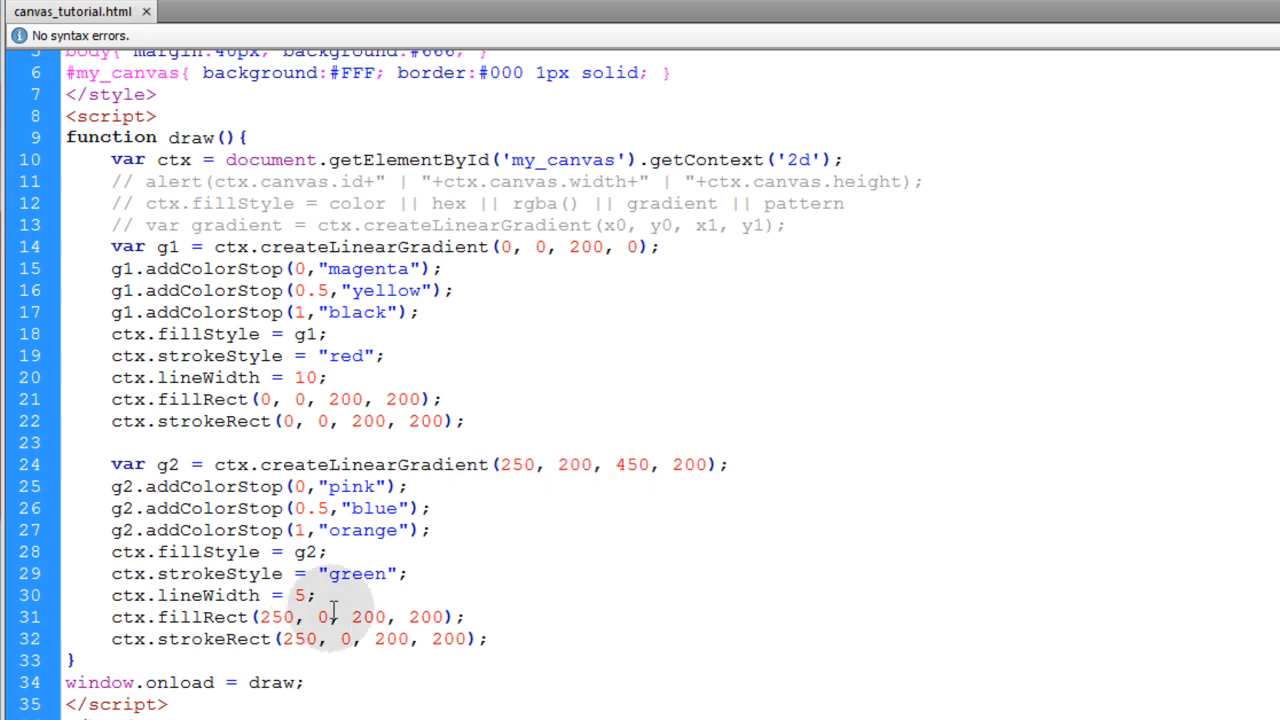
mouse_move(623, 608)
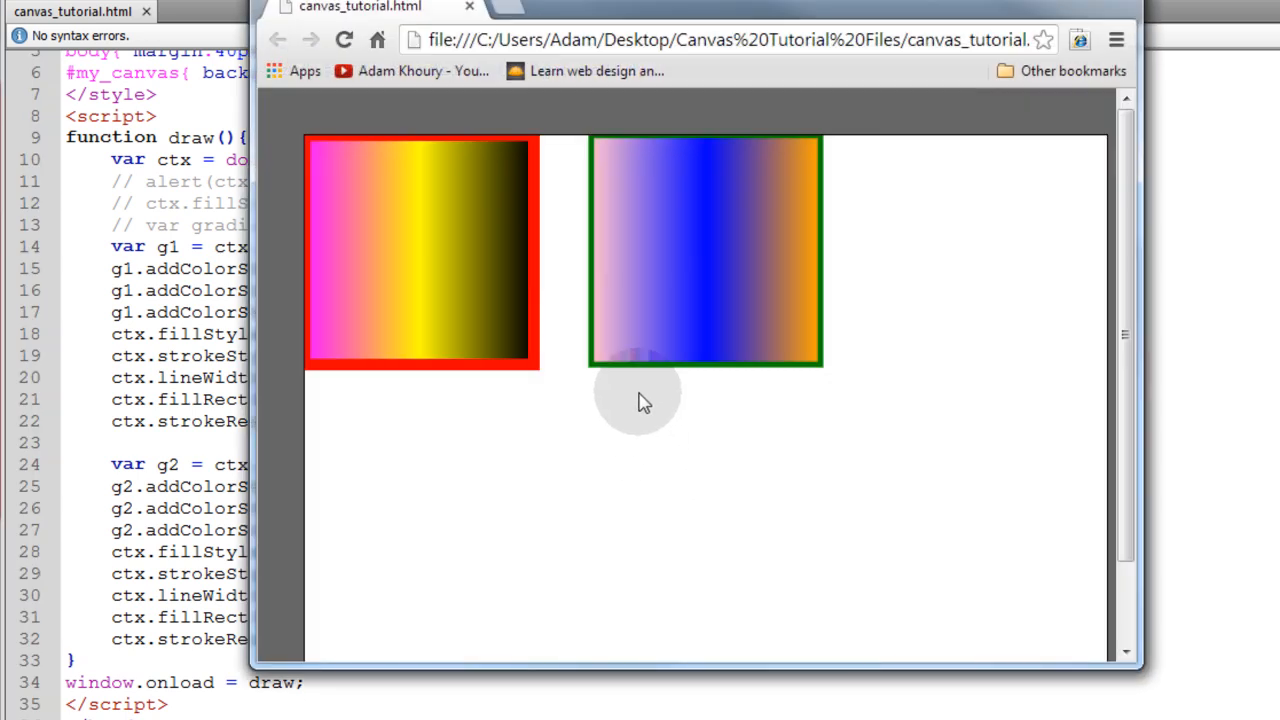
mouse_move(718, 207)
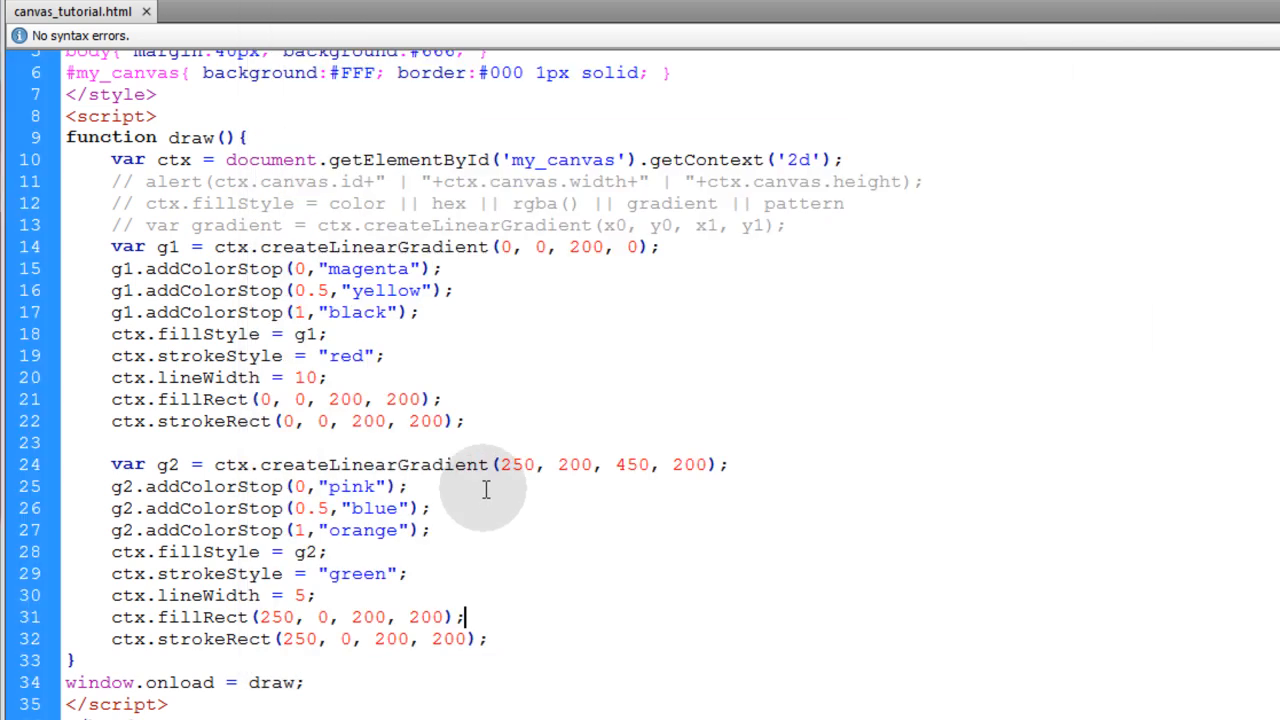
mouse_move(473, 551)
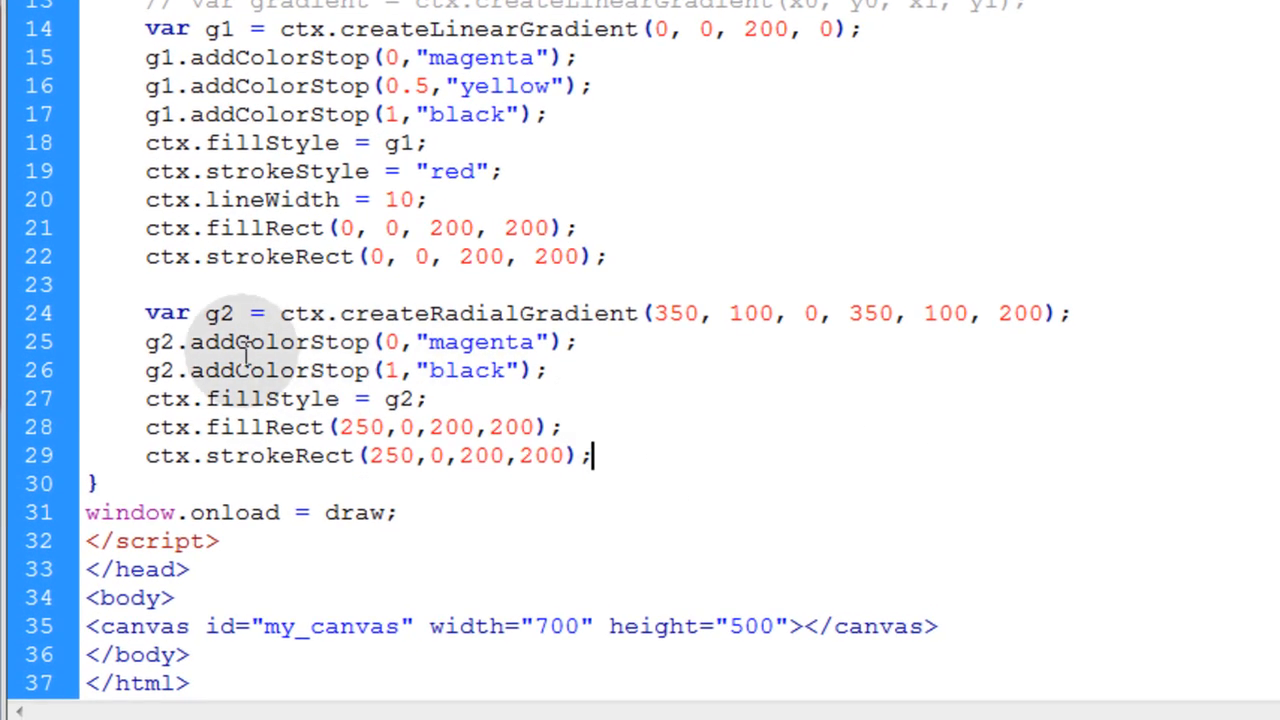
Make g2 createRadialGradient(350, 100, 0, 350, 100, 200) and add an argument syntax comment.
double_click(488, 313)
type("// var gradient = ctx.createRadialGradient(x0, y0, r0, x1, y1, r1);")
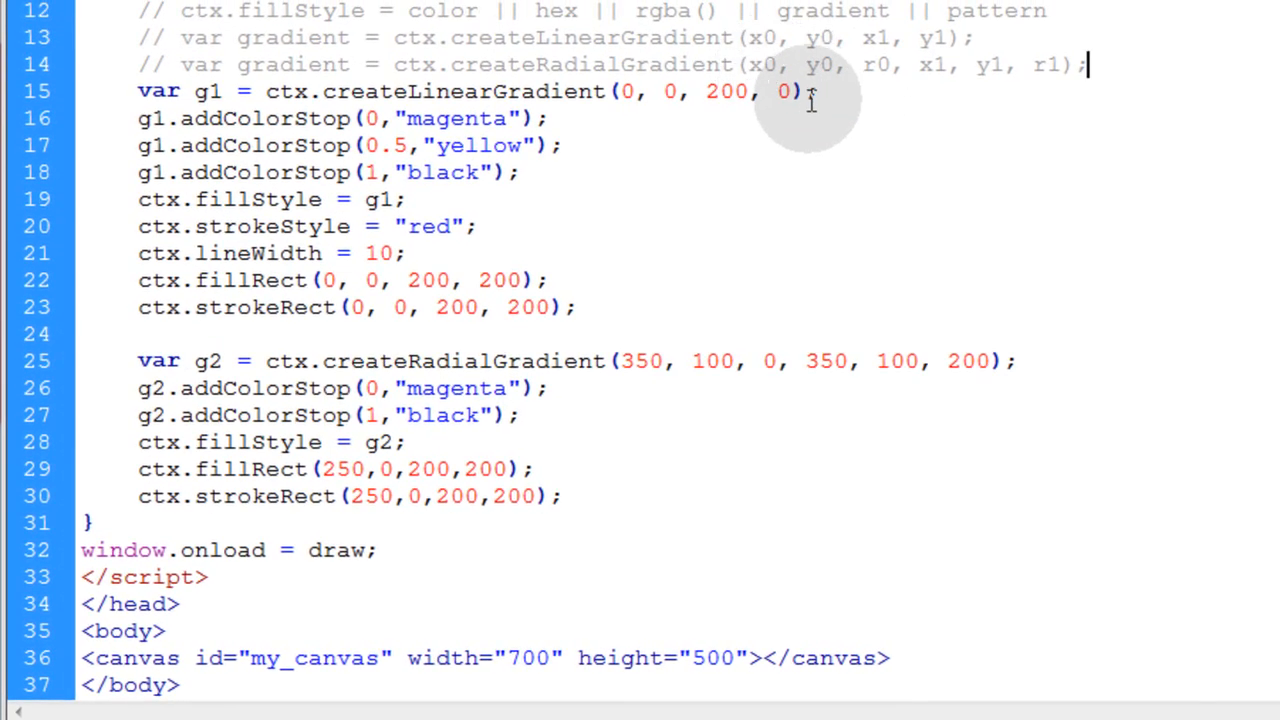
mouse_move(860, 64)
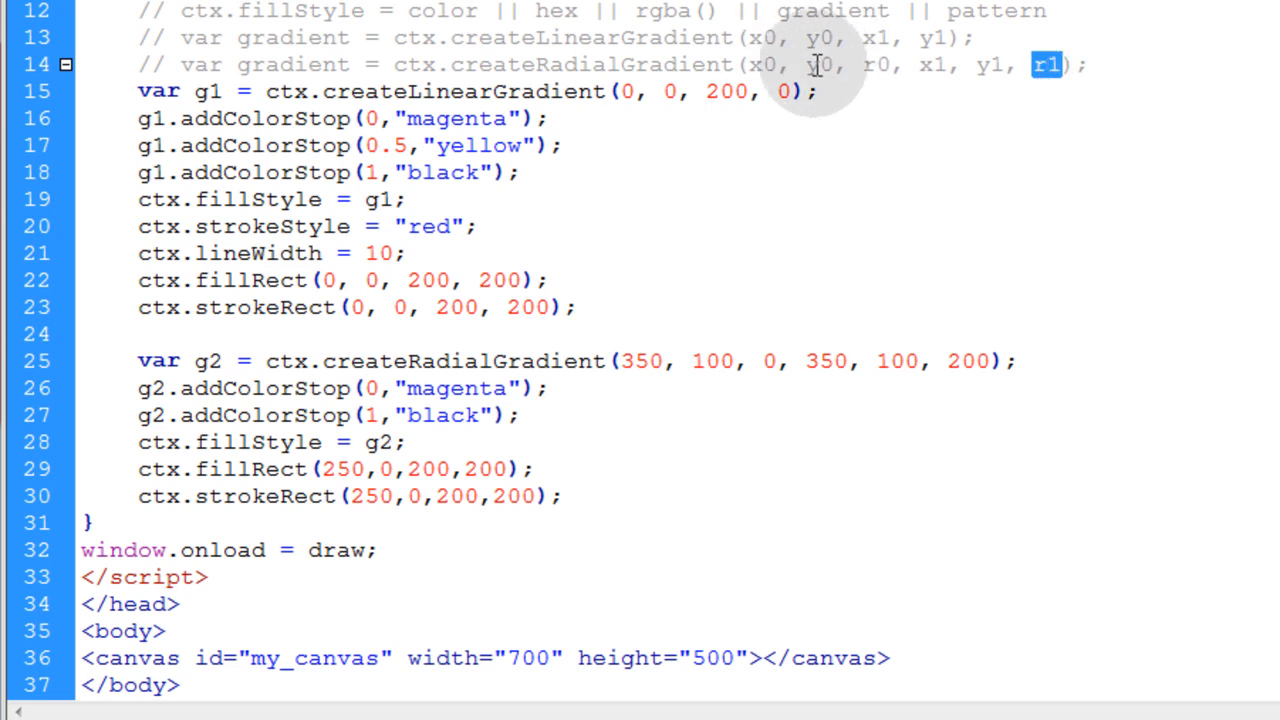
mouse_move(720, 50)
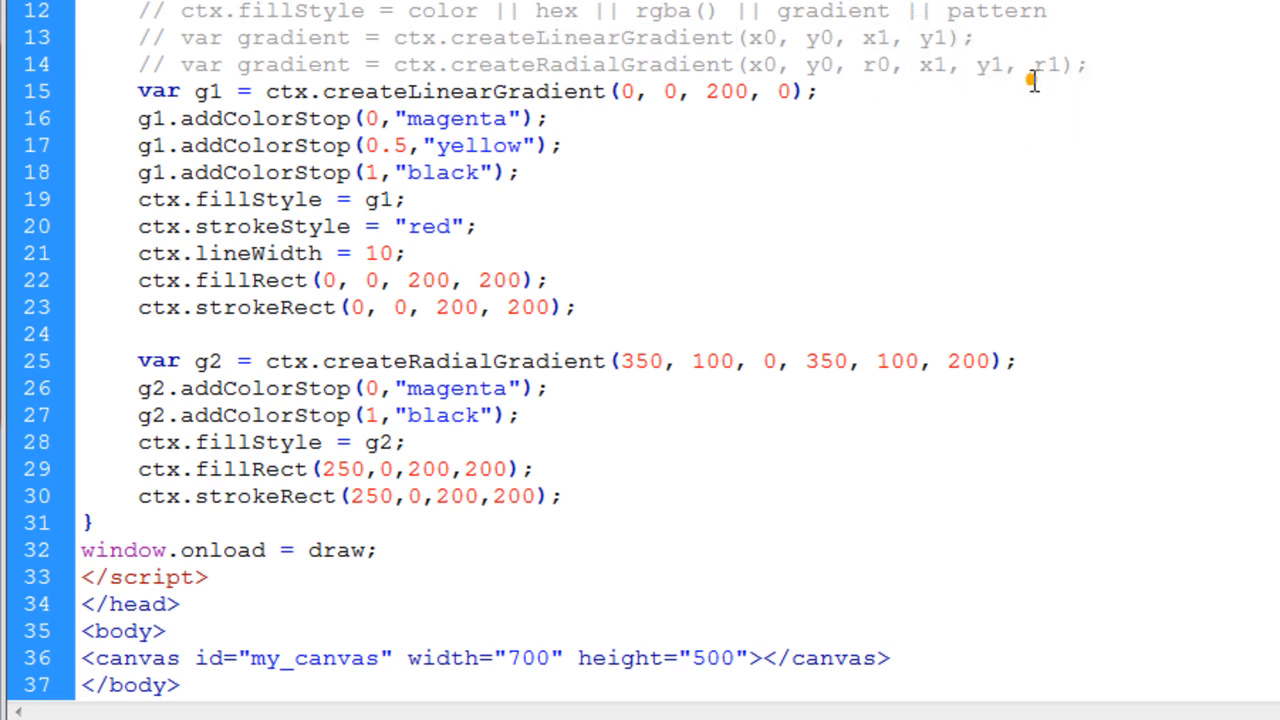
double_click(990, 65)
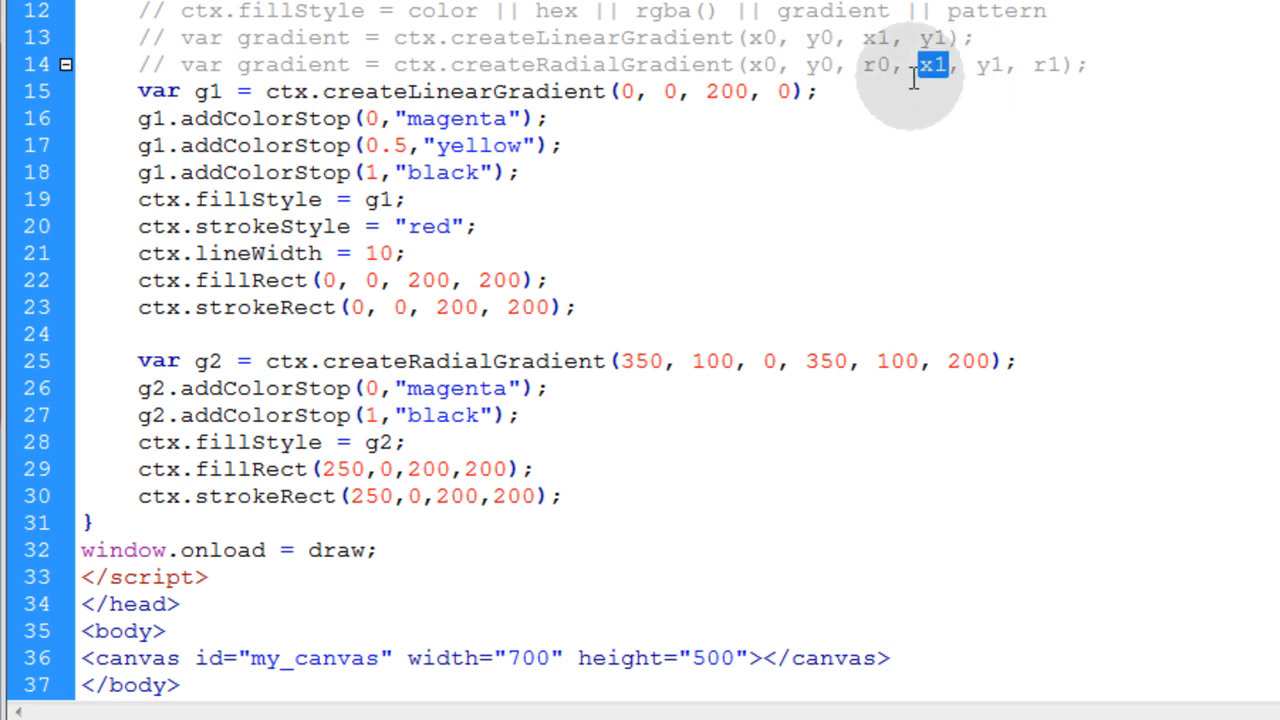
scroll("down", 3)
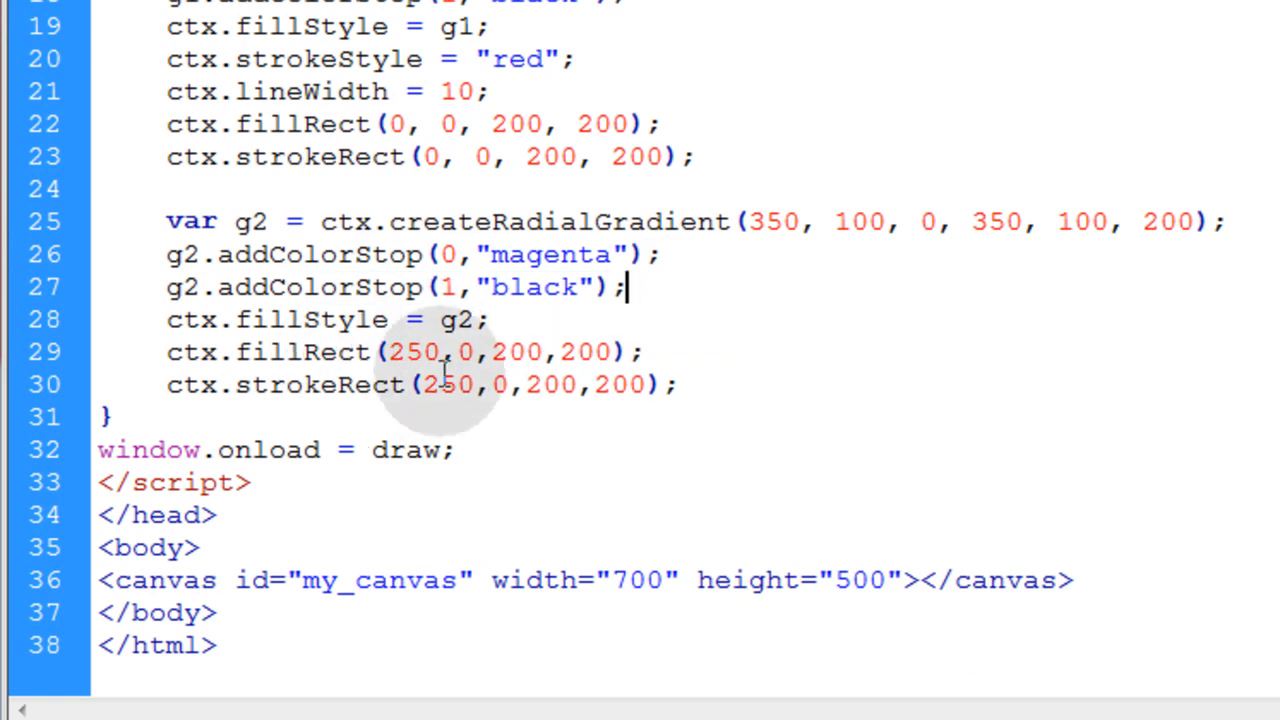
mouse_move(845, 363)
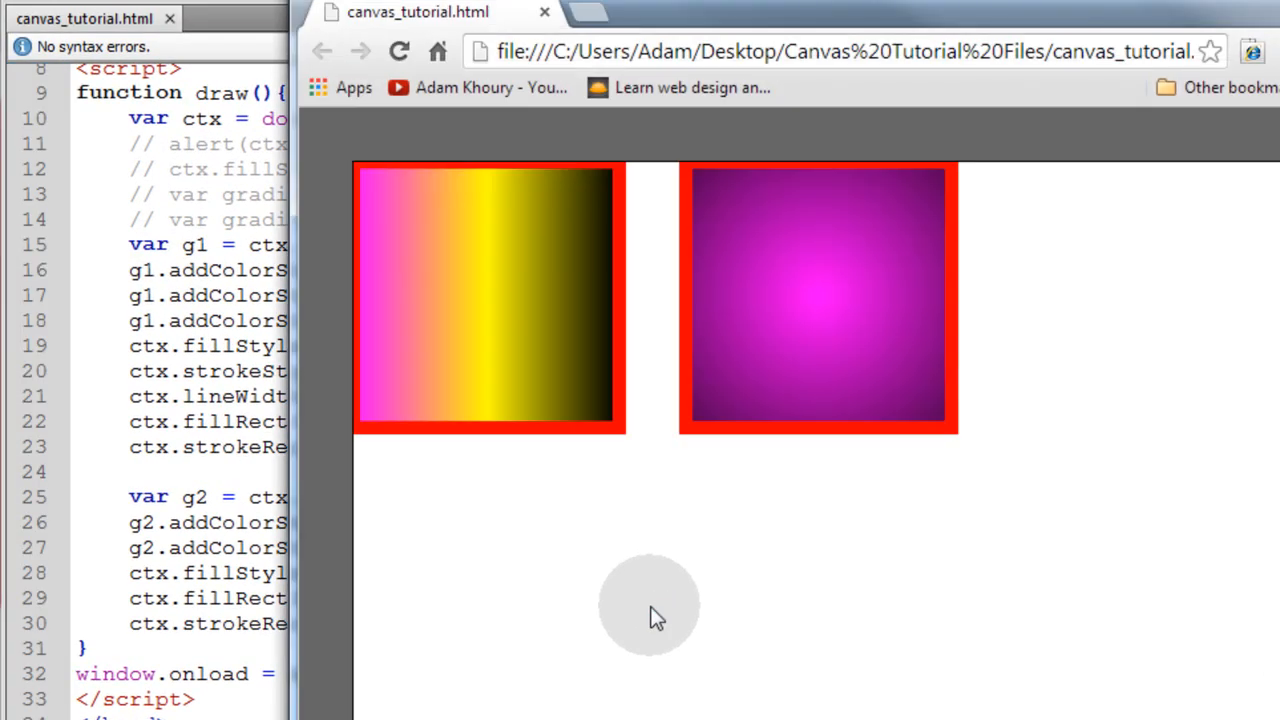
mouse_move(812, 305)
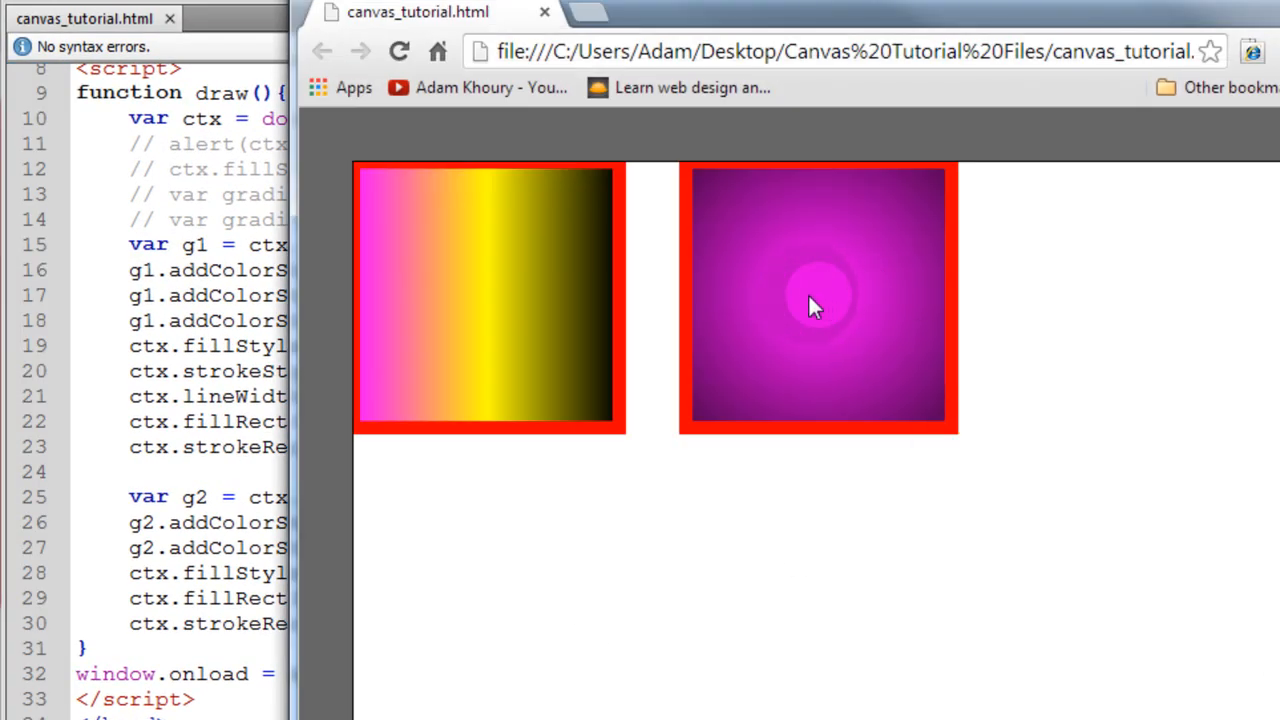
mouse_move(820, 305)
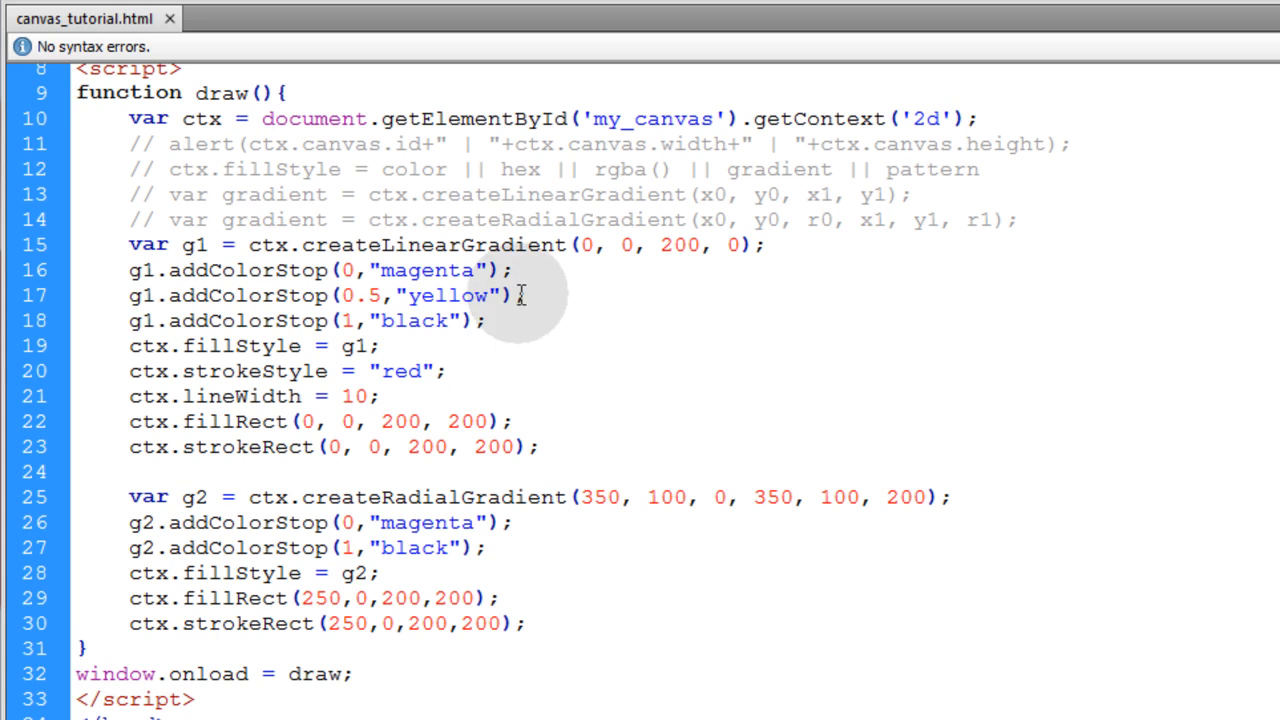
Copy the yellow 0.5 addColorStop line into the g2 block and rename g1 to g2.
triple_click(300, 295)
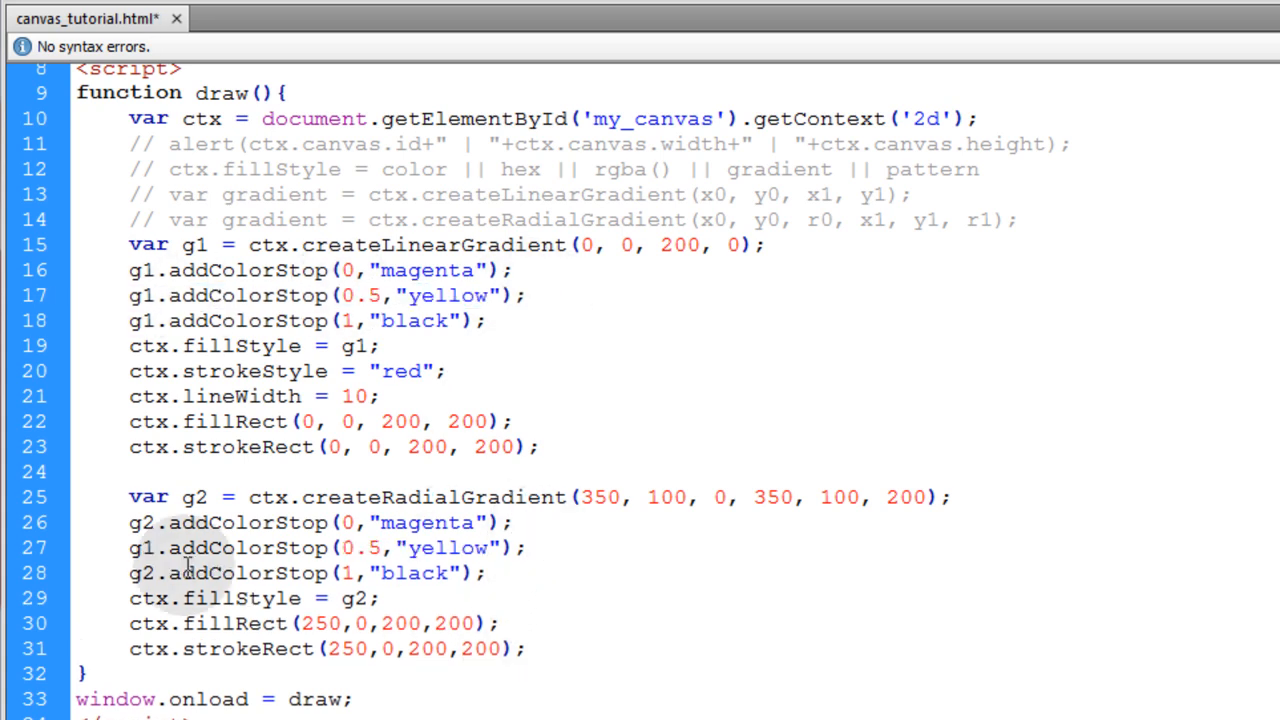
double_click(143, 548)
type("2")
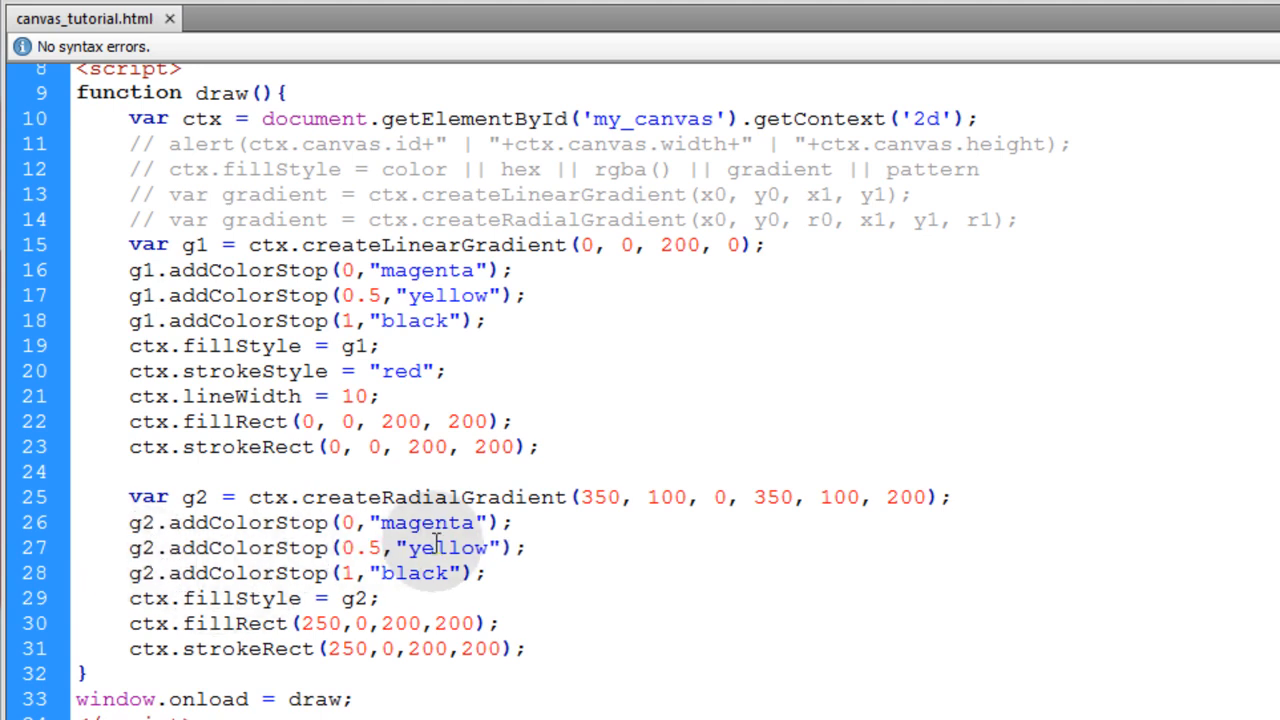
double_click(358, 548)
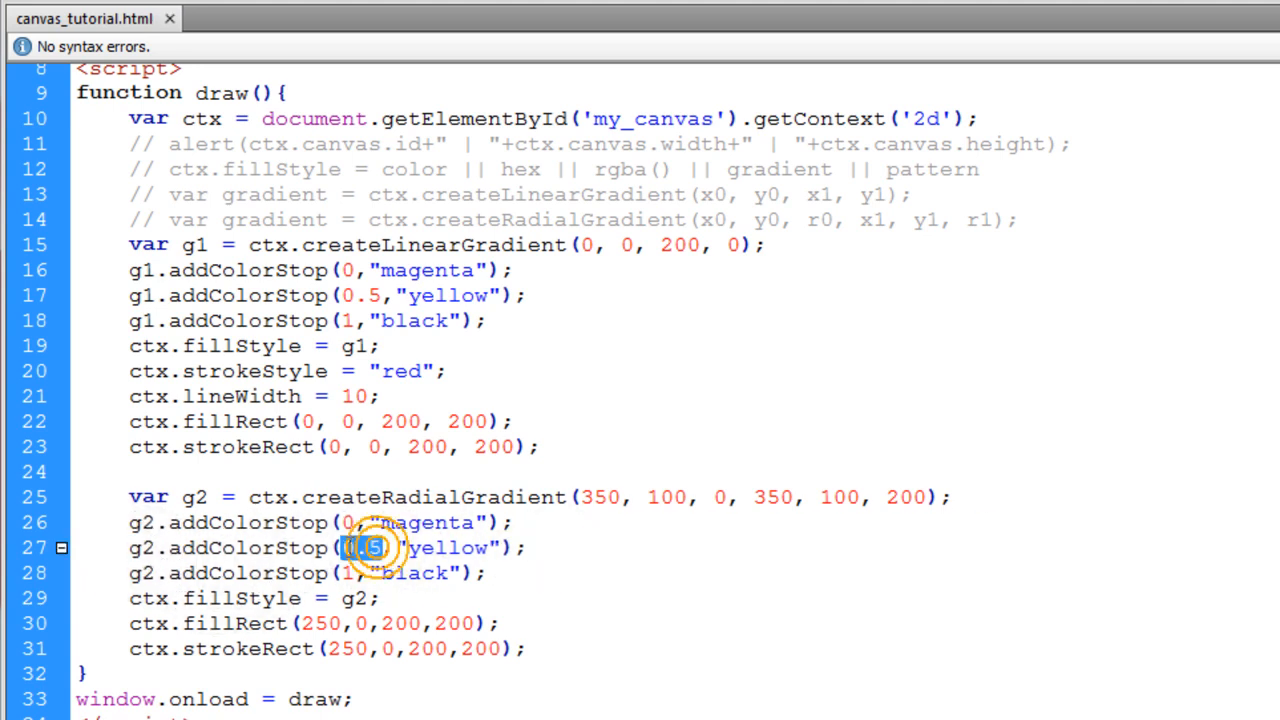
double_click(453, 548)
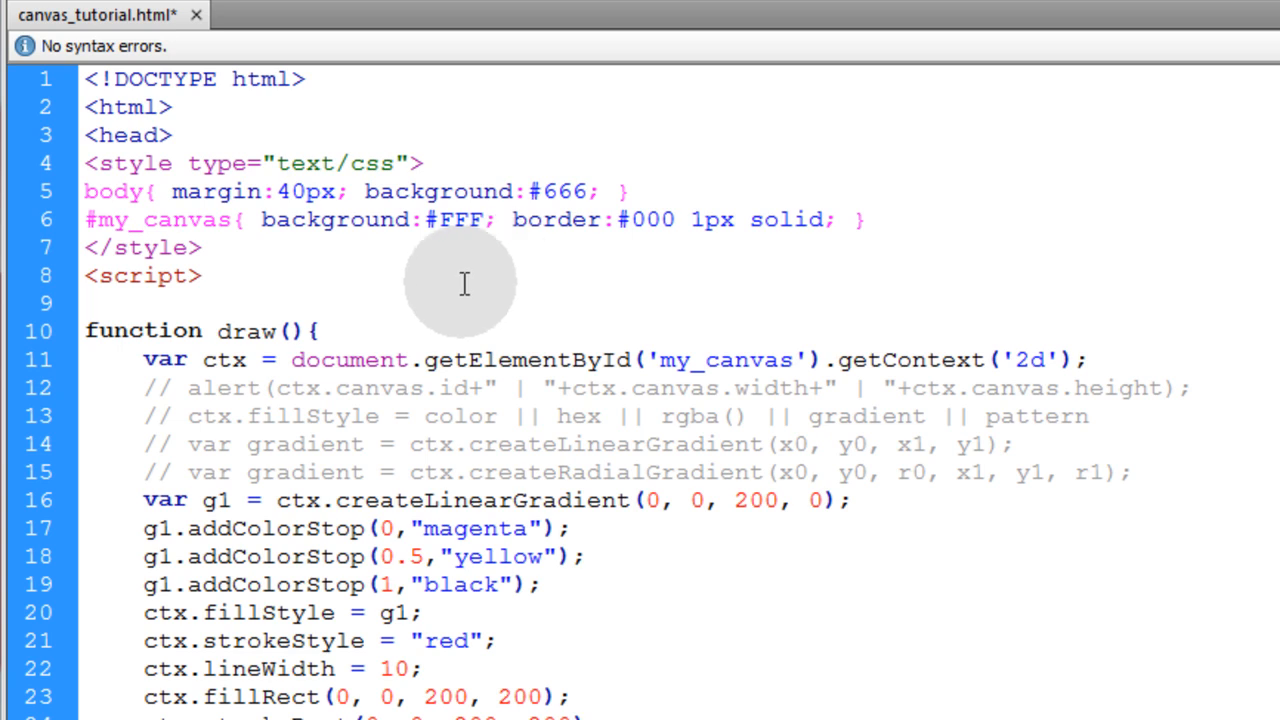
Declare var leather = new Image(); with leather.src = "leather.jpg" above draw.
type("va")
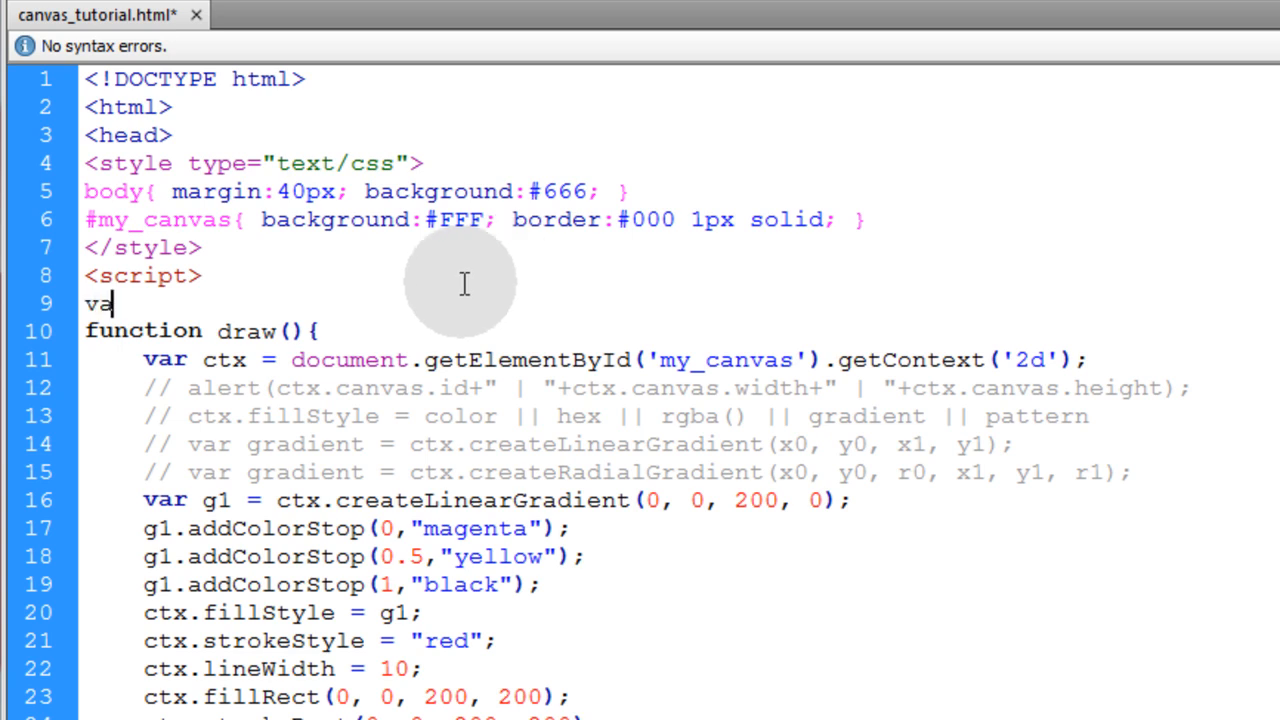
type("r leather")
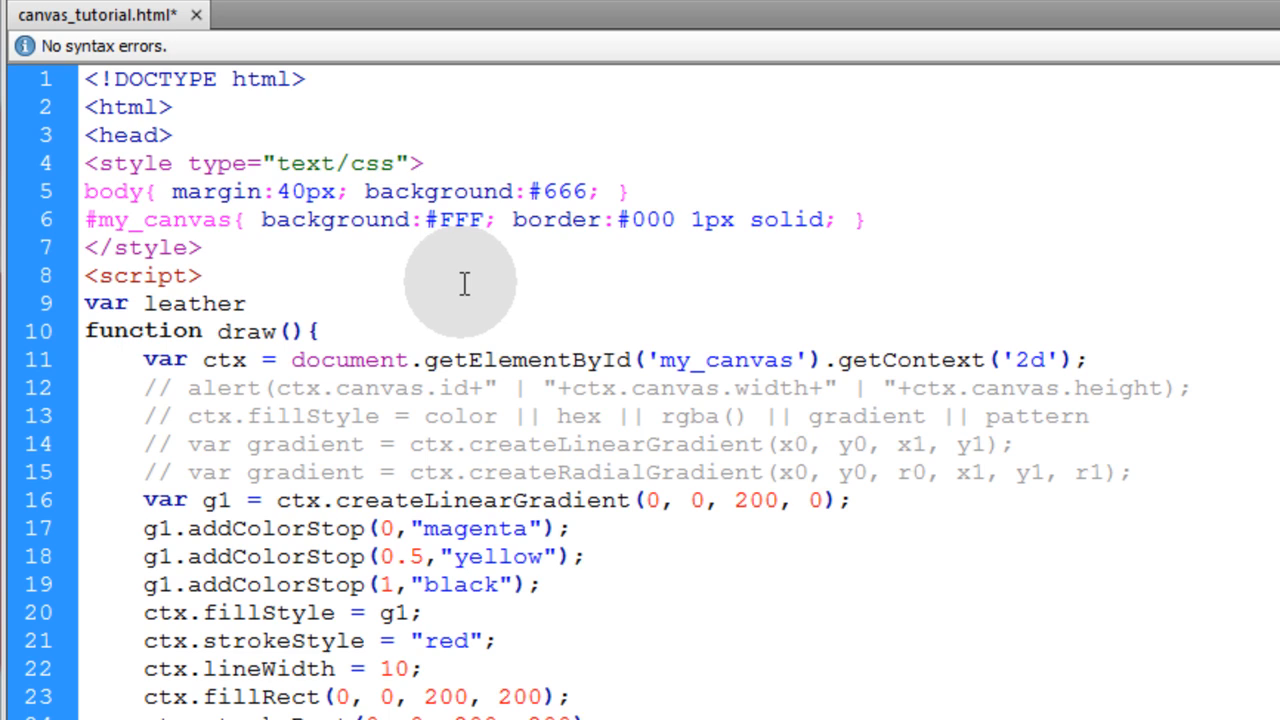
type("= new")
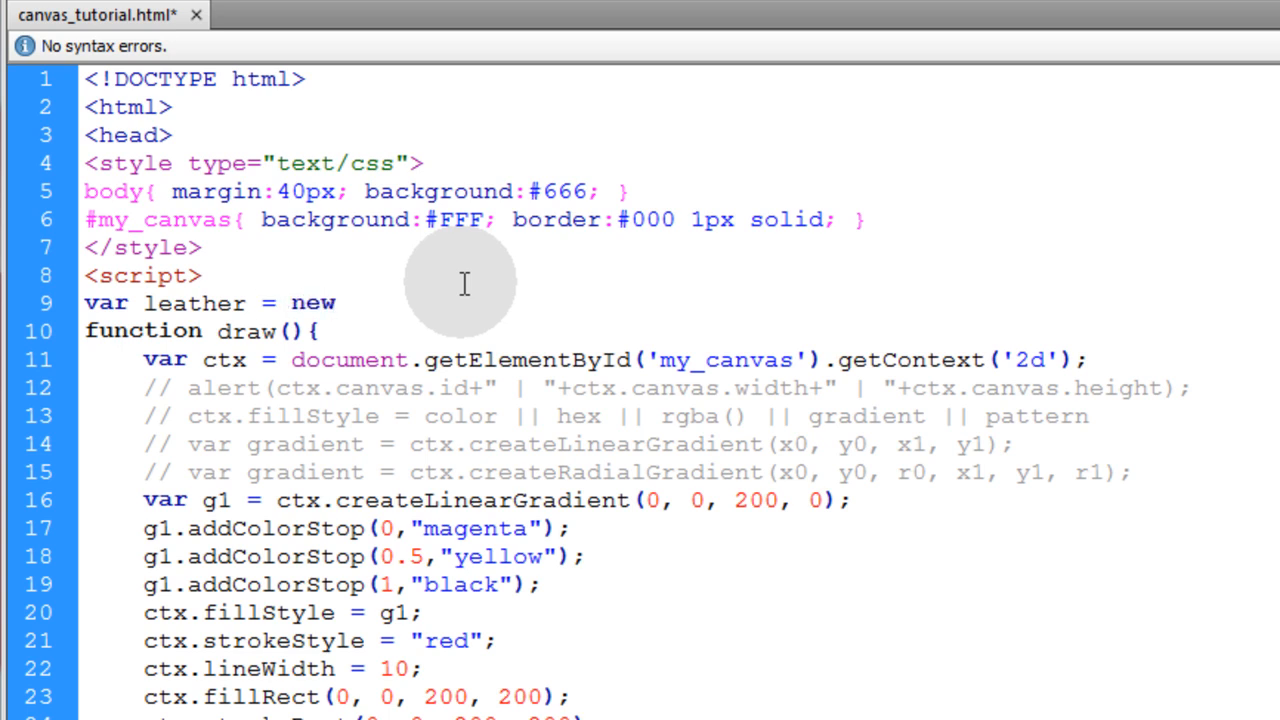
type("Image();")
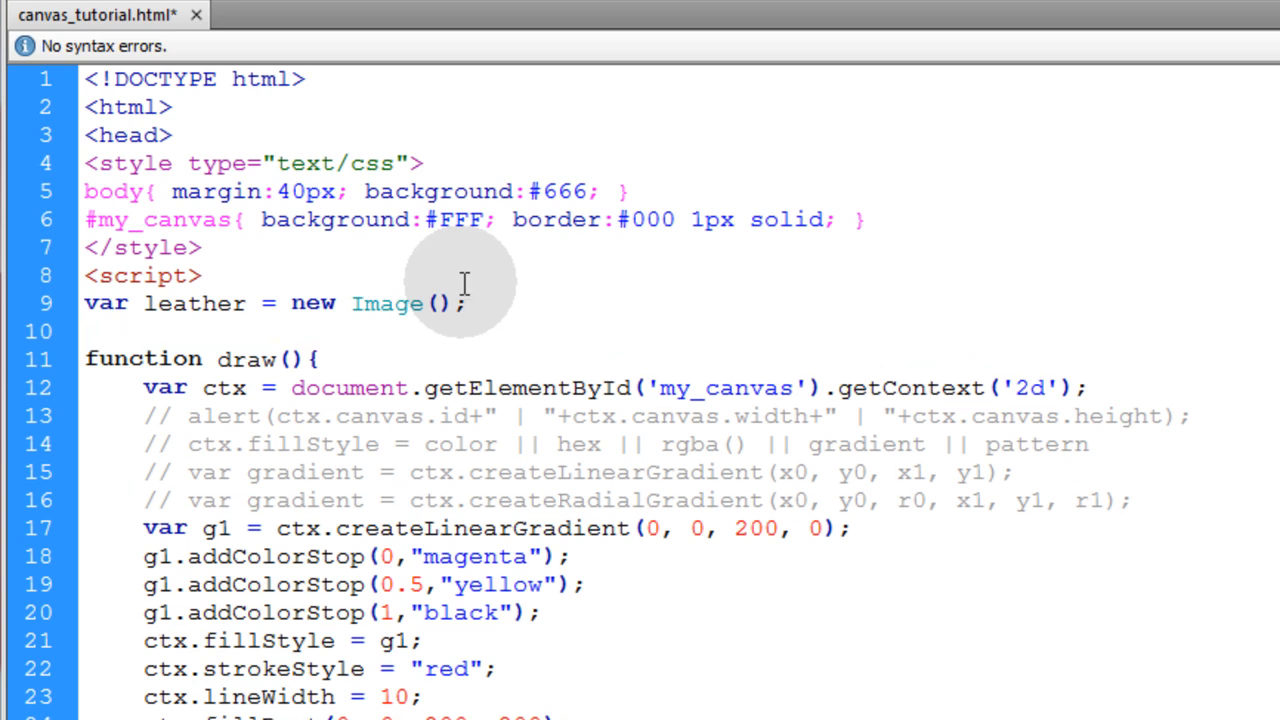
type("leather.")
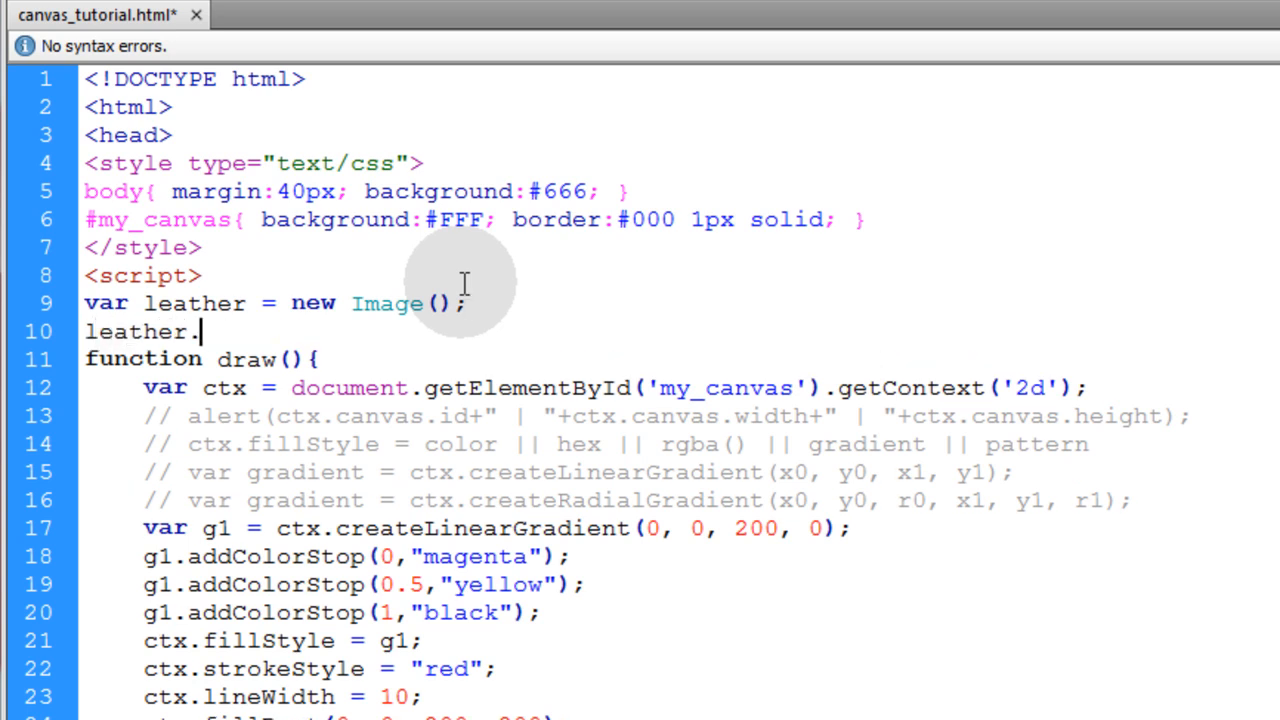
type("src = \"\";")
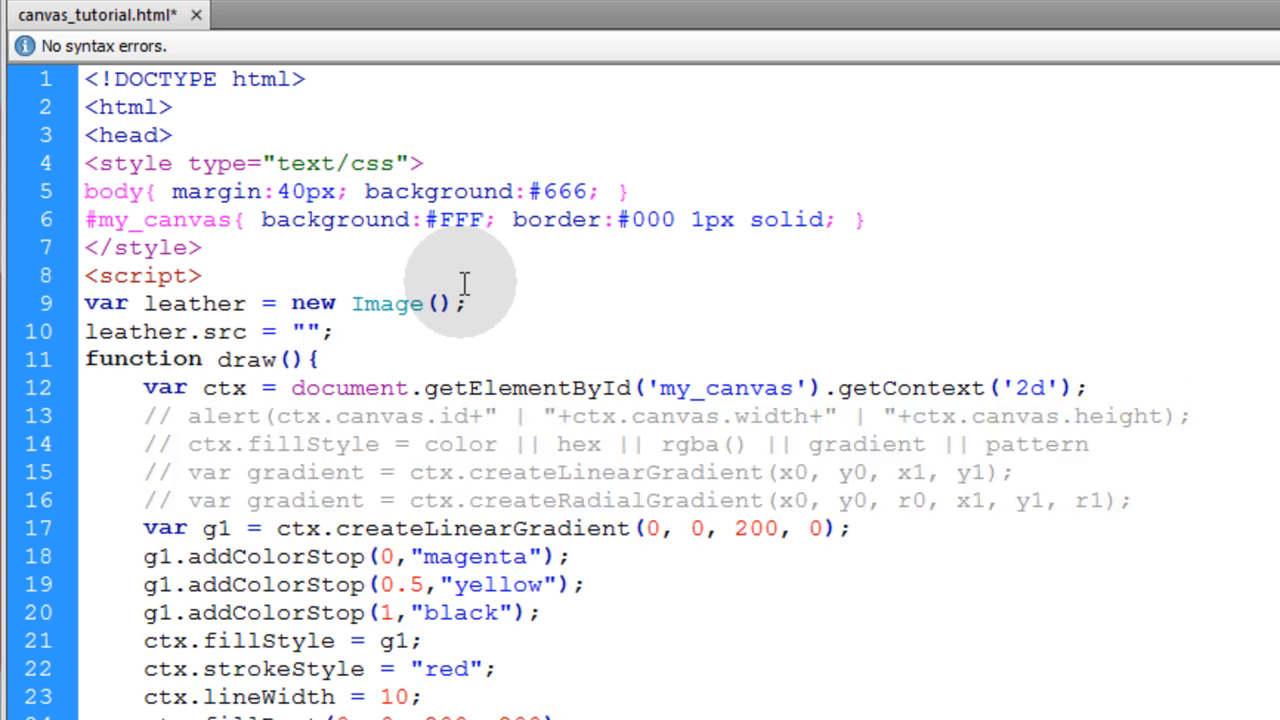
type("leather")
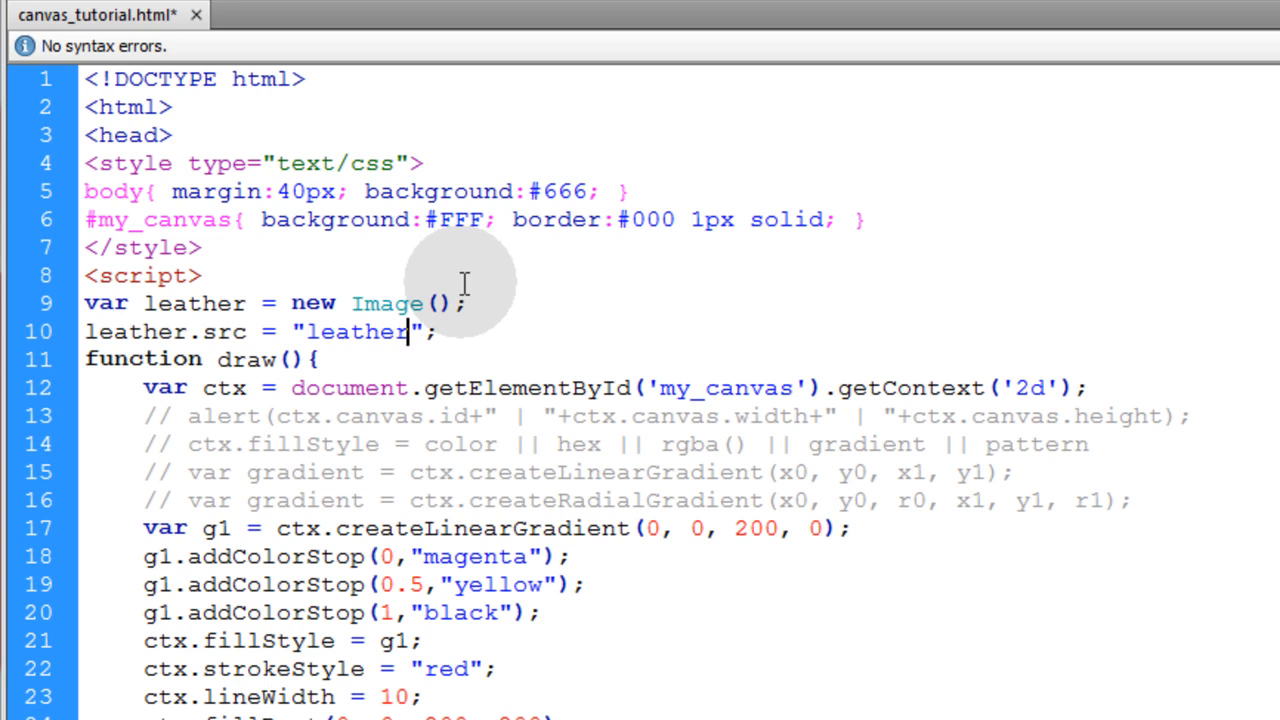
type(".jpg")
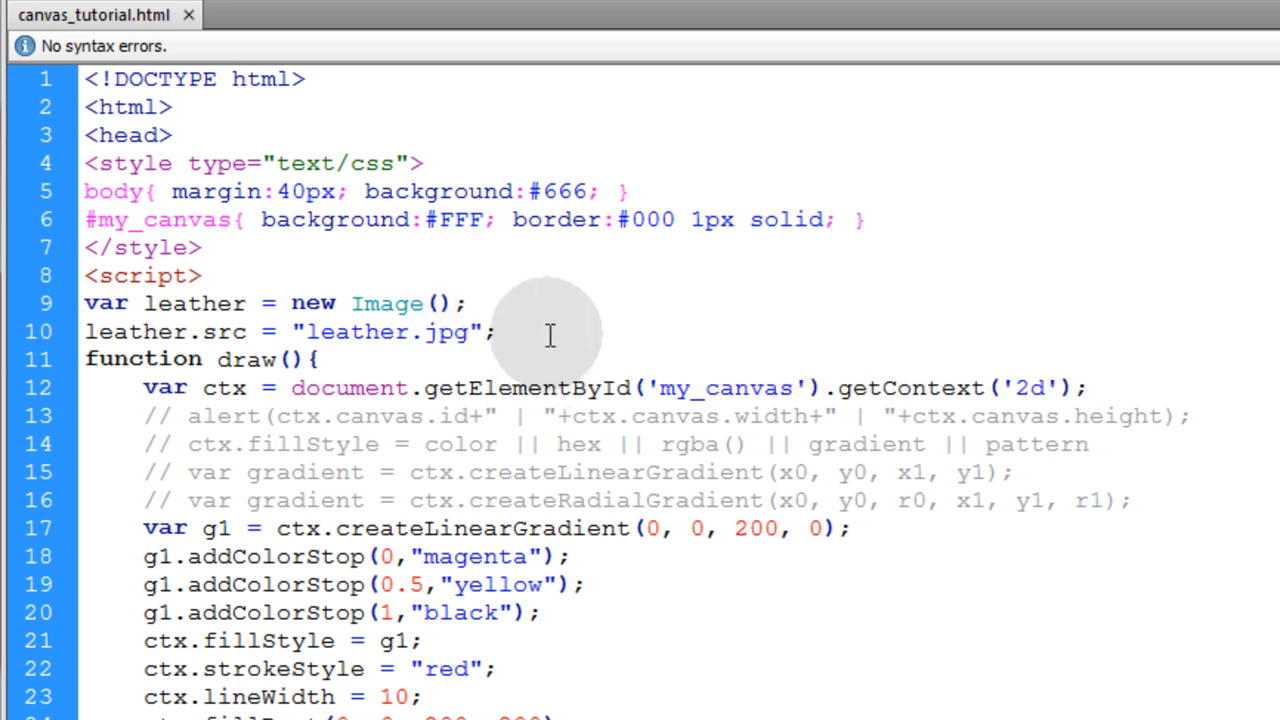
double_click(193, 303)
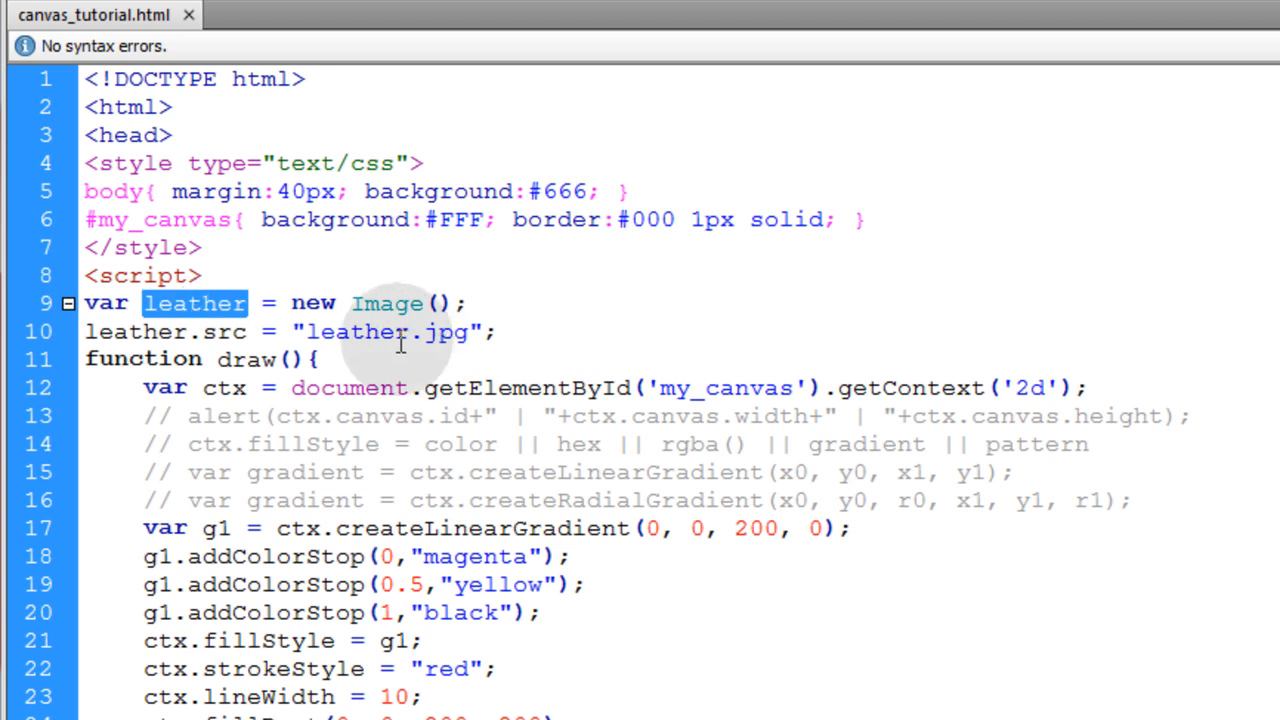
double_click(388, 303)
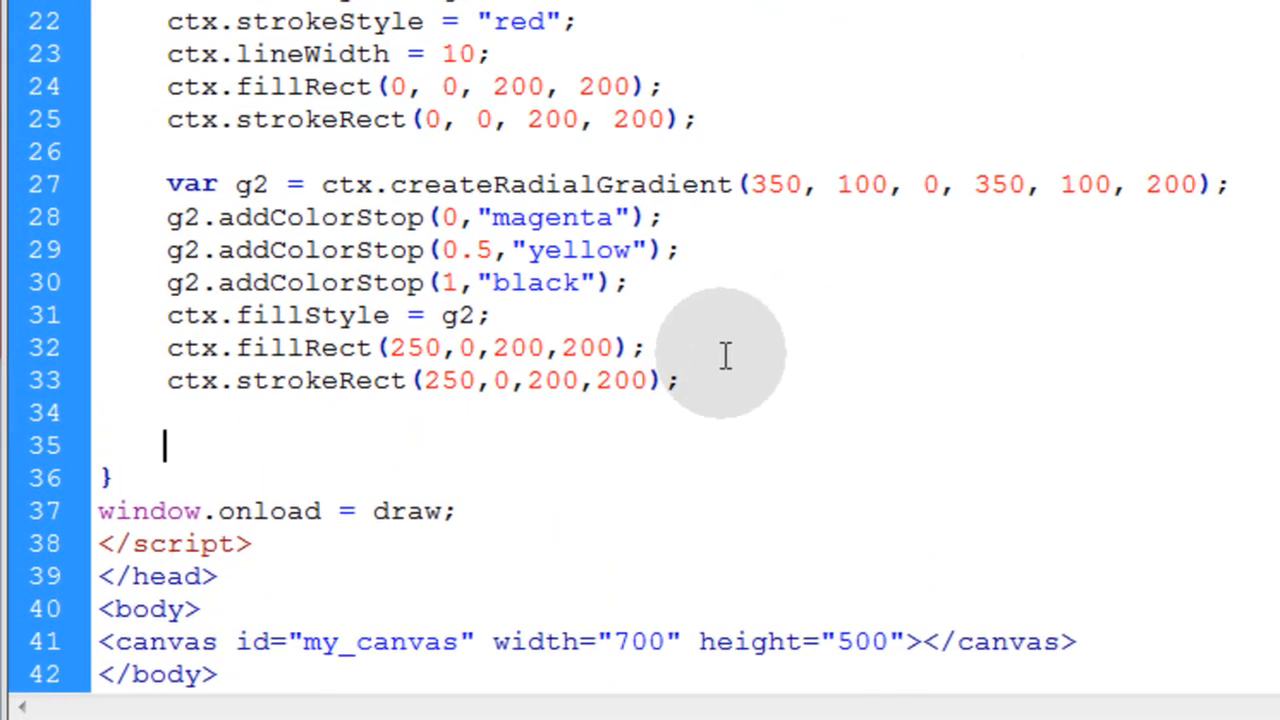
Type var pattern = ctx.createPattern(); on line 35.
type("var pat")
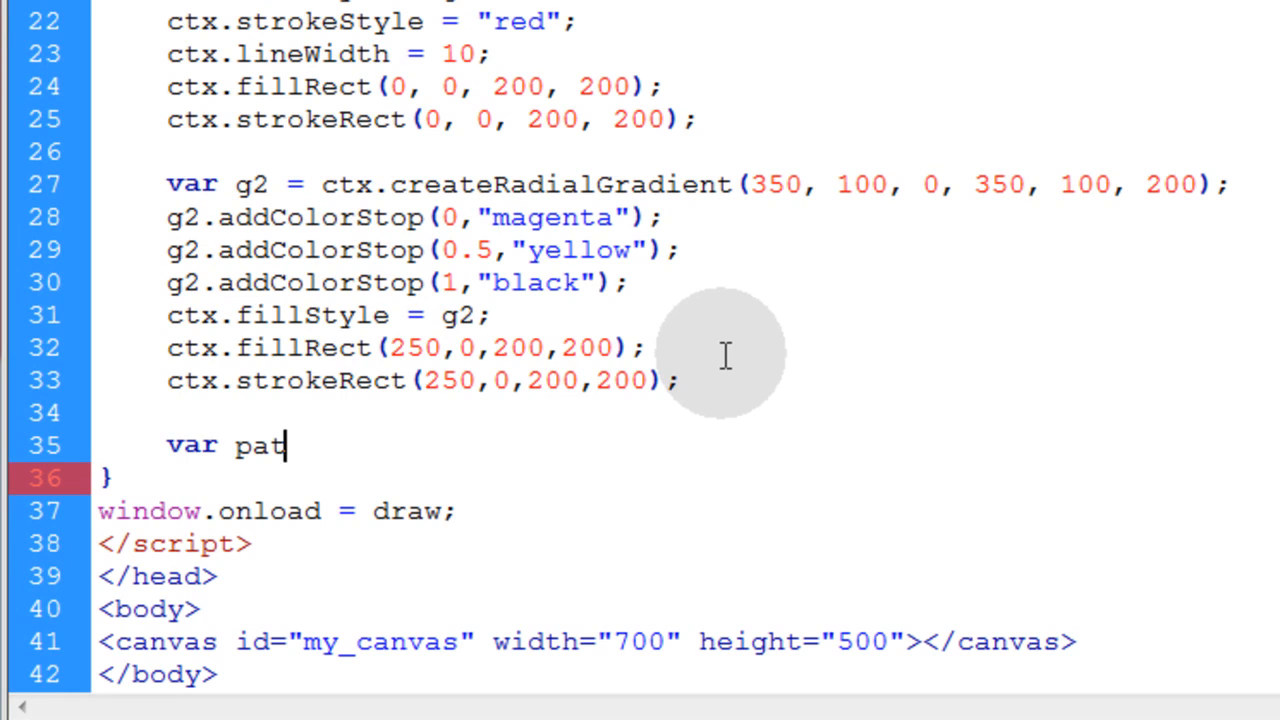
type("tern")
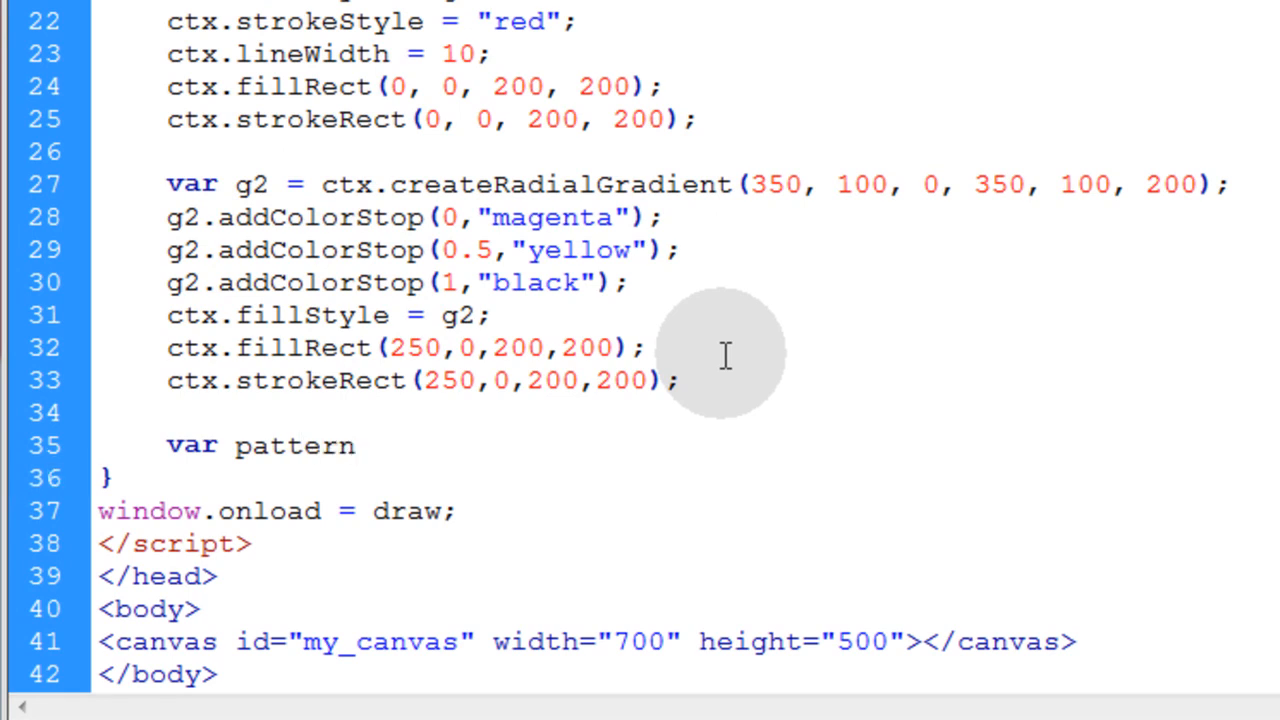
type("=")
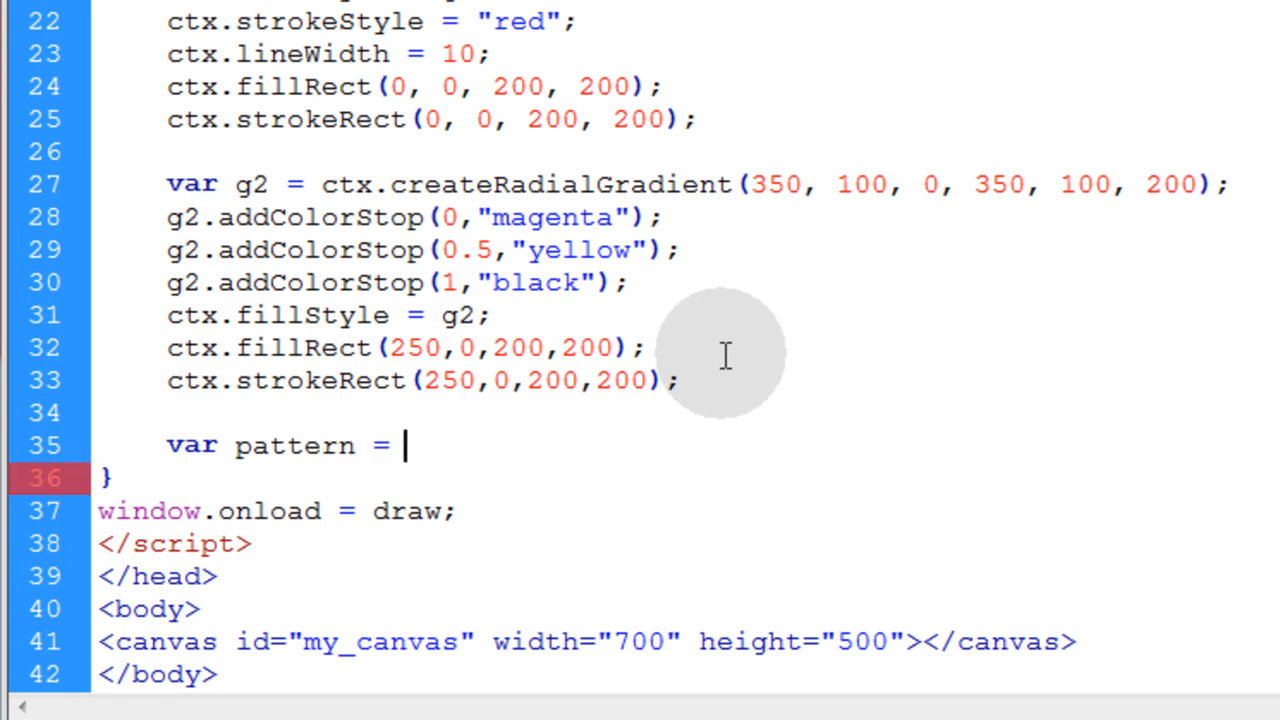
type("ctx.create")
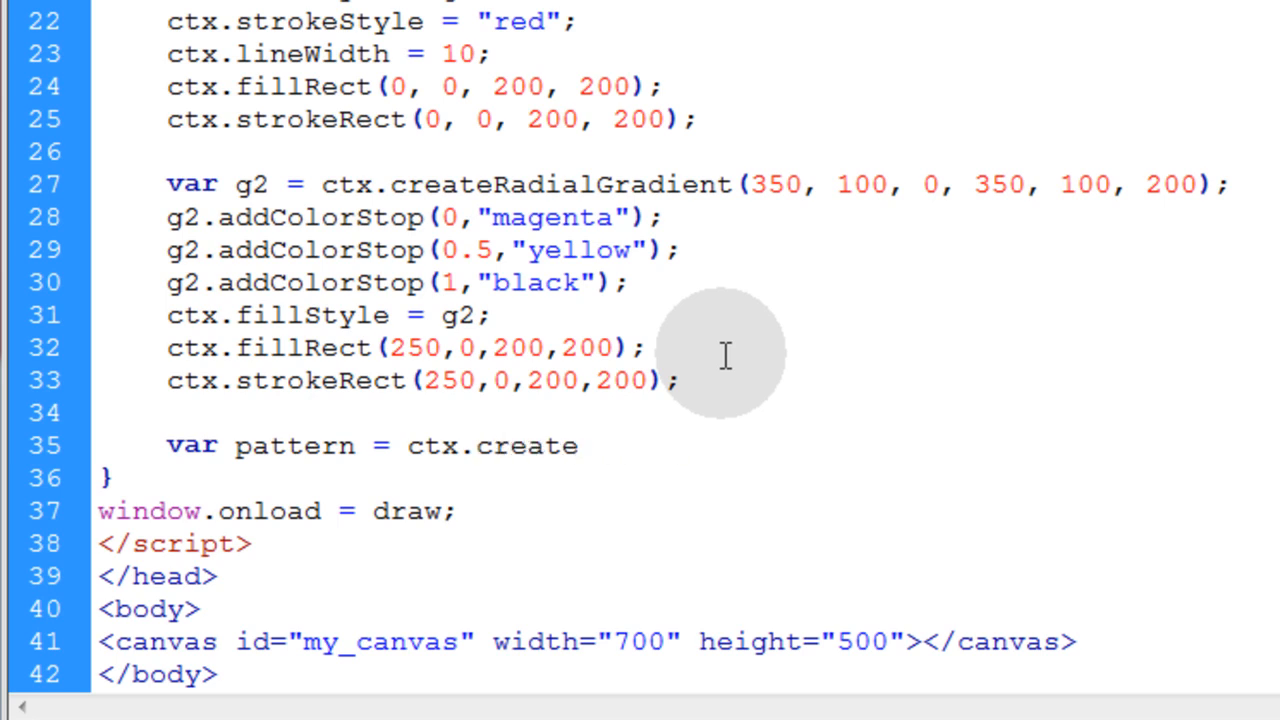
type("Pattern();")
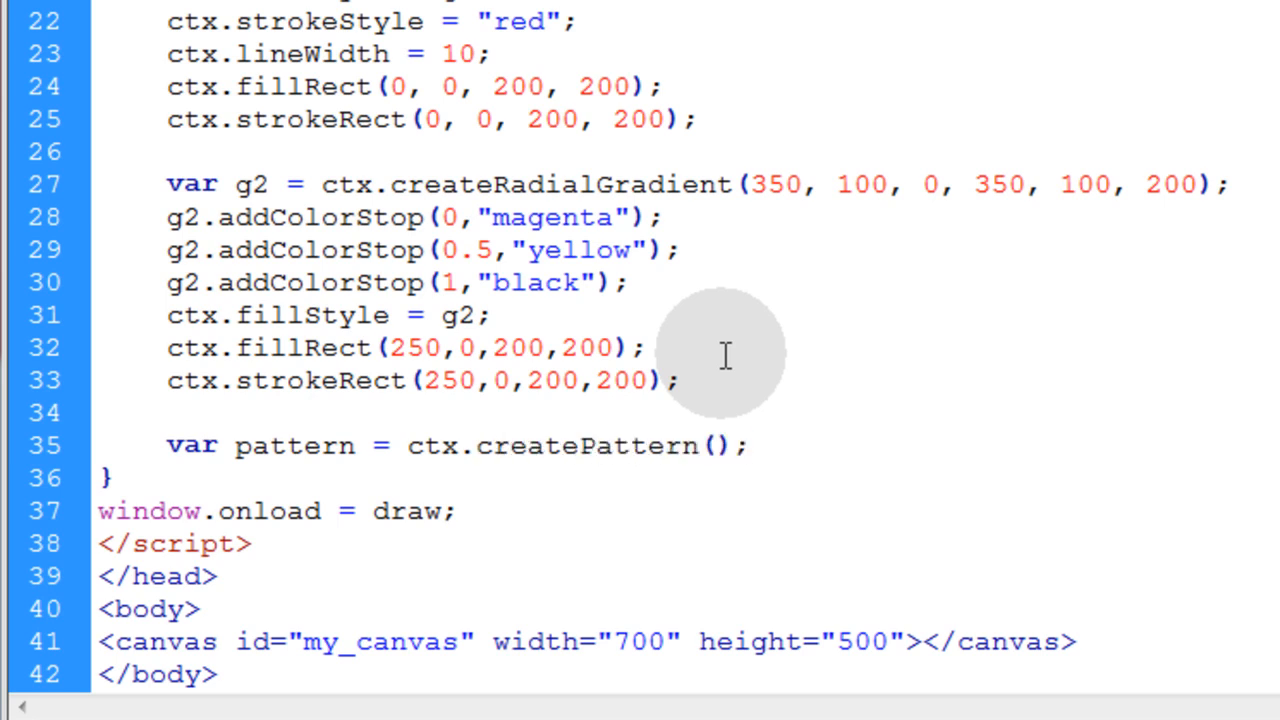
Fill createPattern's arguments with leather and "repeat".
left_click(708, 447)
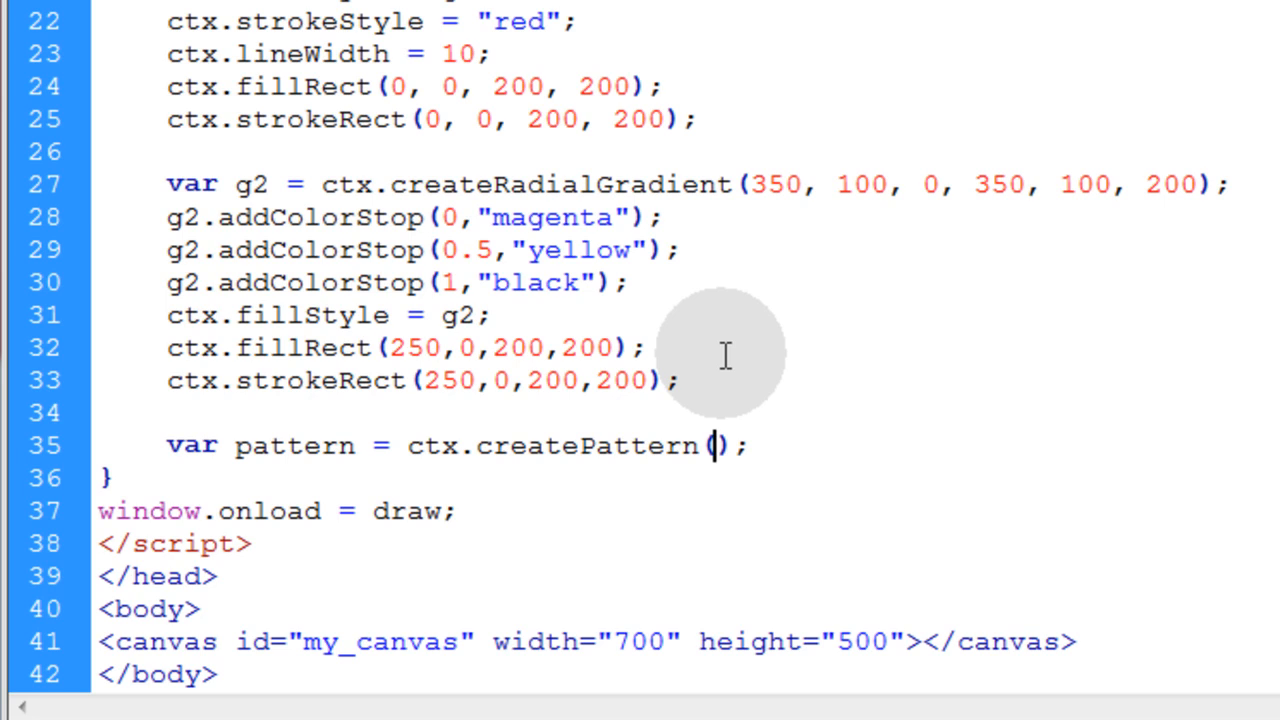
type("leath")
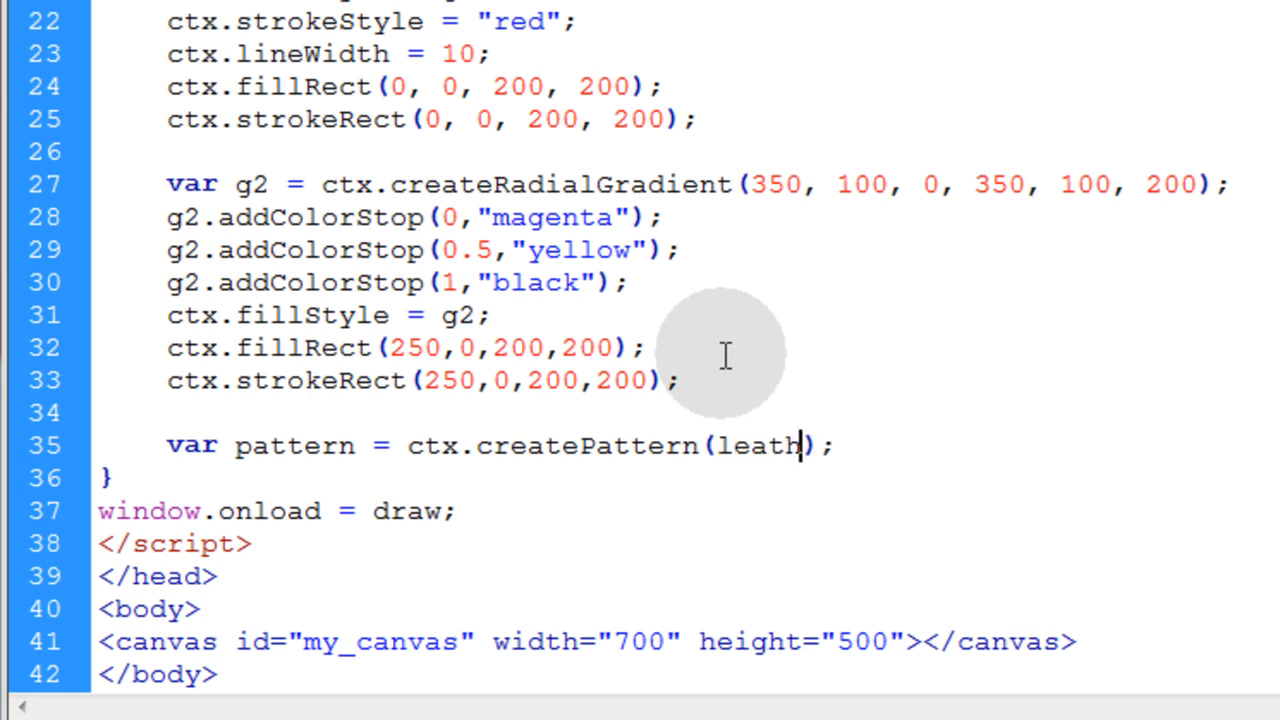
type("er")
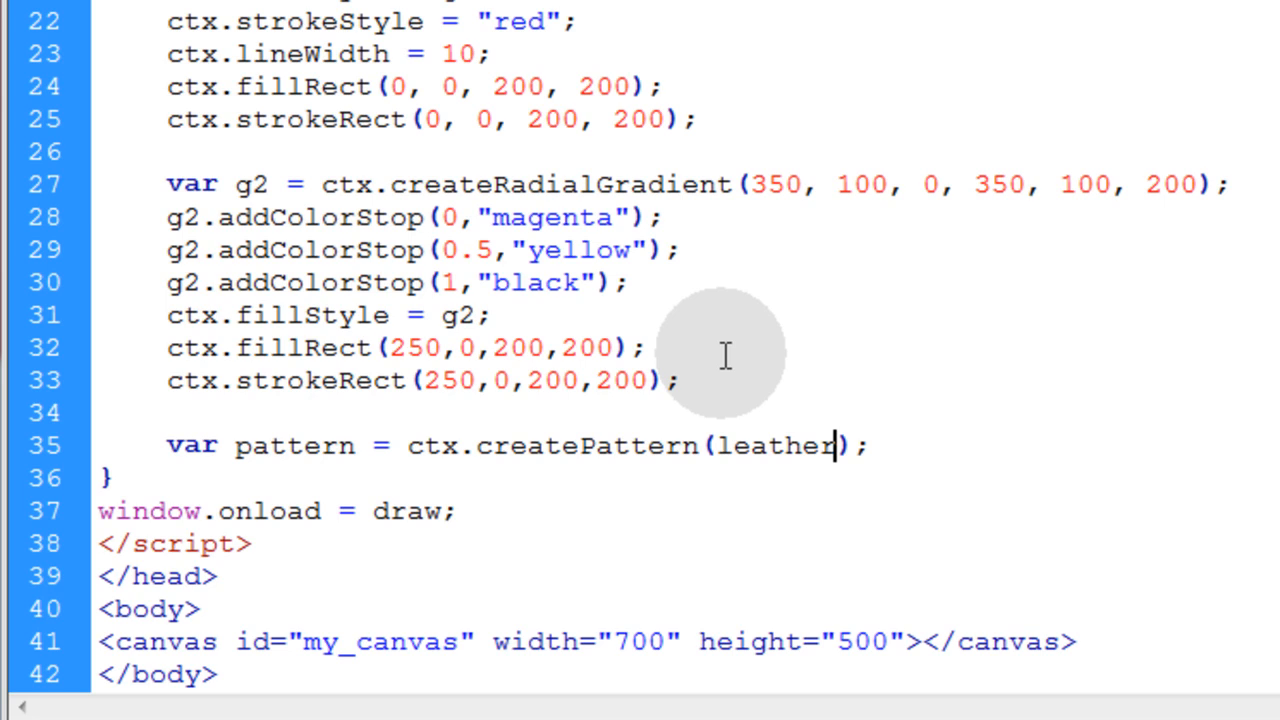
type(", \"\"")
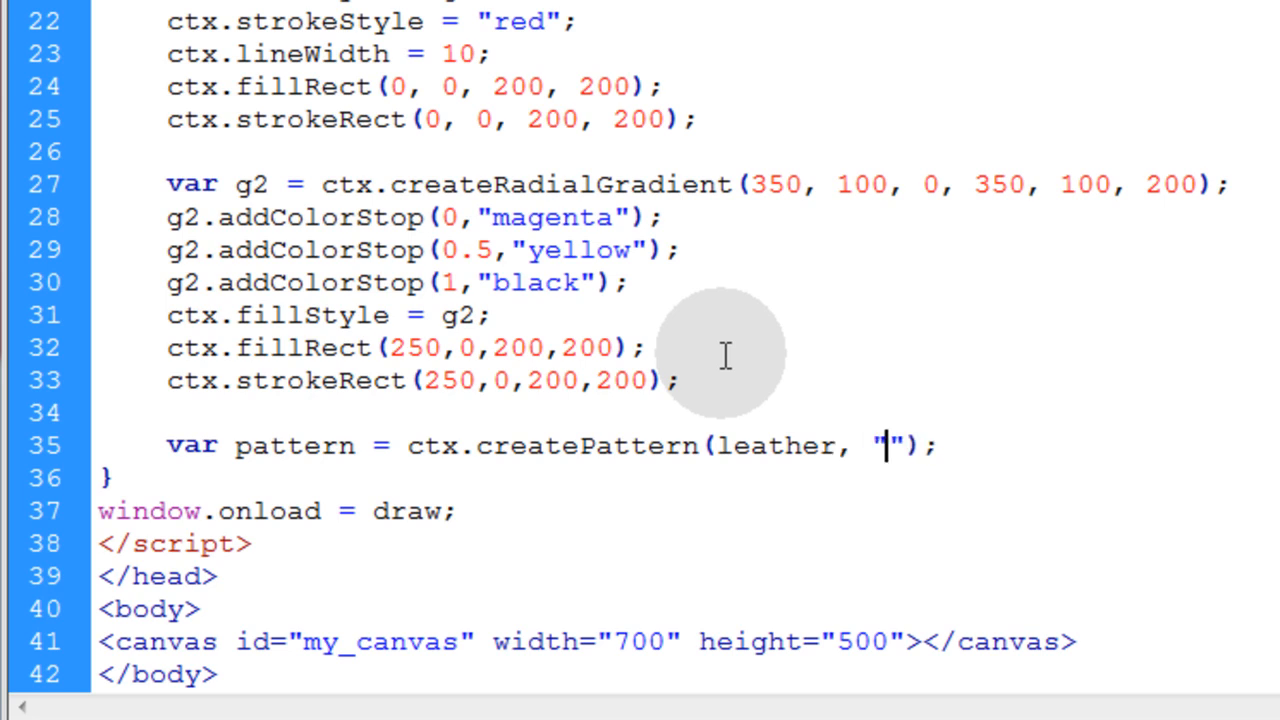
type("rep")
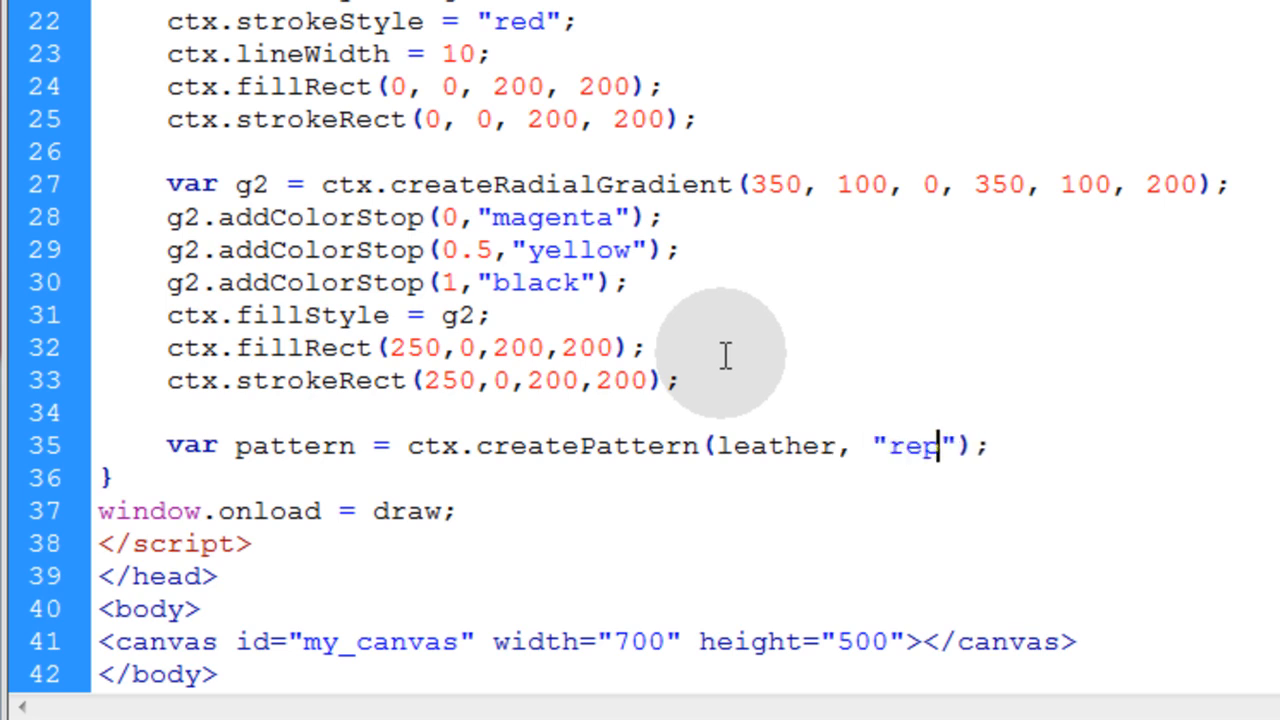
type("eat")
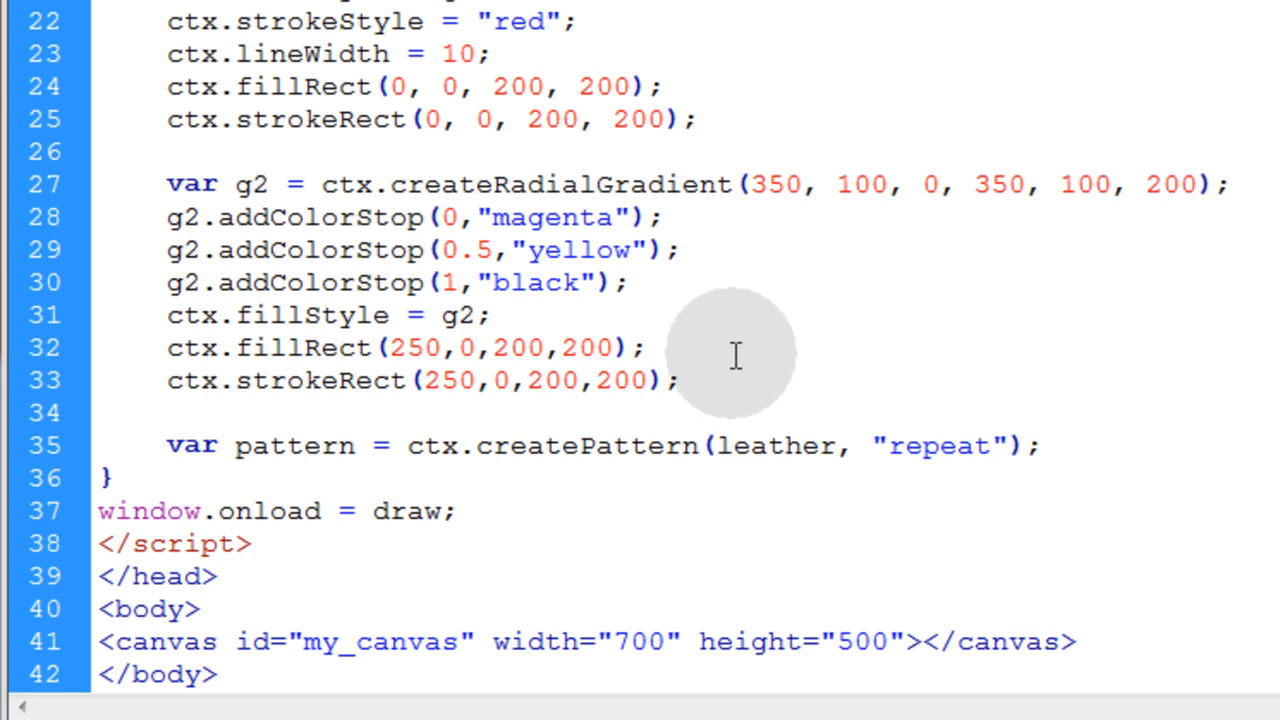
left_click(993, 446)
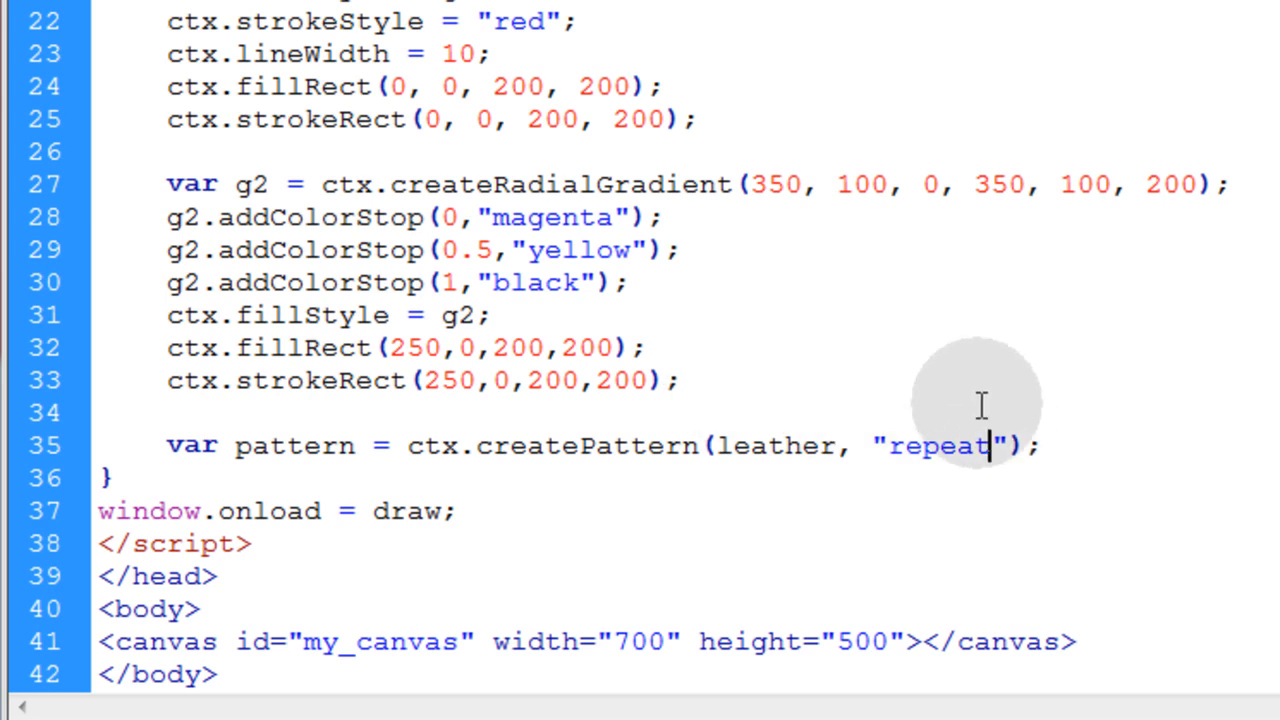
type("-")
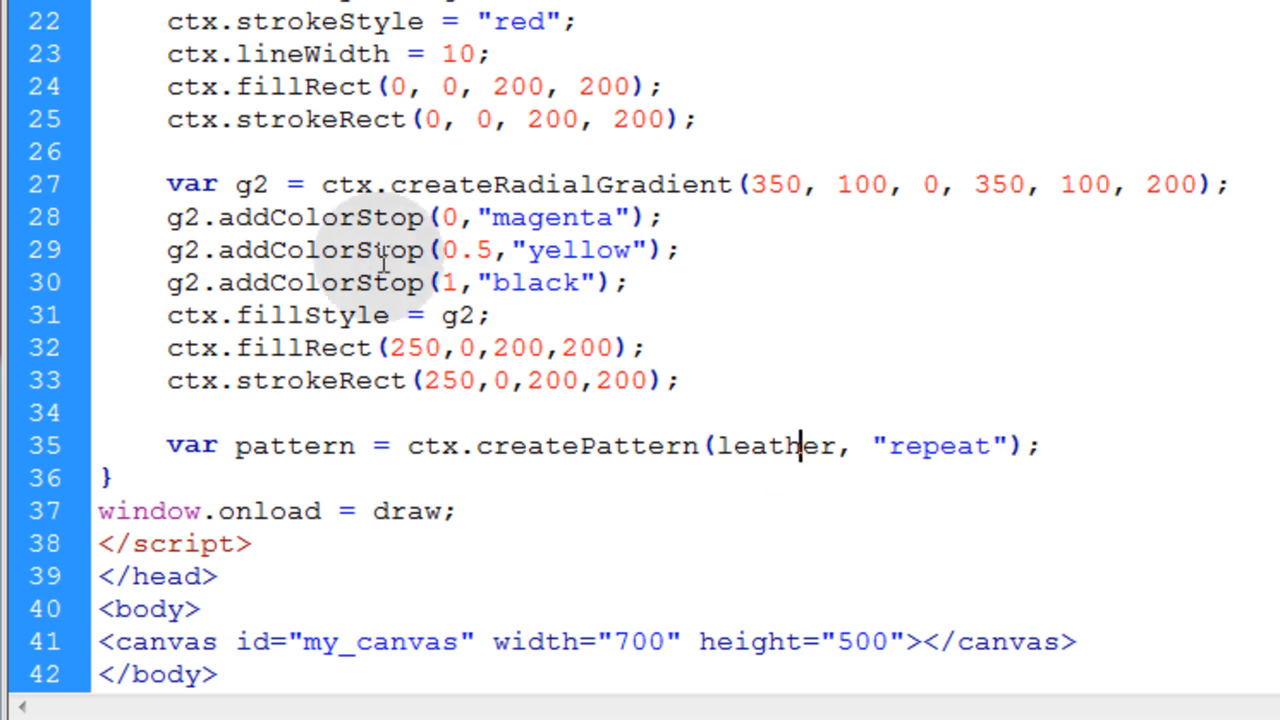
Add a fillStyle = pattern line and set the stroke style to g1.
triple_click(300, 315)
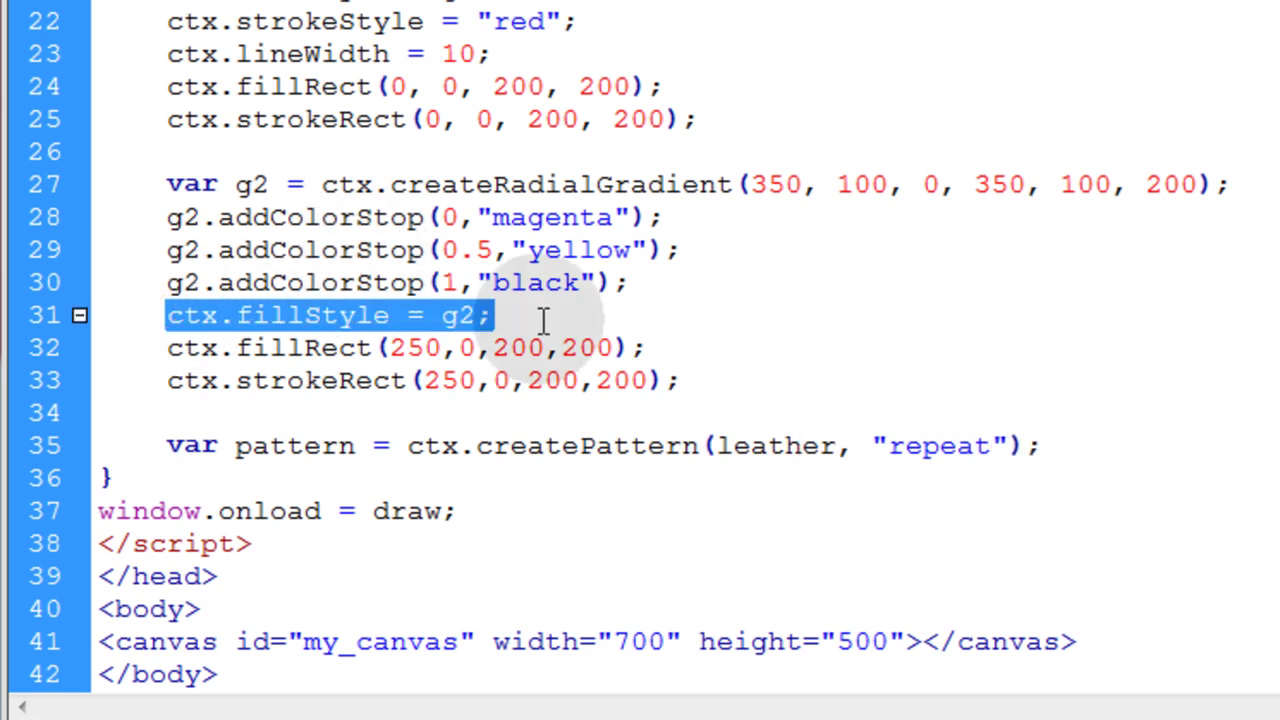
type("ctx.fillStyle = g2;")
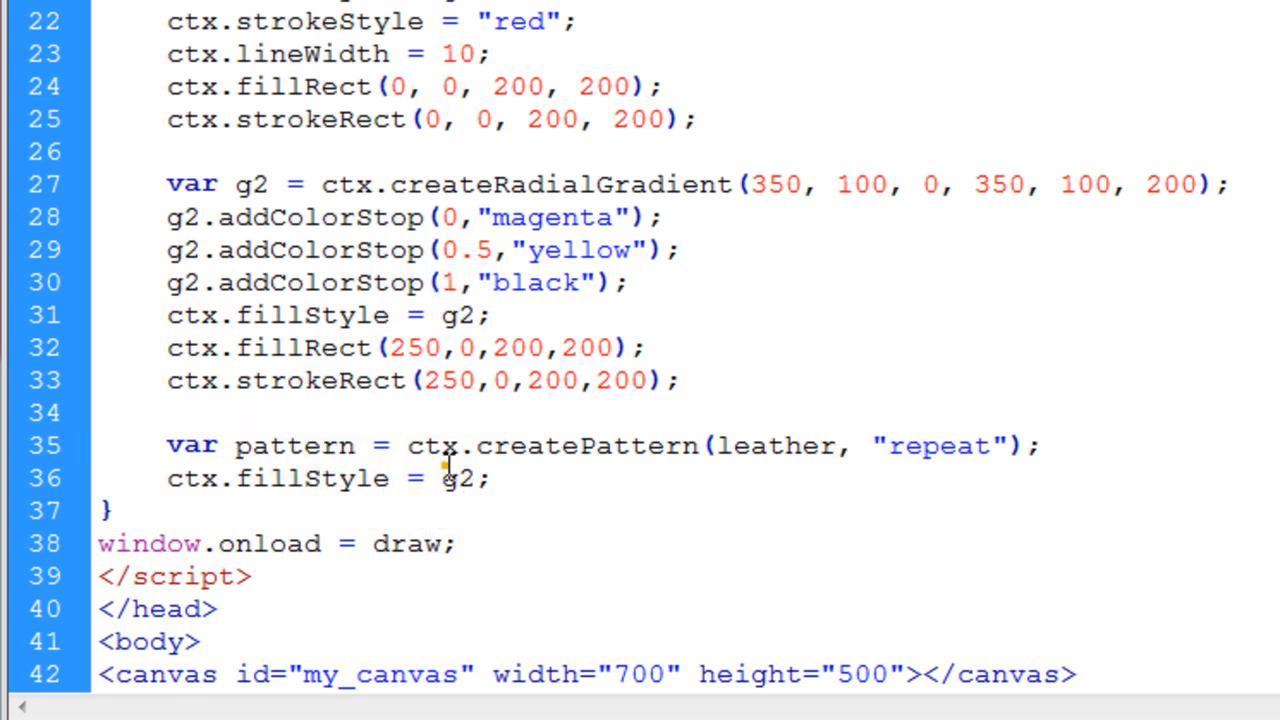
type("pattern")
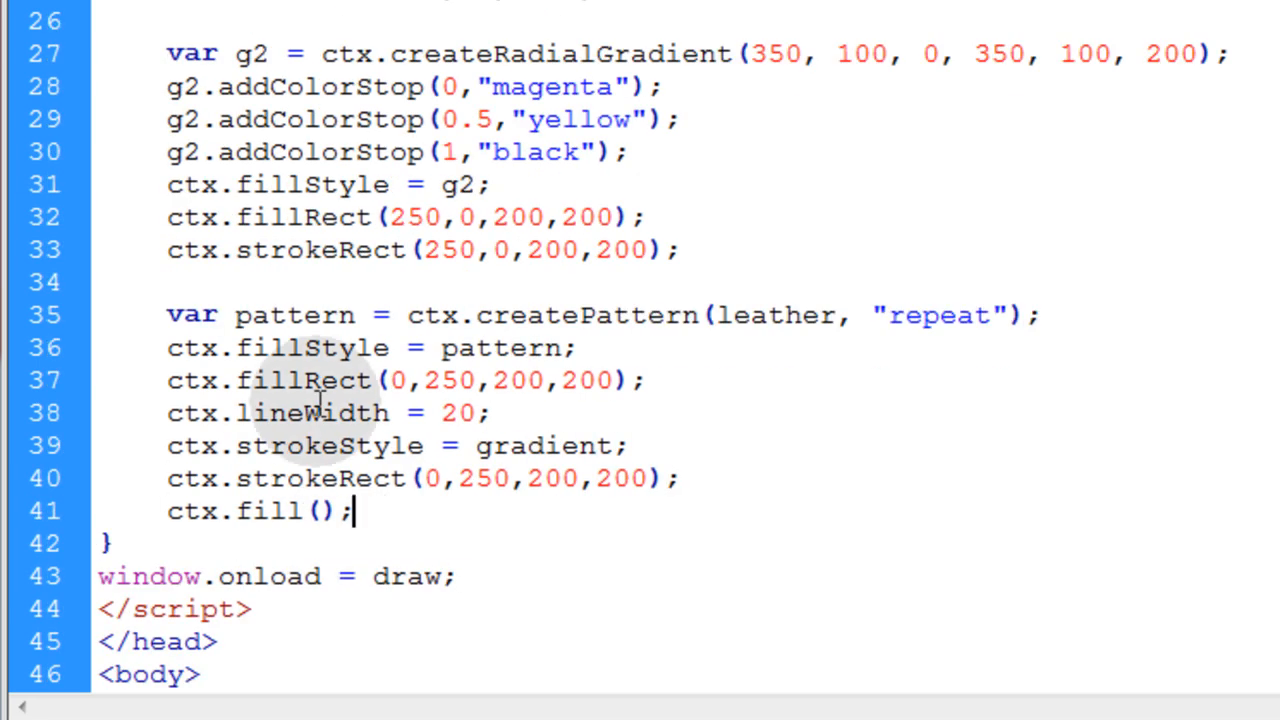
left_click(420, 445)
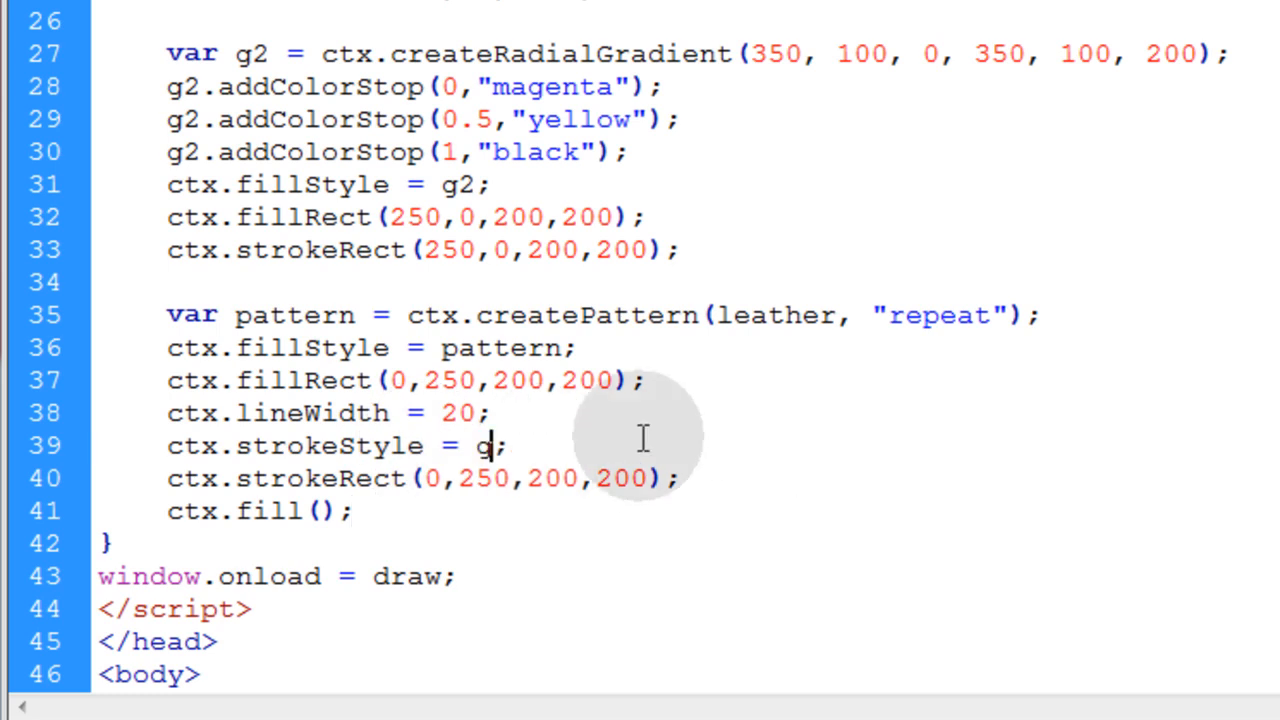
type("1")
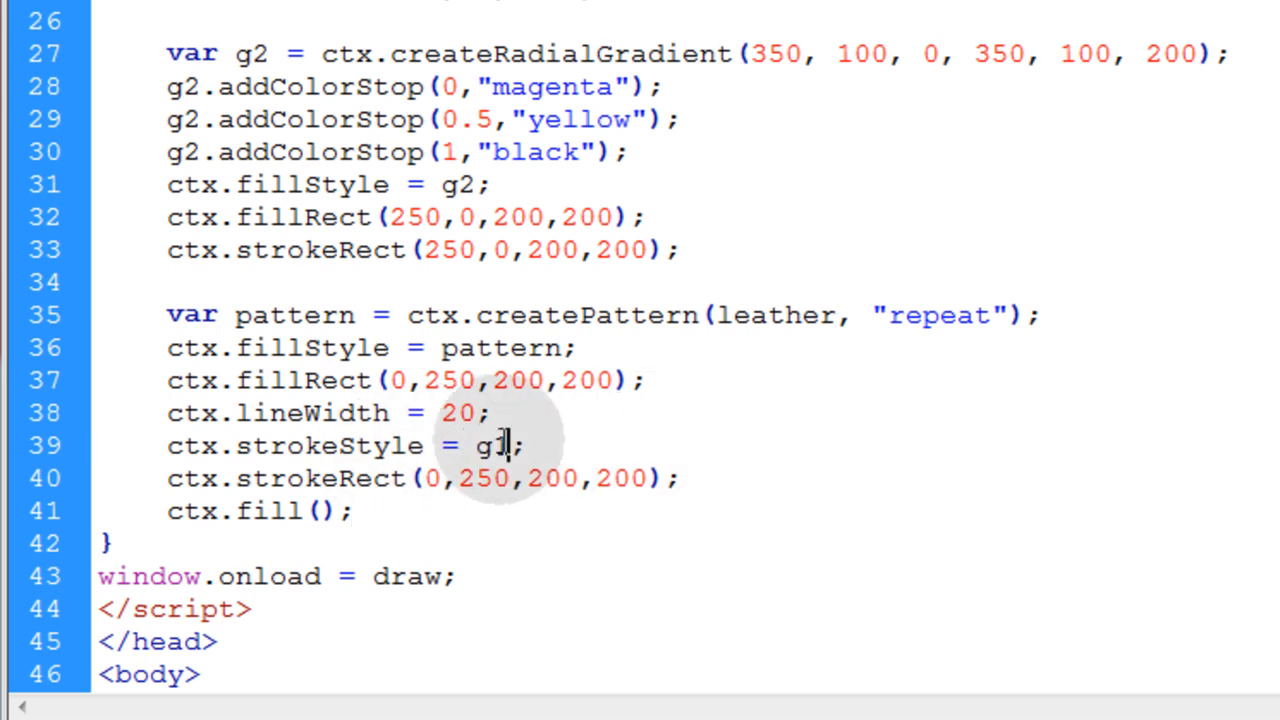
Review the third box's lineWidth 20, g1 strokeStyle and strokeRect on line 40.
double_click(310, 413)
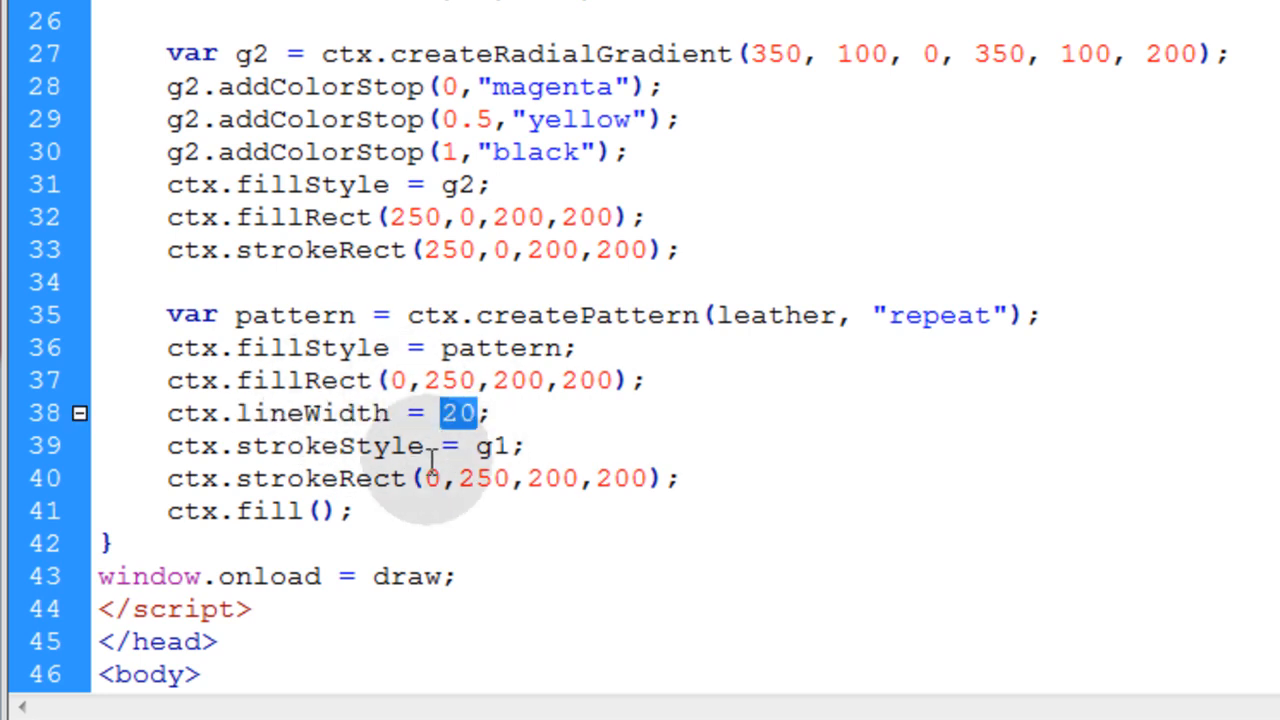
double_click(330, 446)
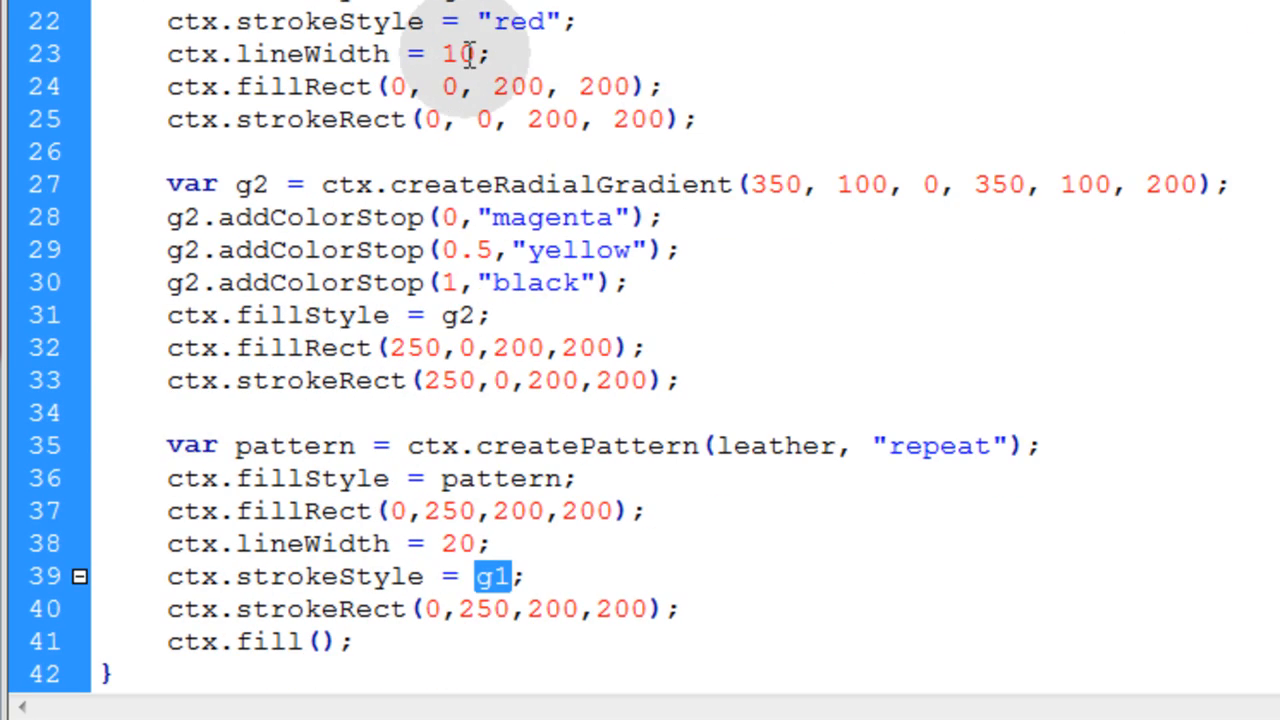
scroll("down", 3)
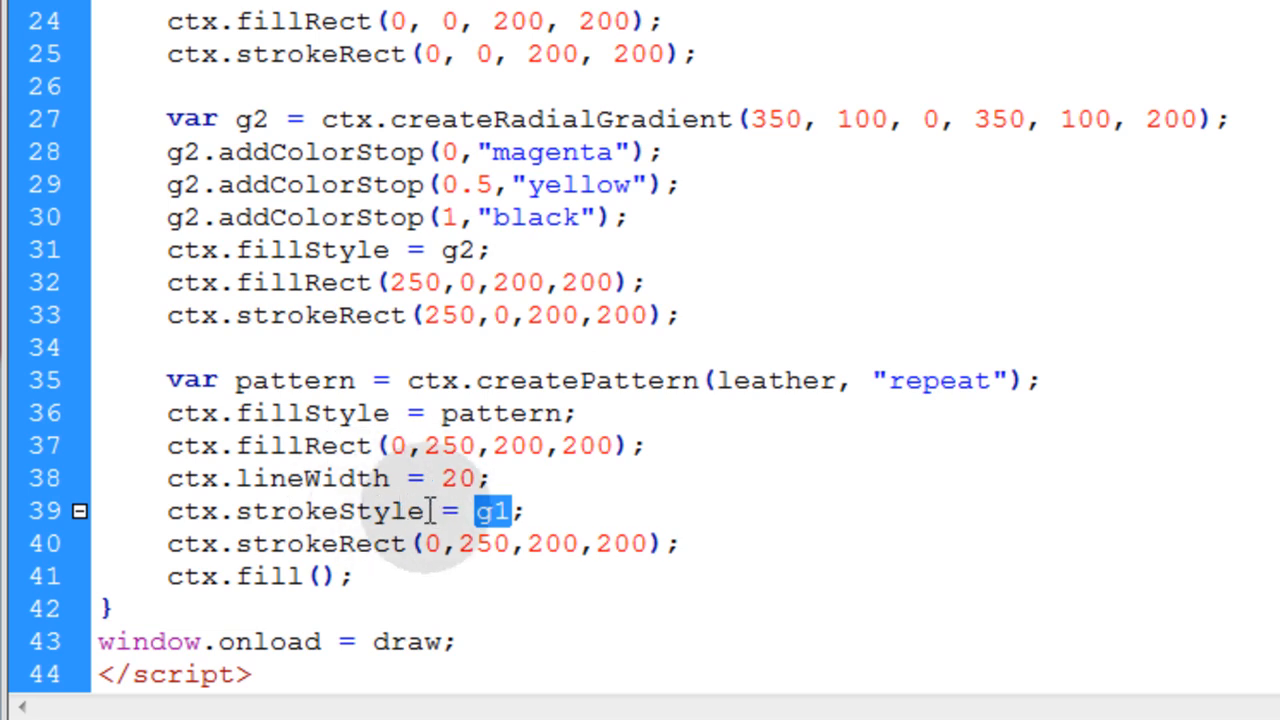
mouse_move(445, 445)
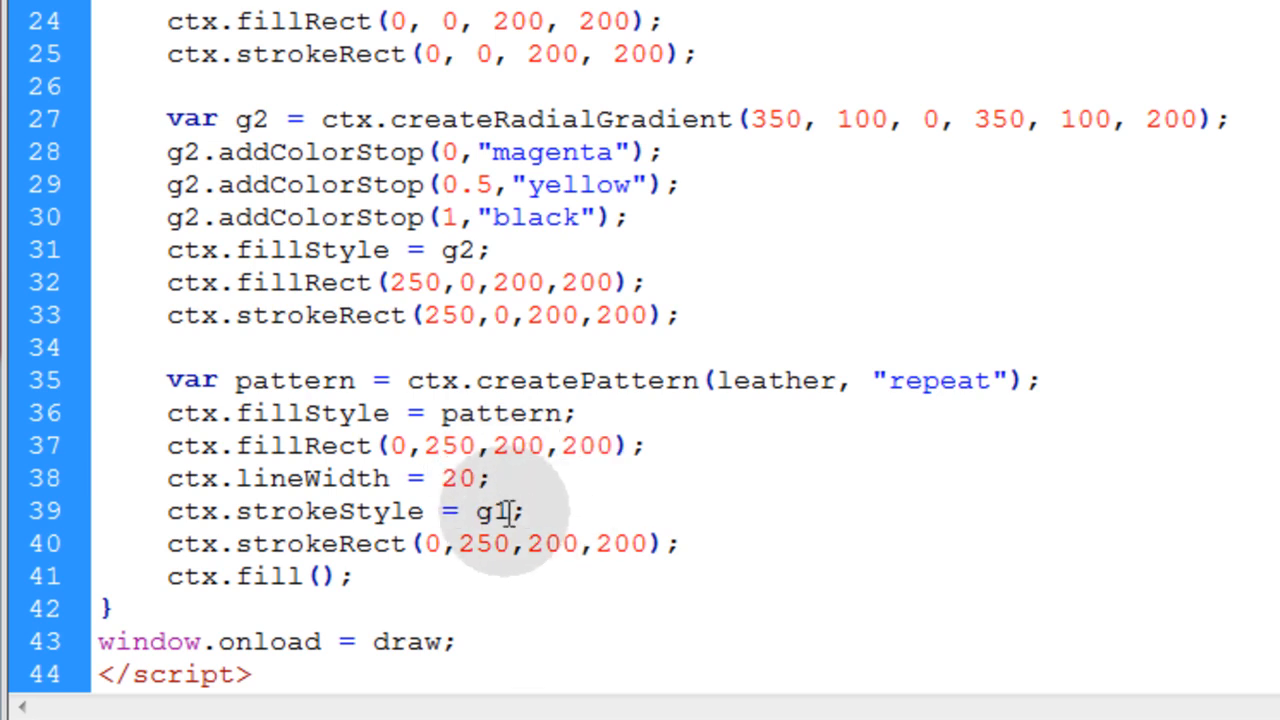
double_click(492, 510)
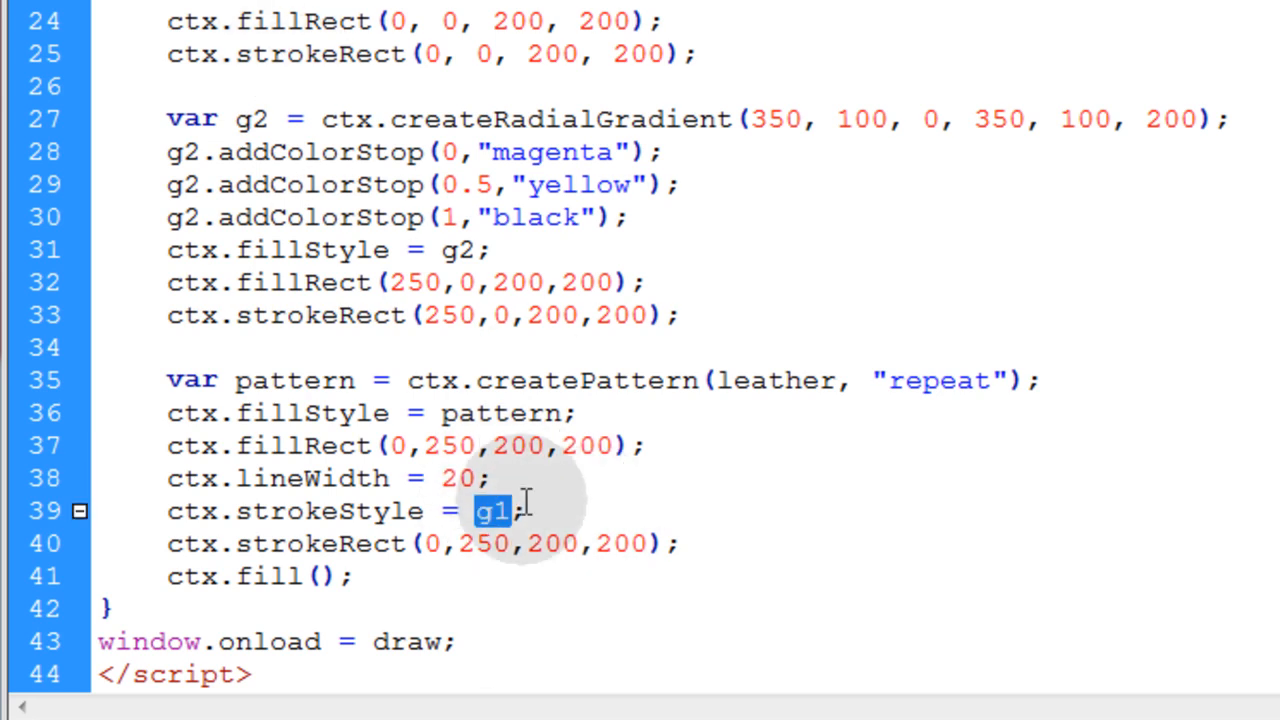
left_click(553, 543)
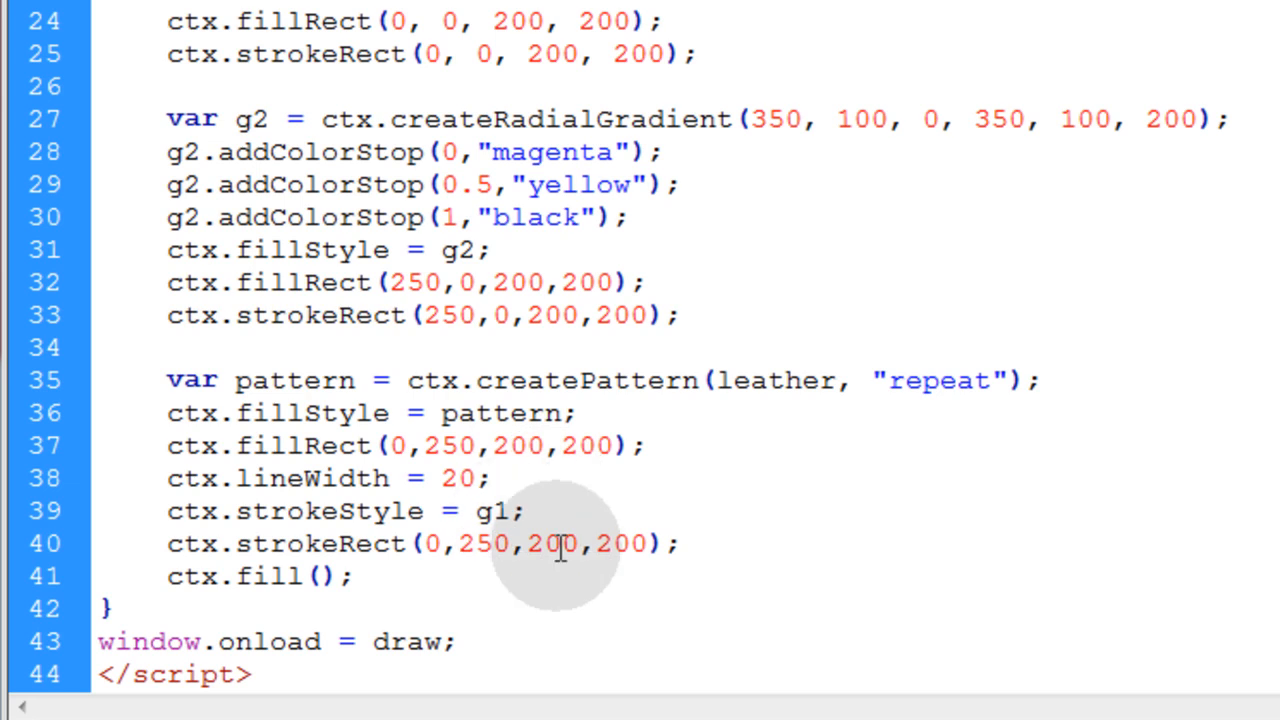
double_click(320, 544)
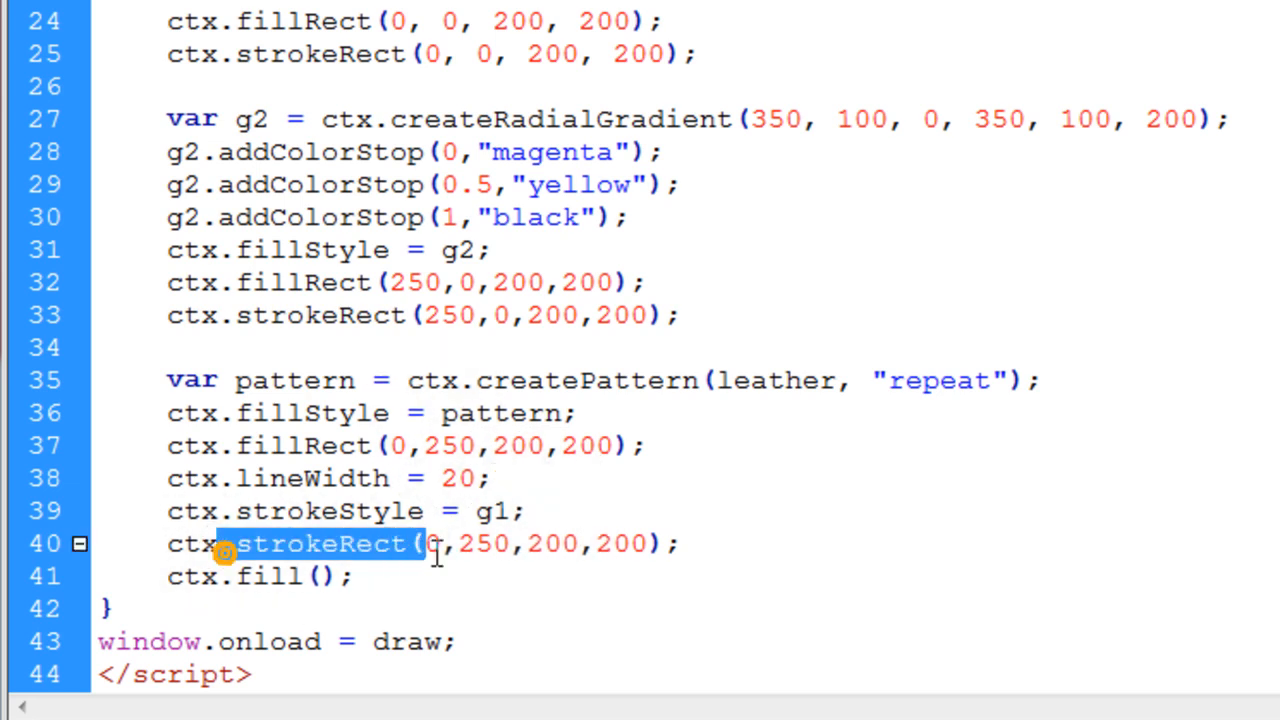
left_click(712, 543)
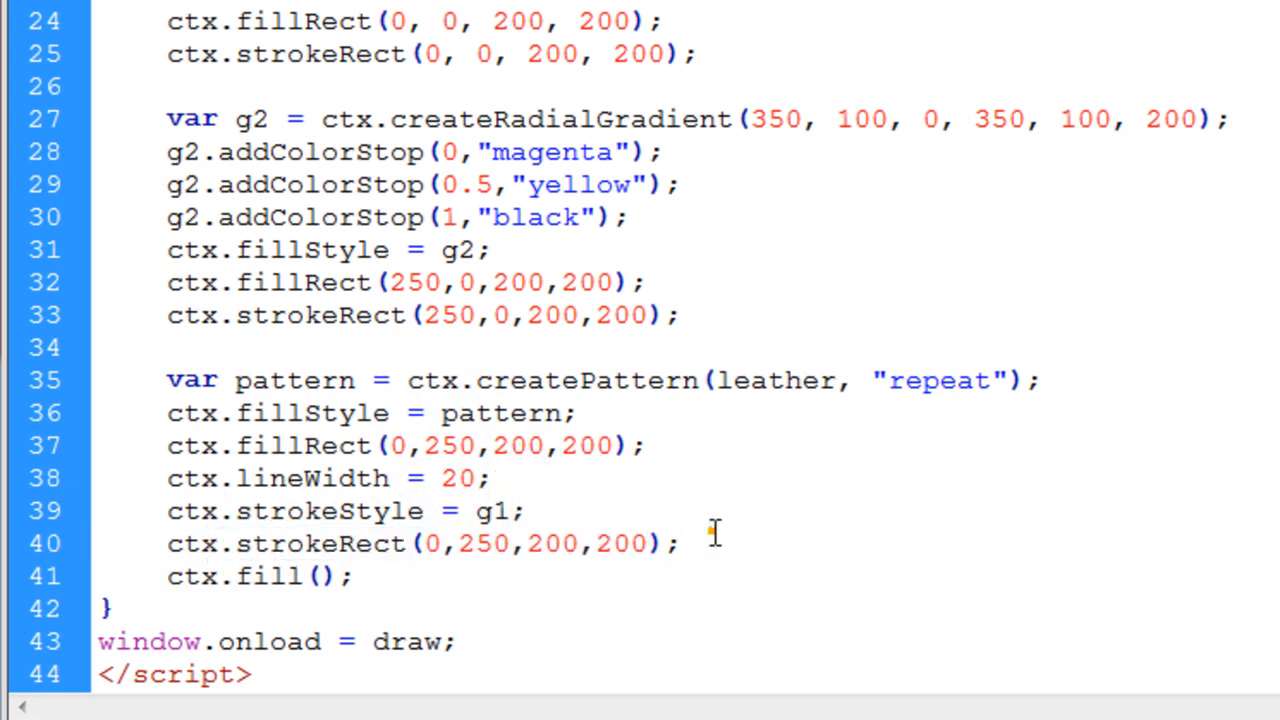
Preview the page in the browser and scroll down to see all three boxes.
left_click(676, 543)
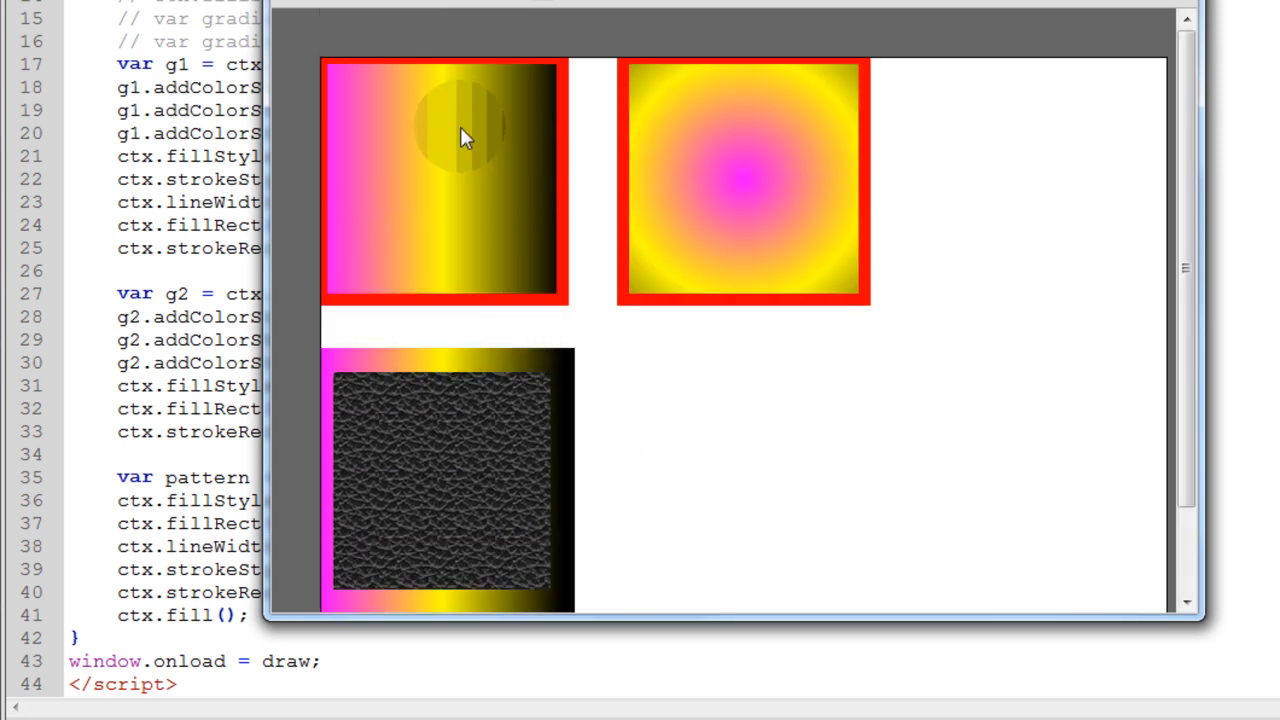
scroll("down", 3)
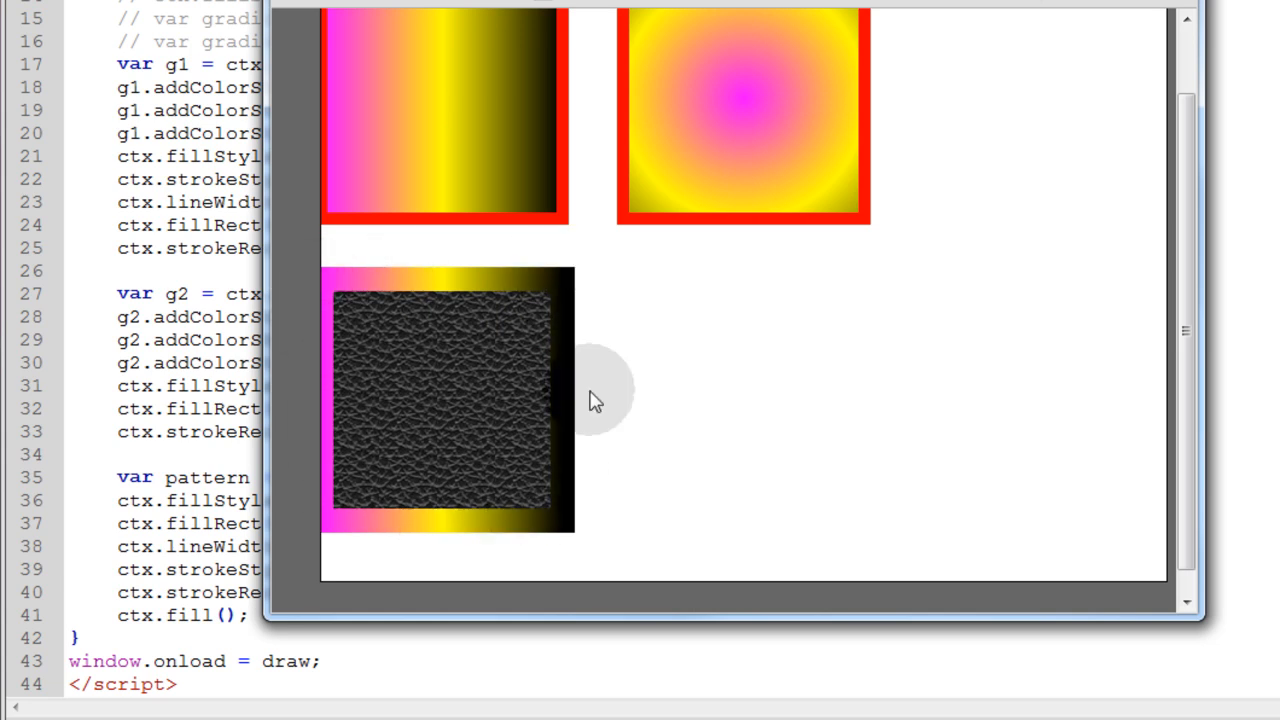
mouse_move(518, 430)
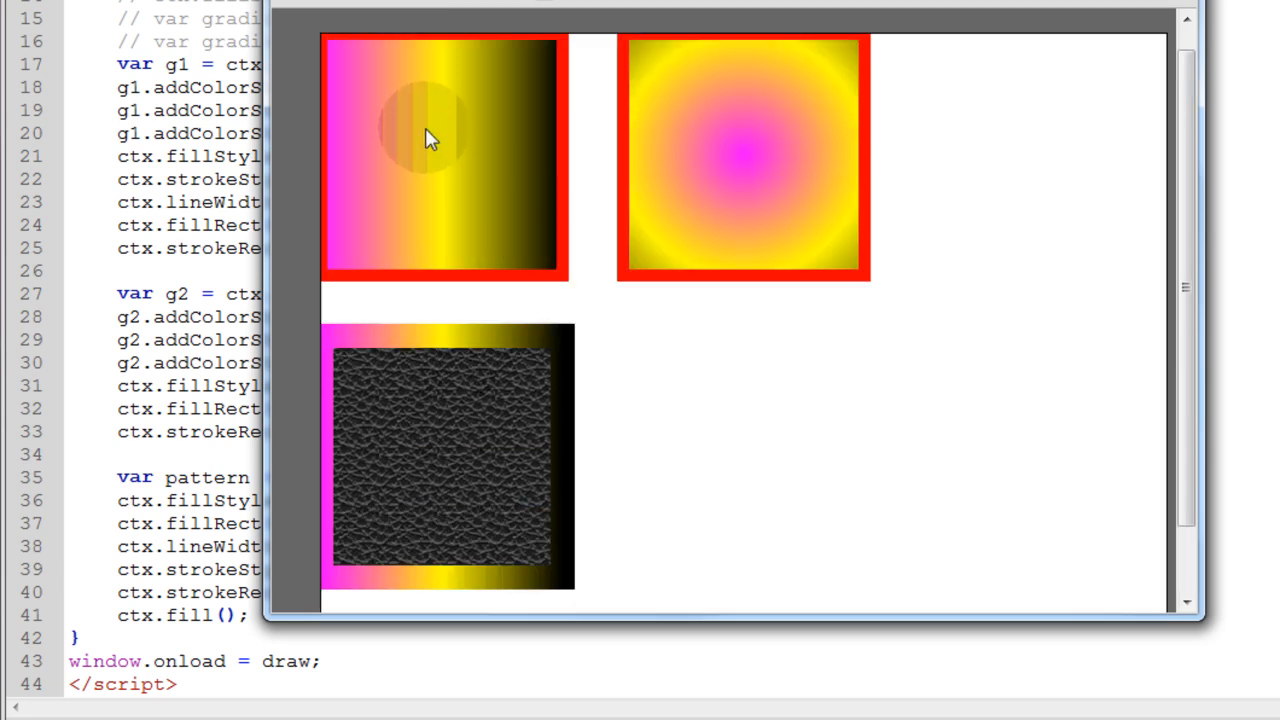
mouse_move(725, 290)
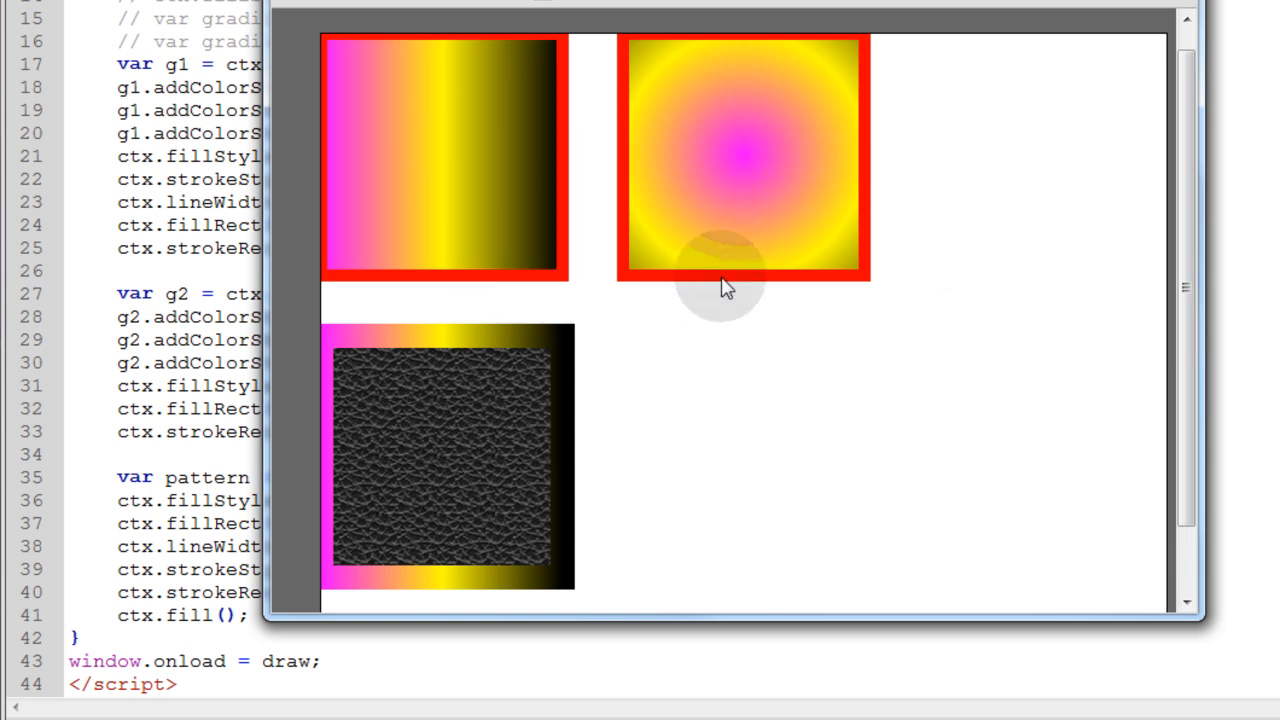